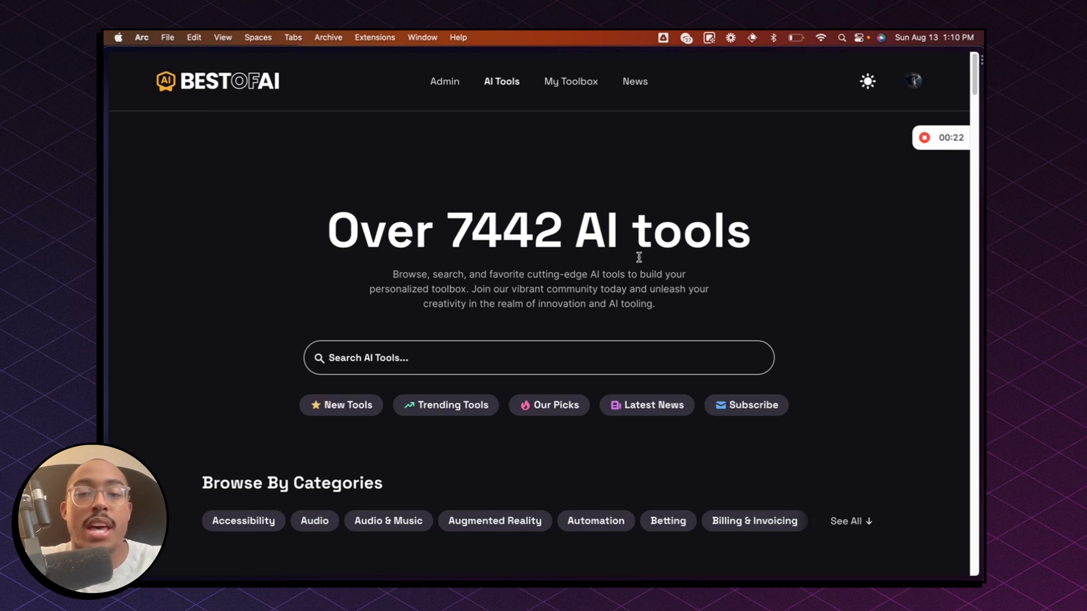
mouse_move(629, 249)
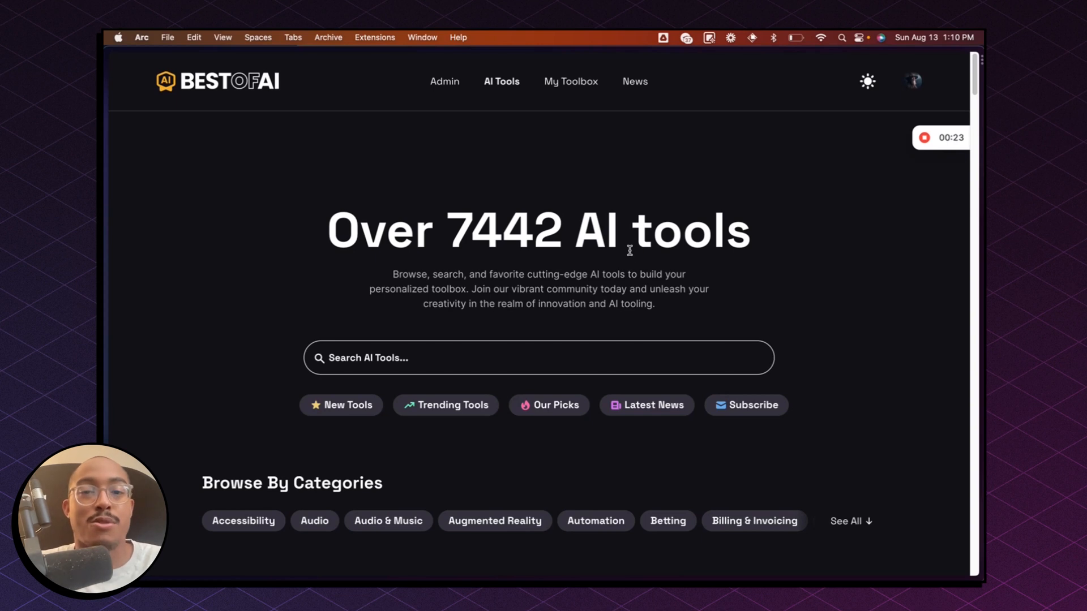
mouse_move(631, 252)
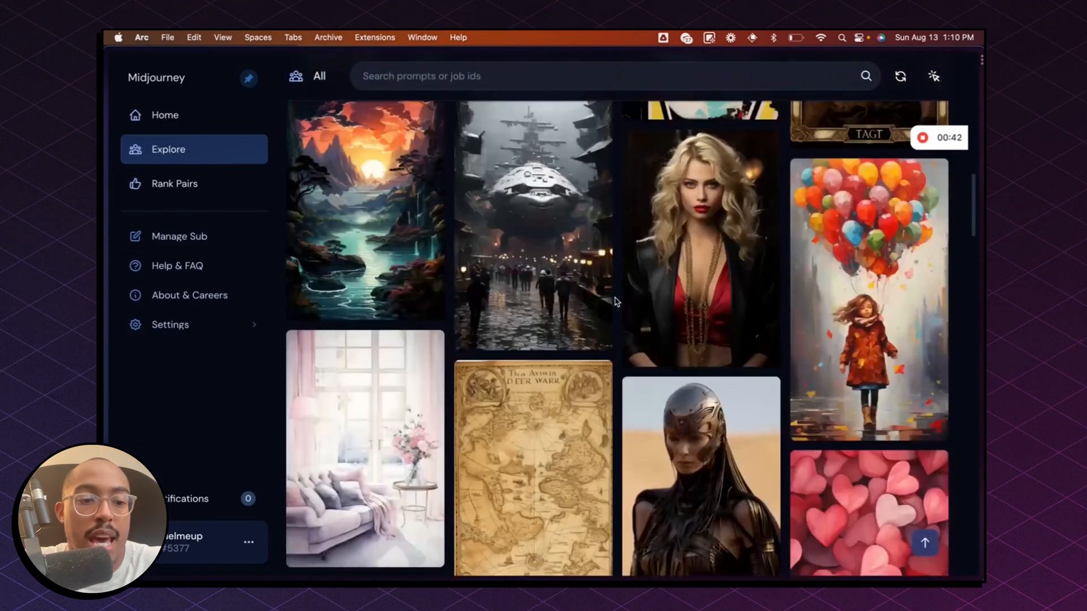
Scroll down the Discord channel to the latest Midjourney messages
scroll("down", 3)
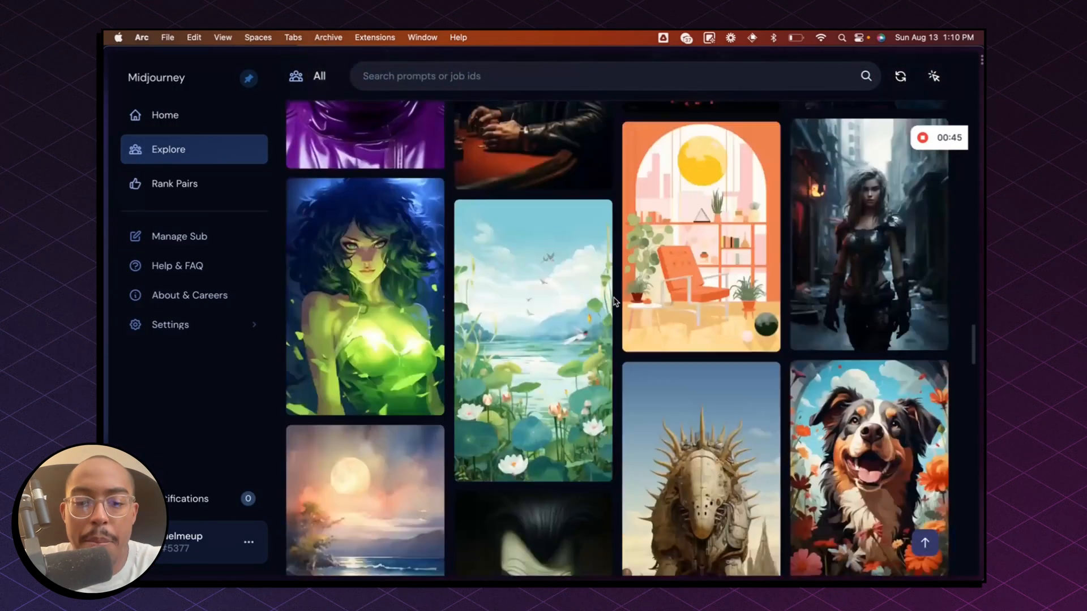
scroll("down", 3)
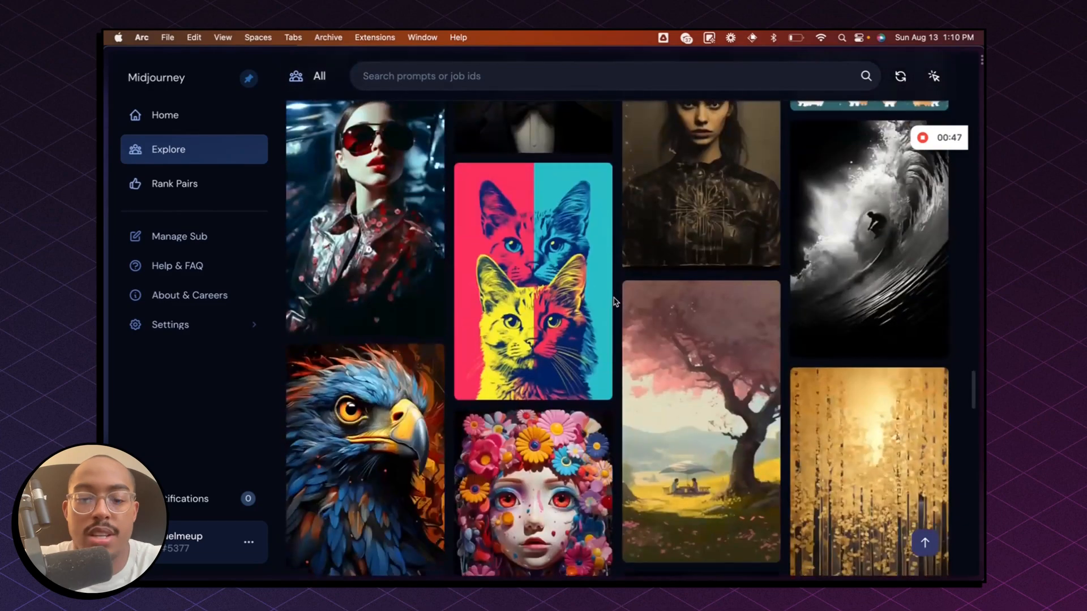
scroll("down", 3)
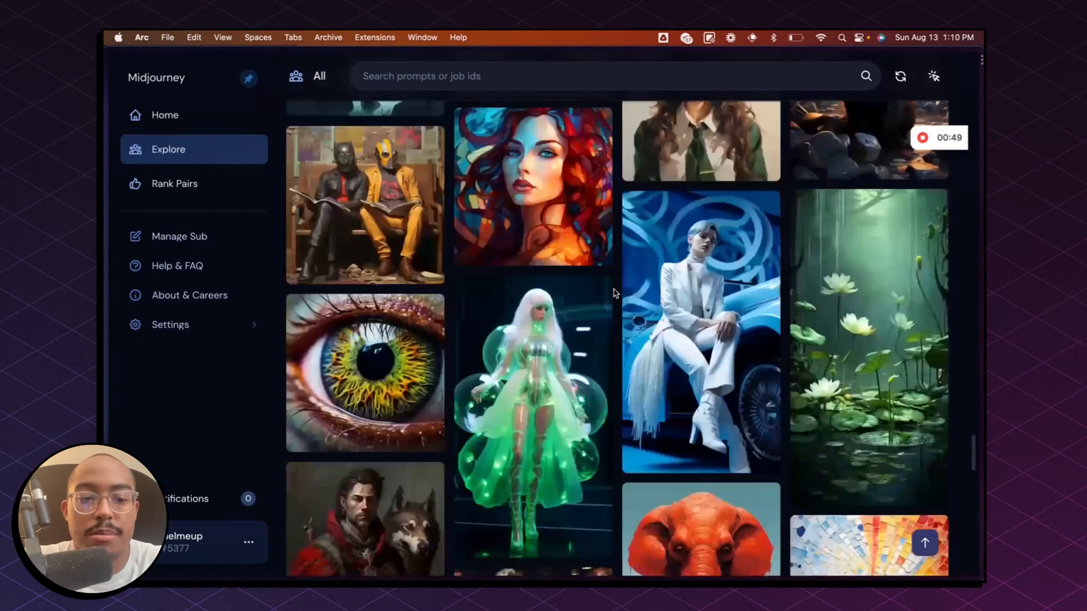
scroll("down", 3)
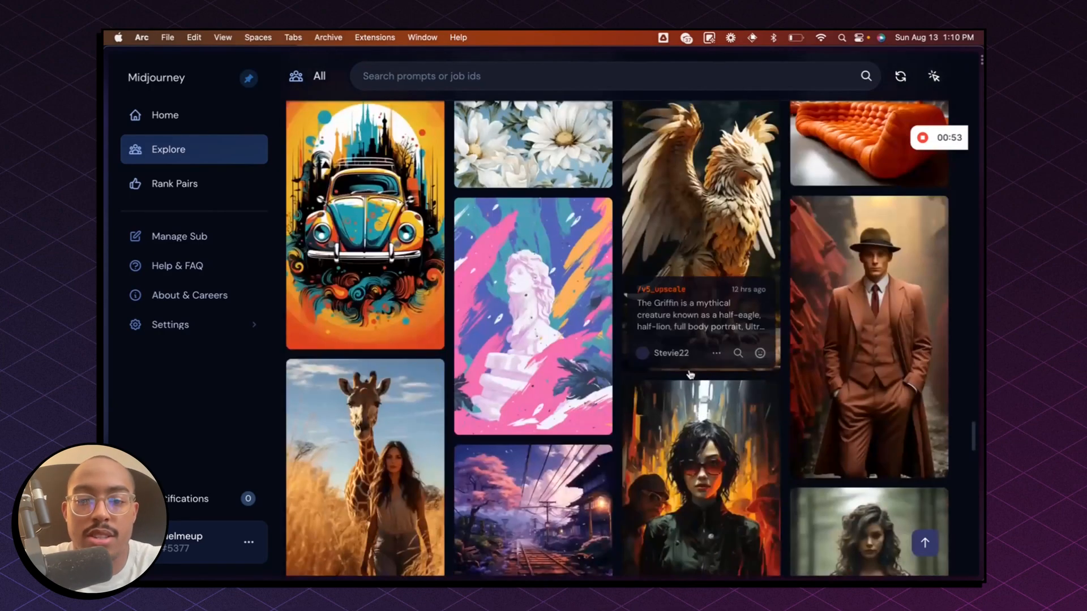
scroll("down", 3)
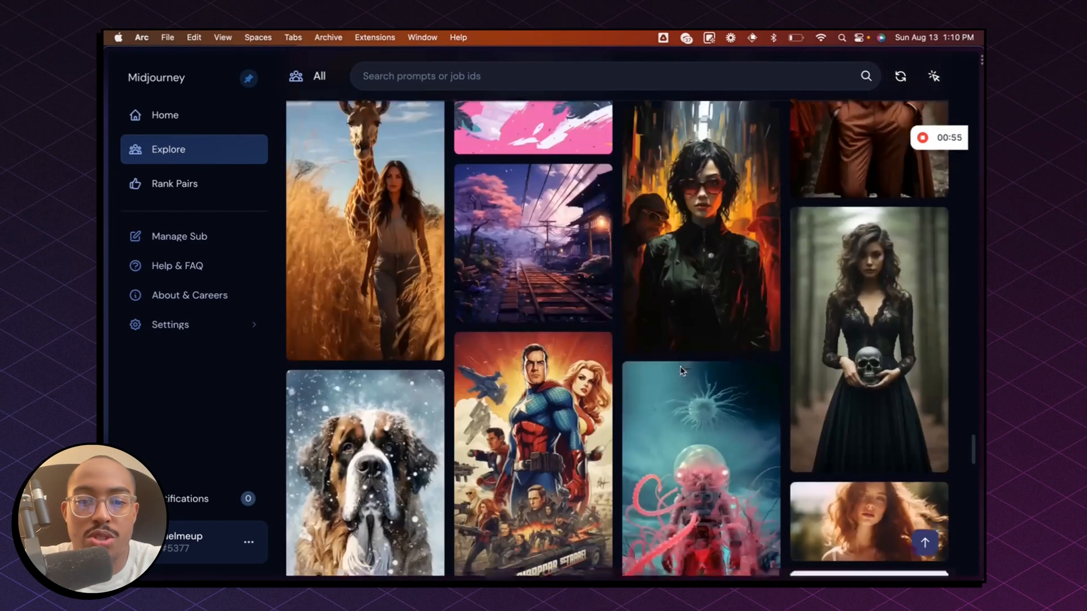
scroll("down", 3)
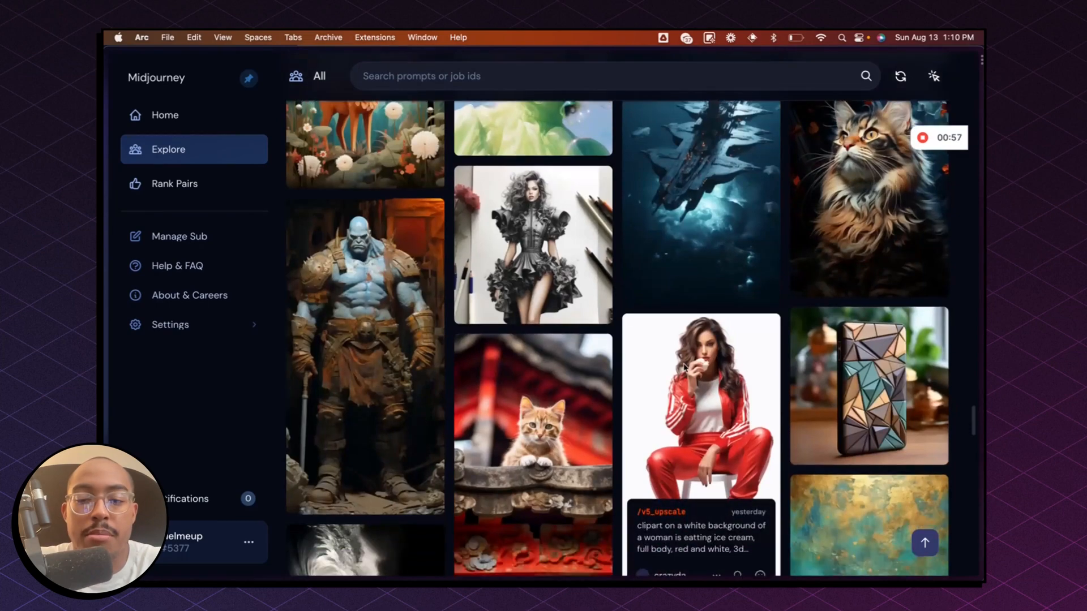
scroll("down", 3)
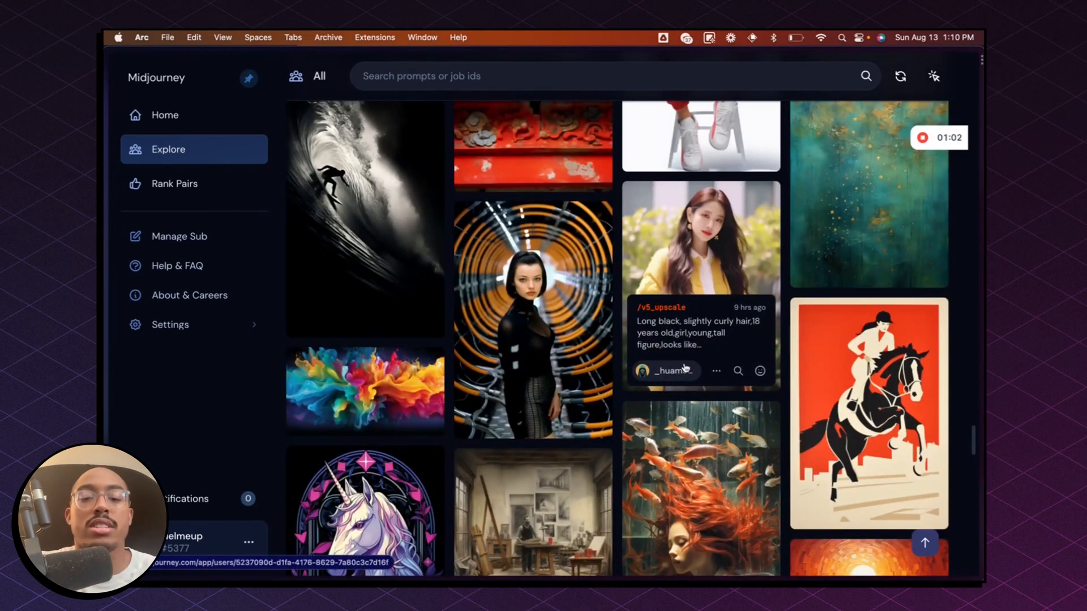
scroll("down", 3)
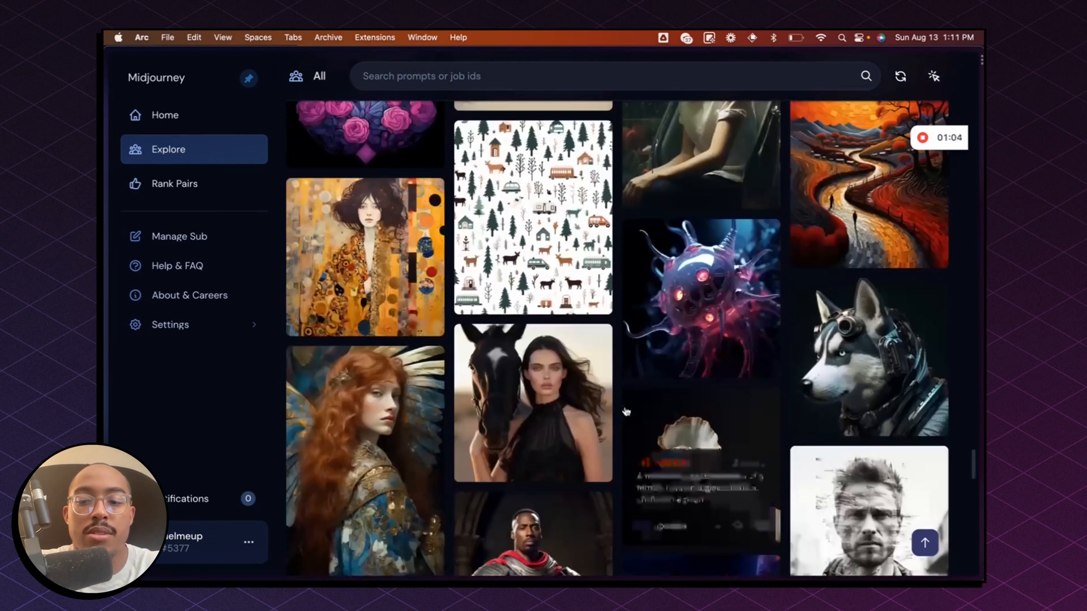
scroll("down", 3)
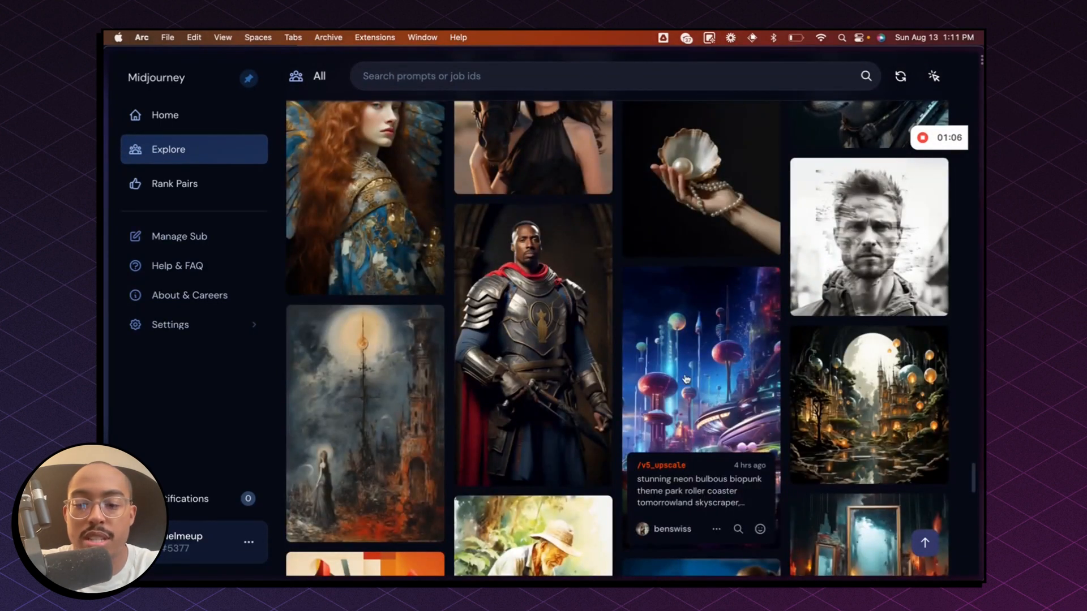
mouse_move(720, 428)
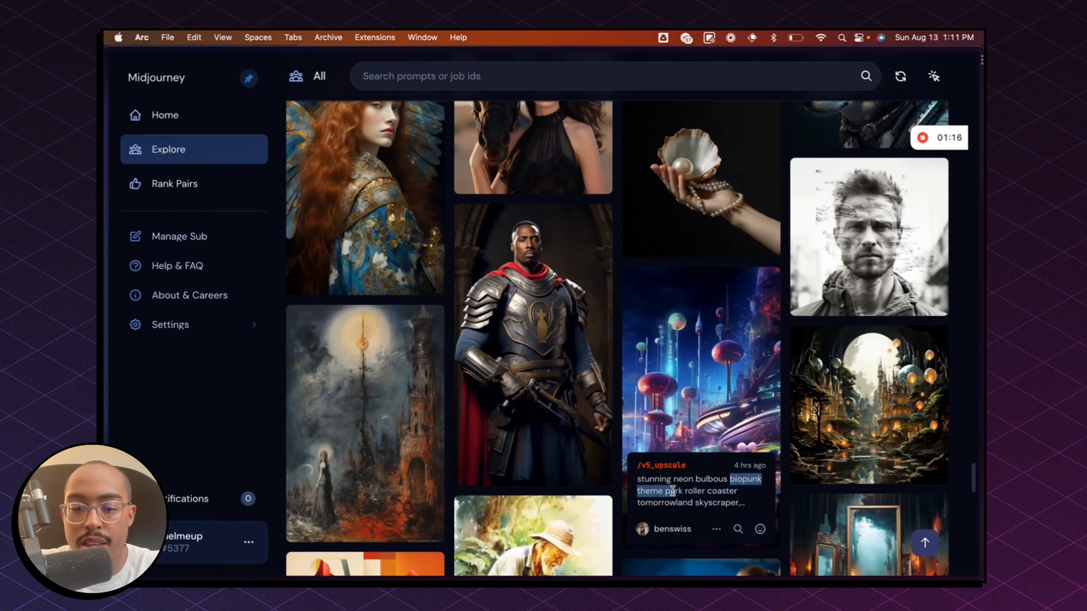
scroll("down", 3)
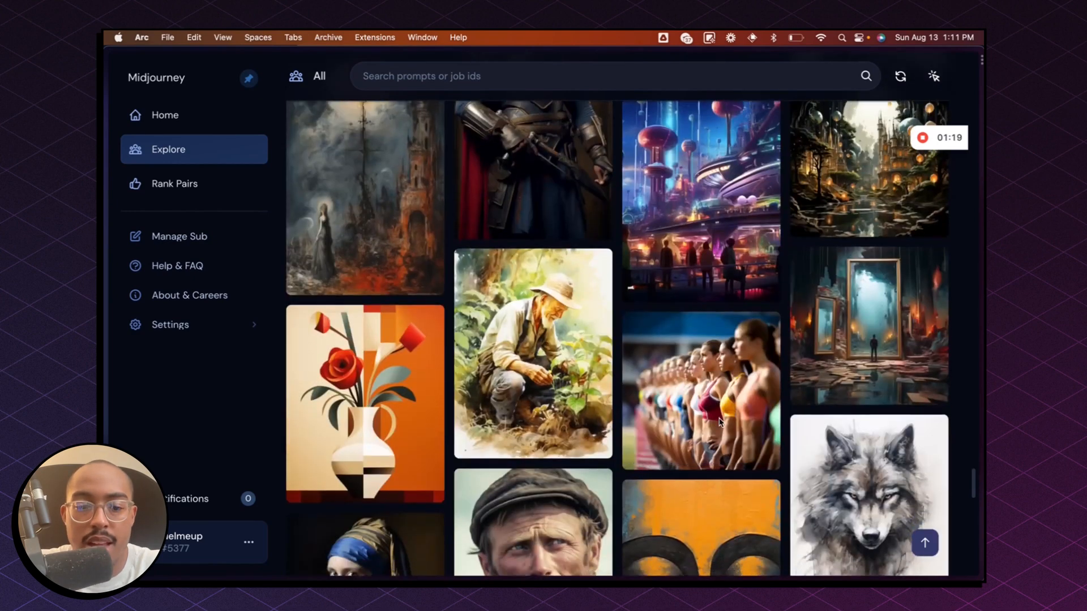
scroll("down", 3)
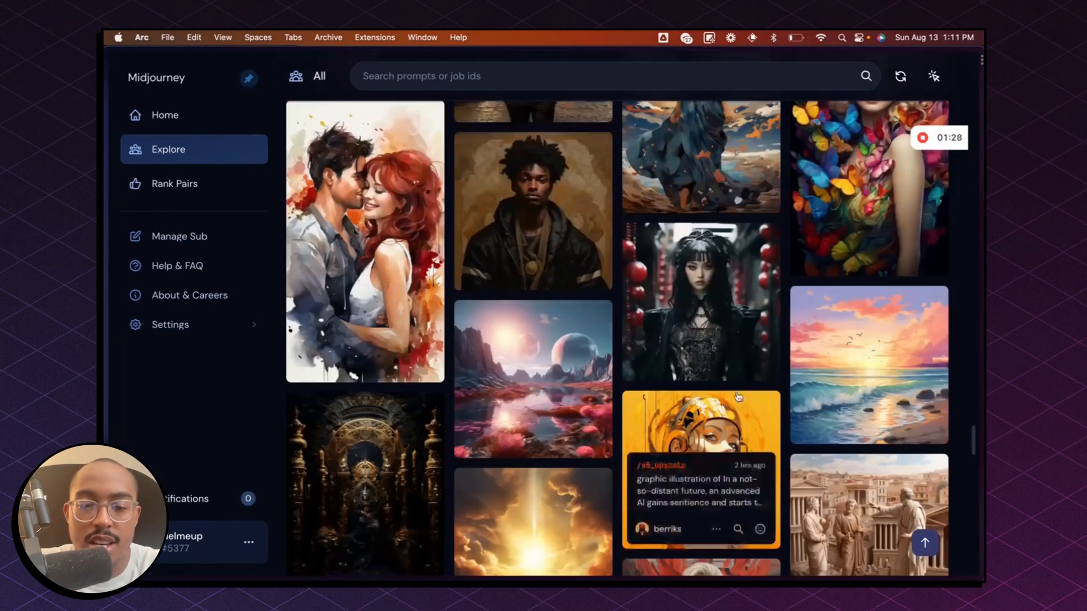
scroll("down", 3)
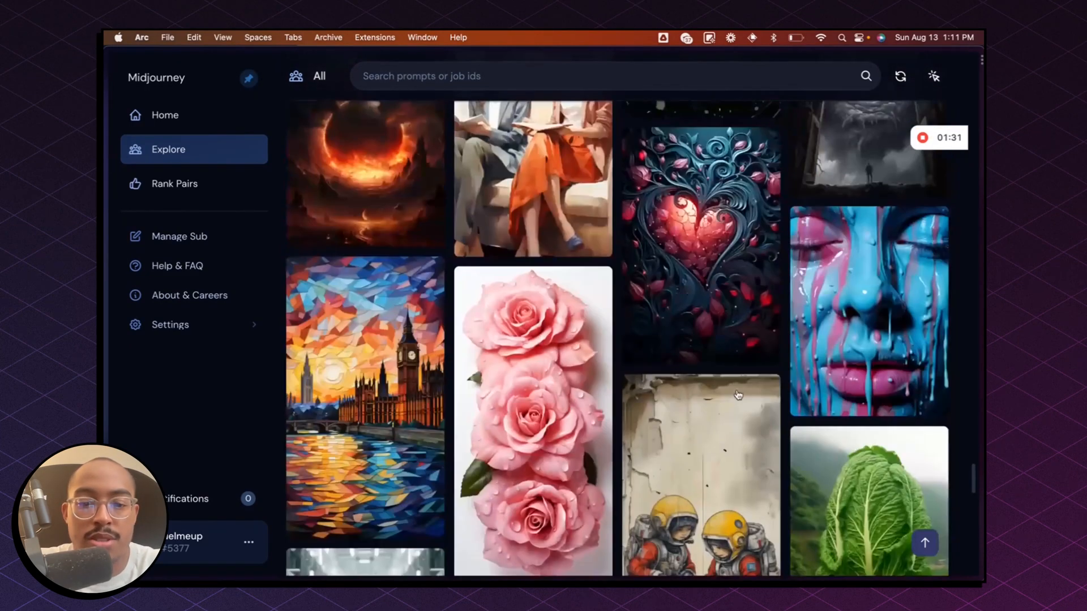
scroll("down", 3)
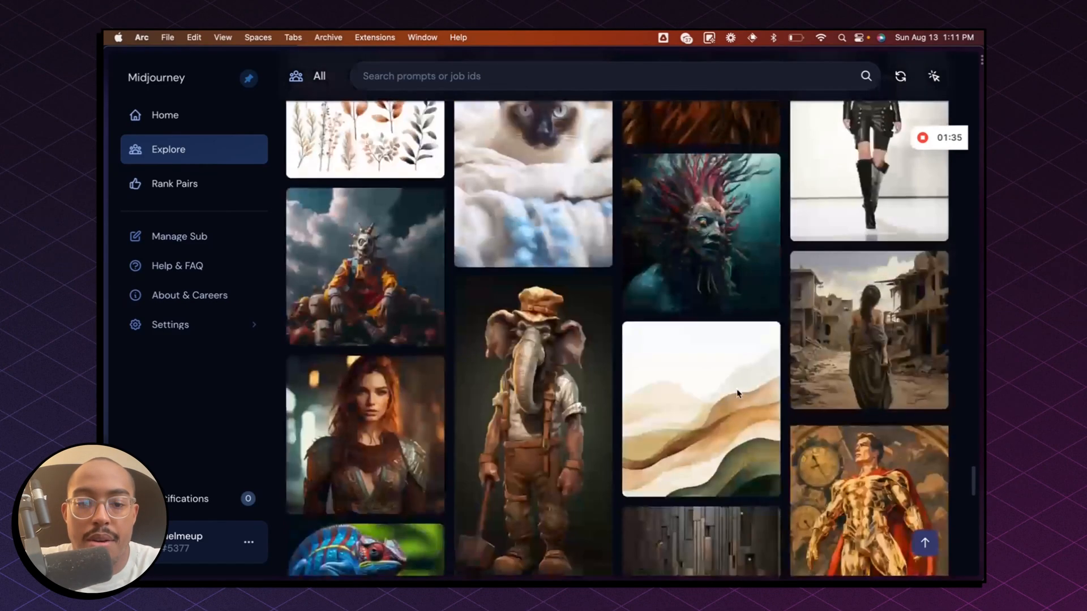
scroll("down", 3)
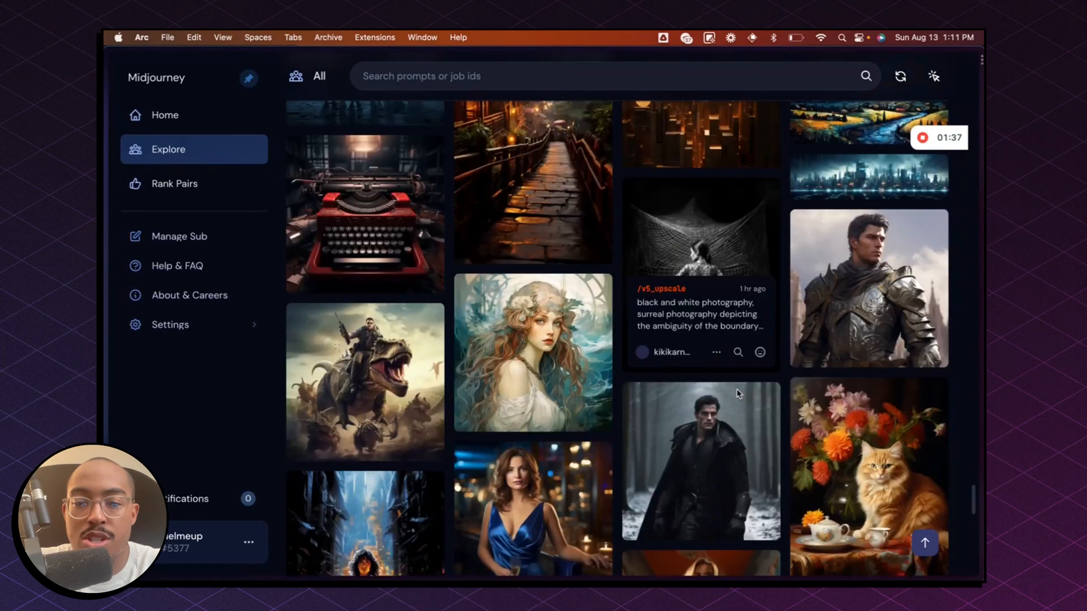
scroll("down", 3)
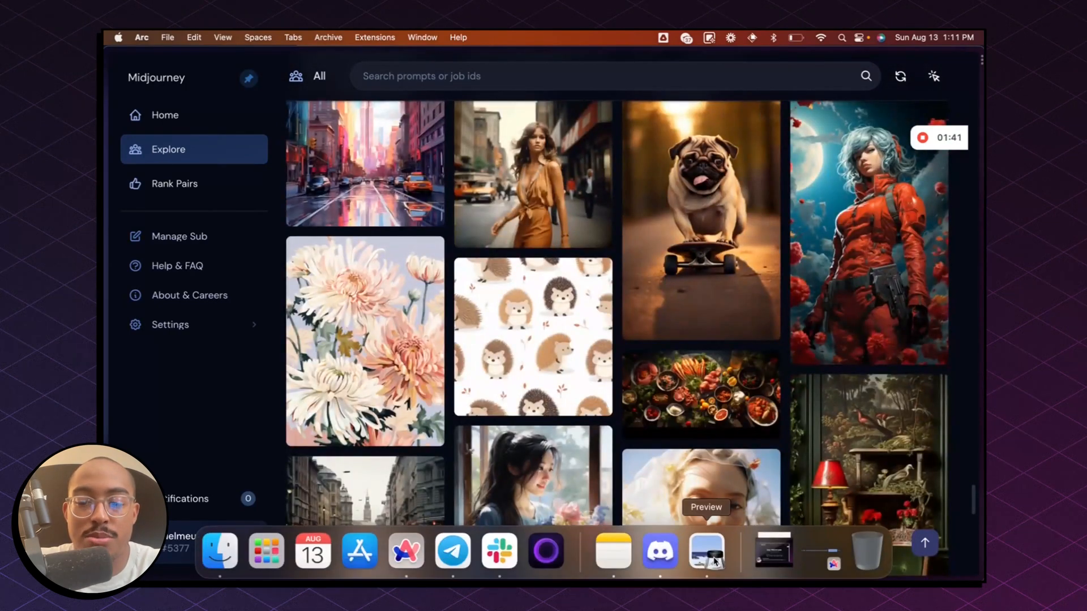
Send an /imagine prompt for a vibrant biopunk theme background with --ar 7:4
left_click(665, 554)
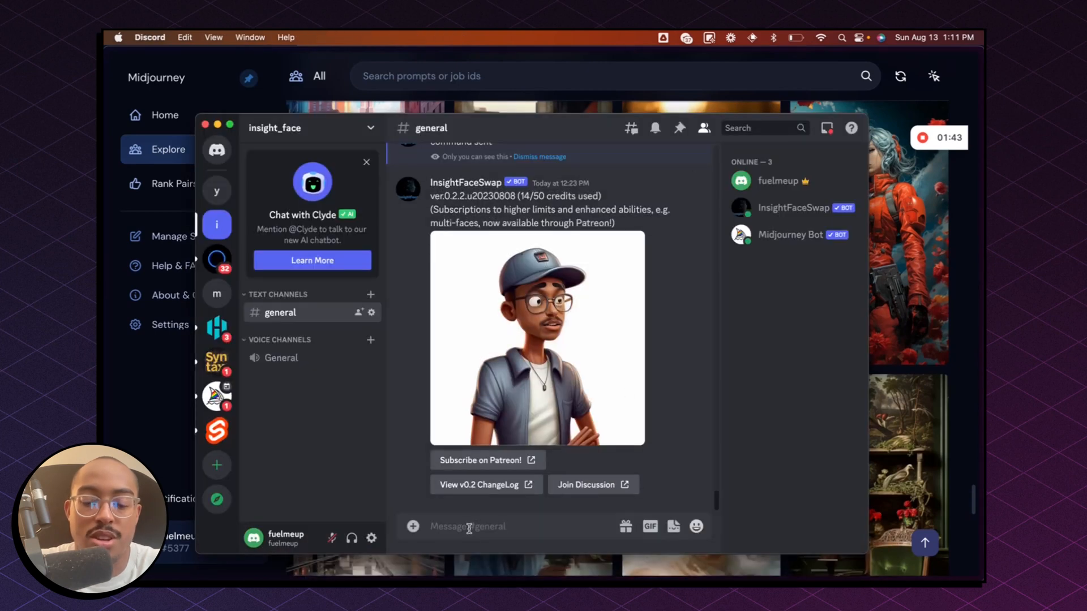
type("/")
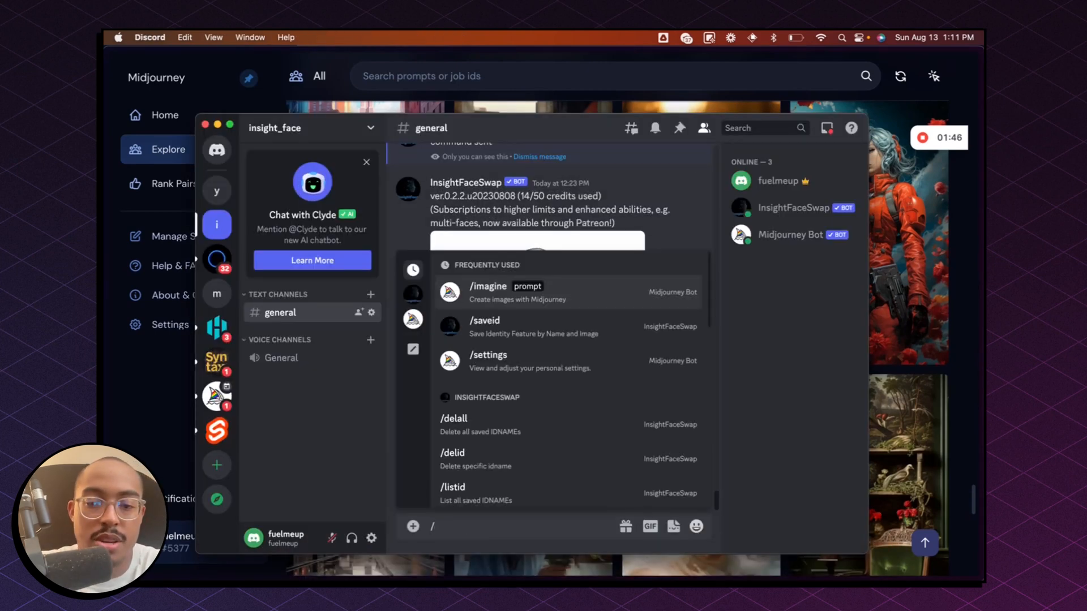
type("im")
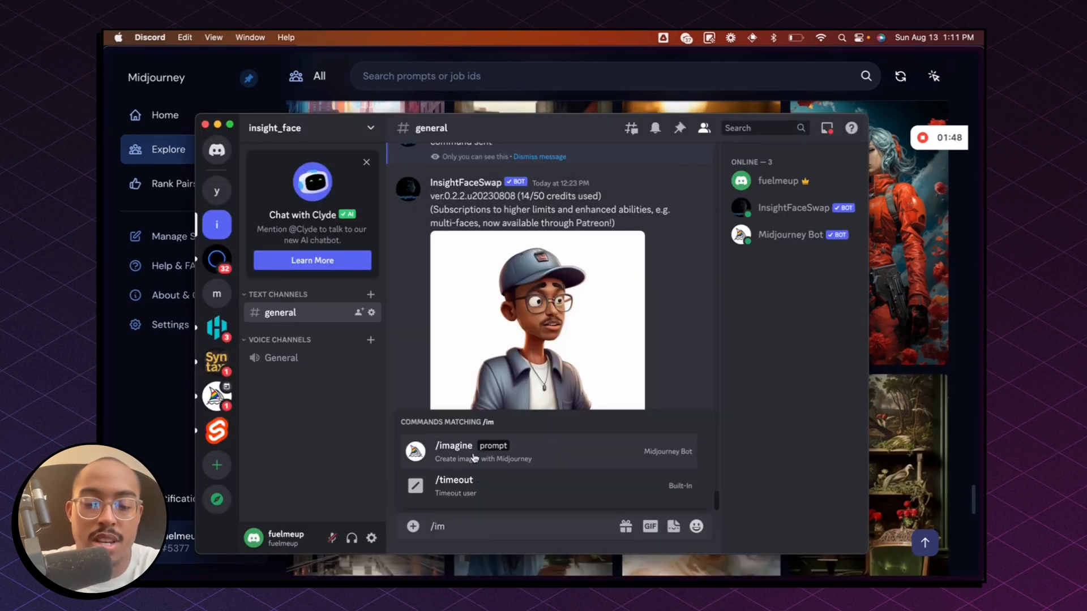
type("biopunk theme ba")
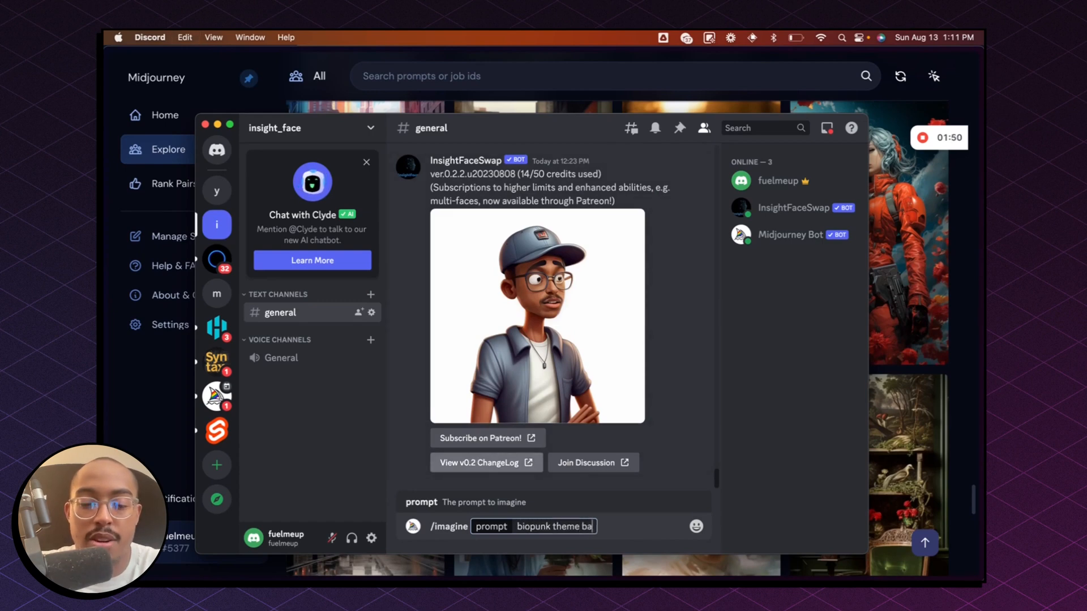
type("background, vibr")
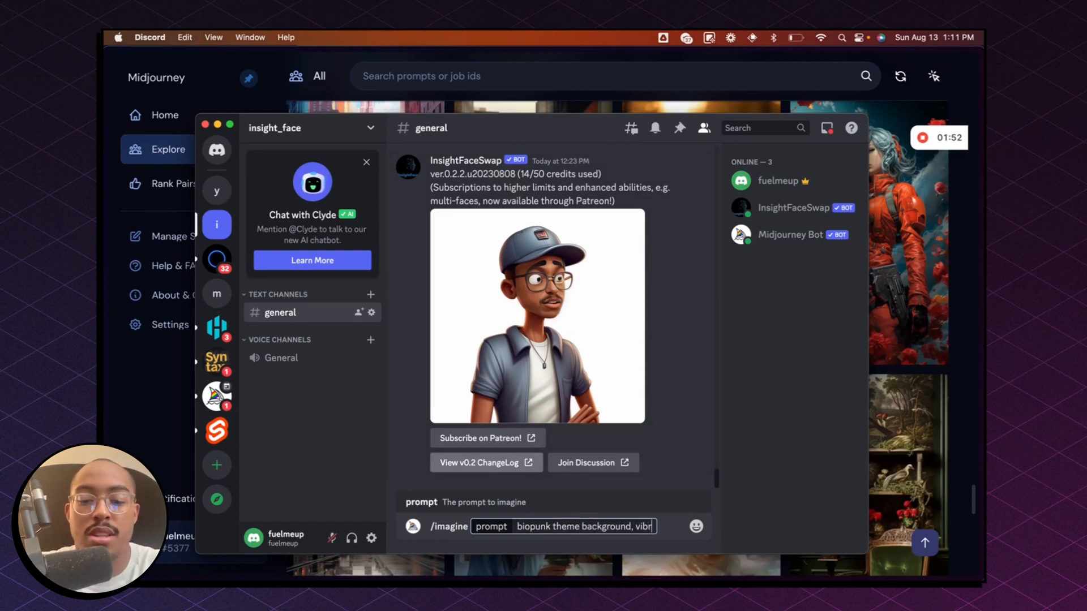
type("vibrant and eye catching, futuristic art class")
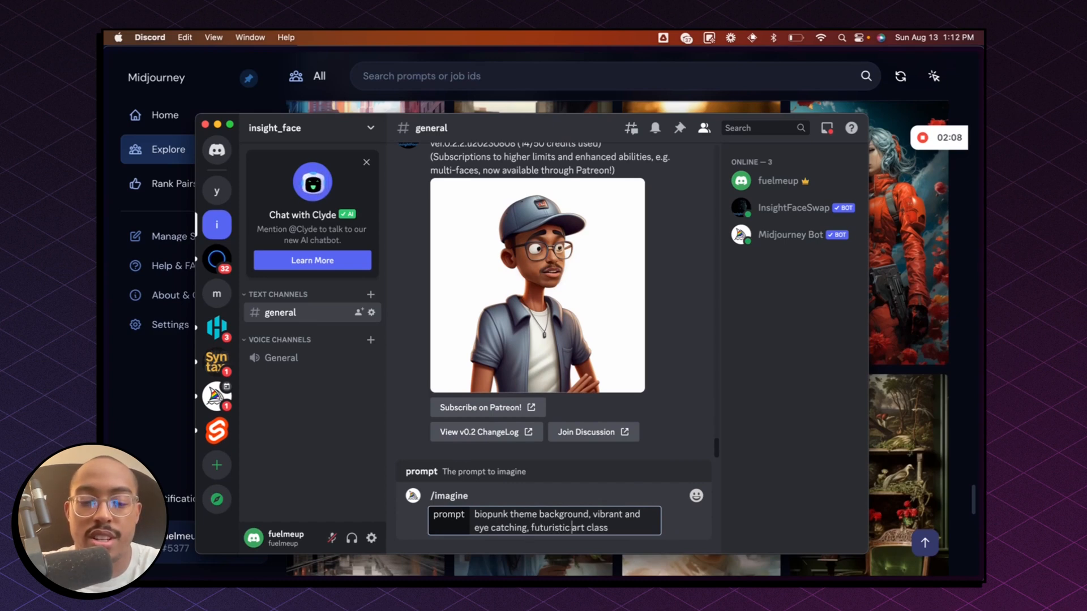
type("high-rest")
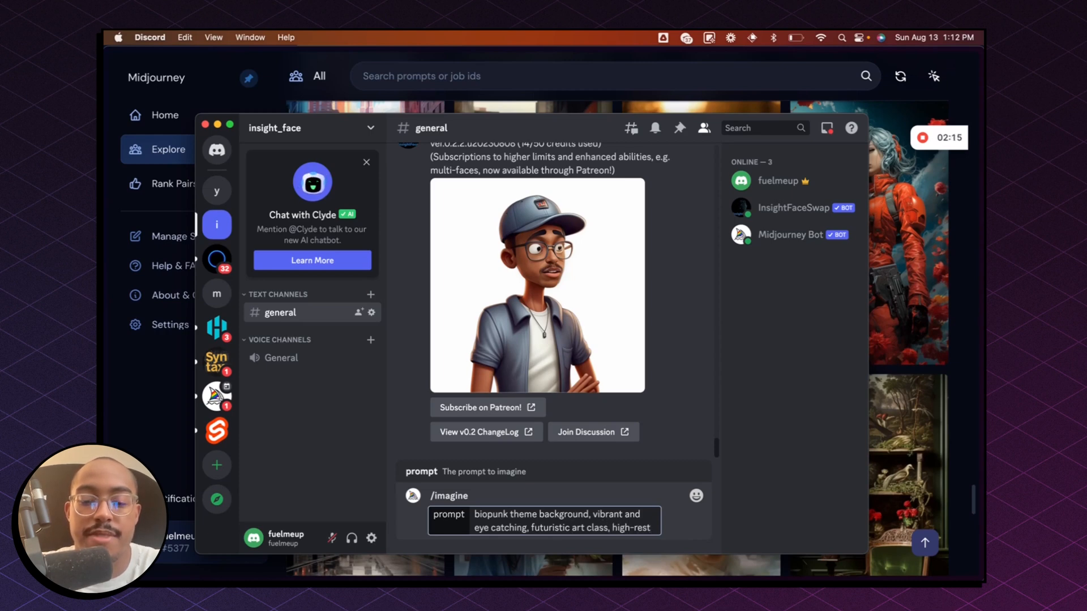
type("--a")
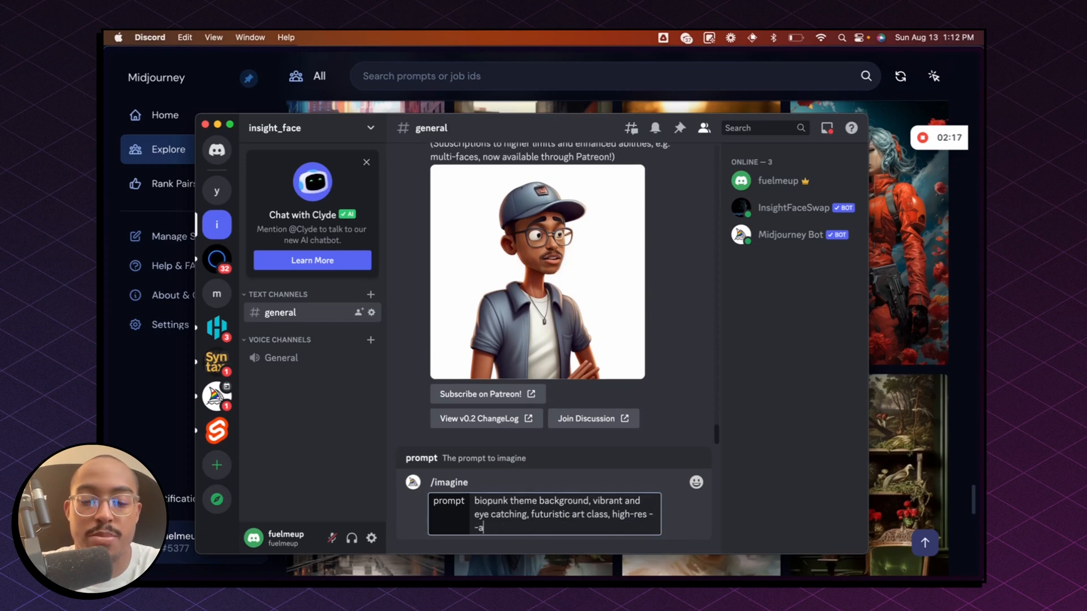
type("r")
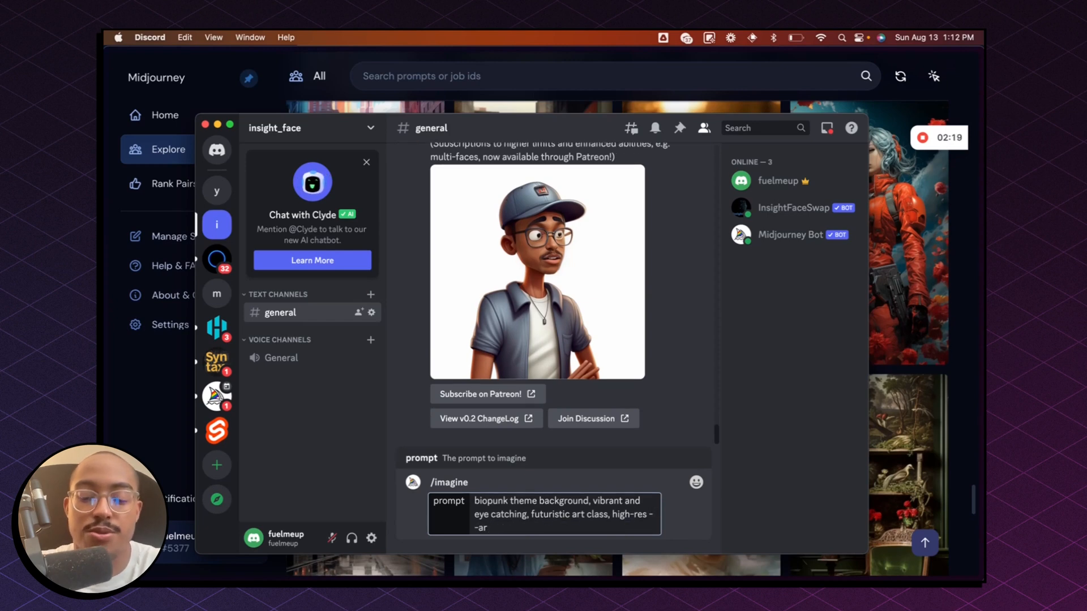
type("7:4")
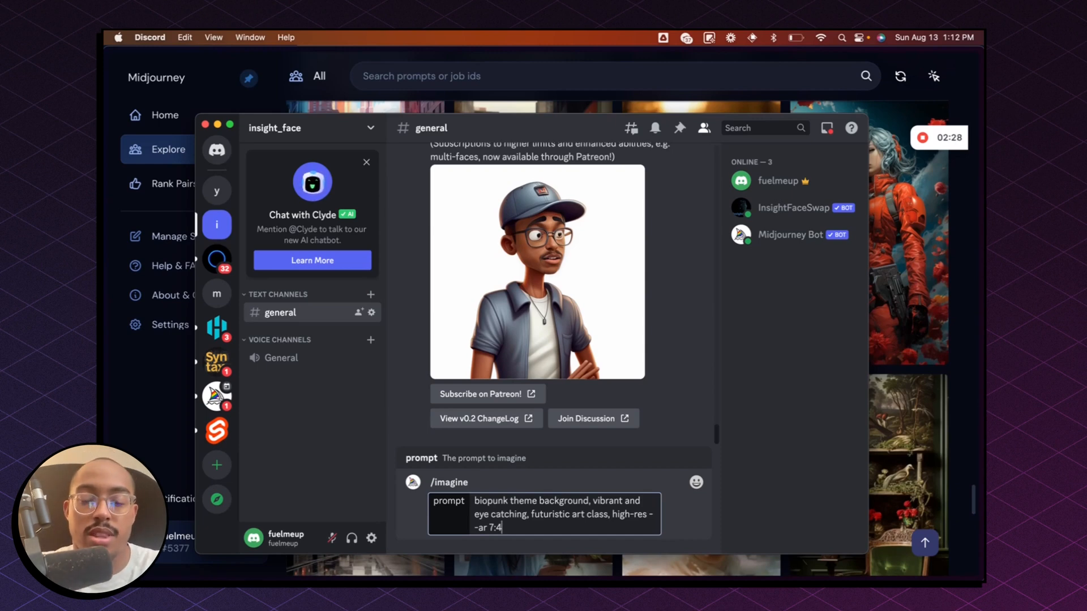
key("Enter")
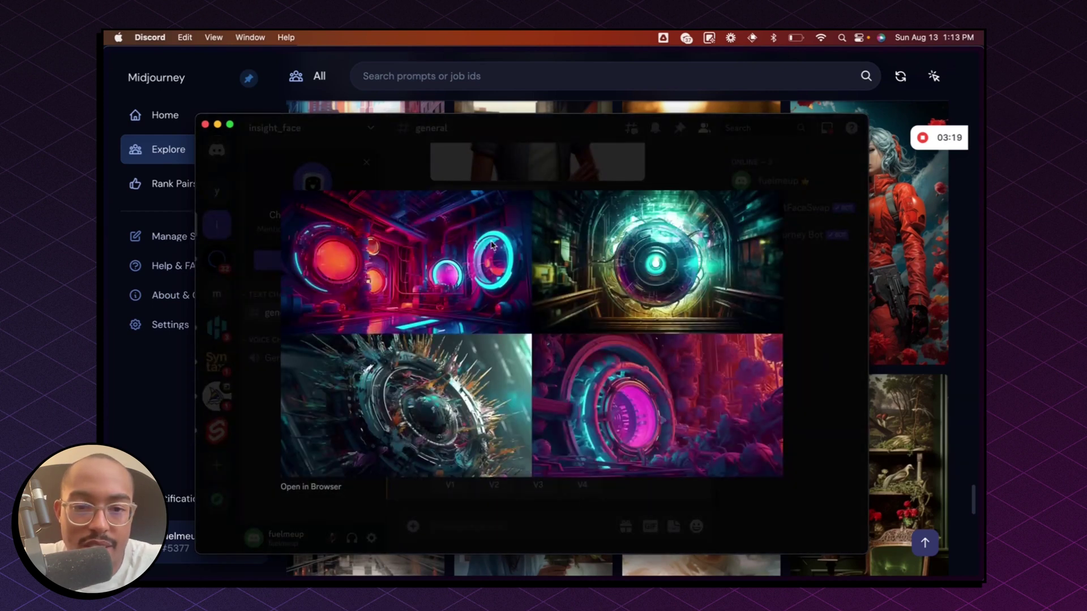
mouse_move(787, 268)
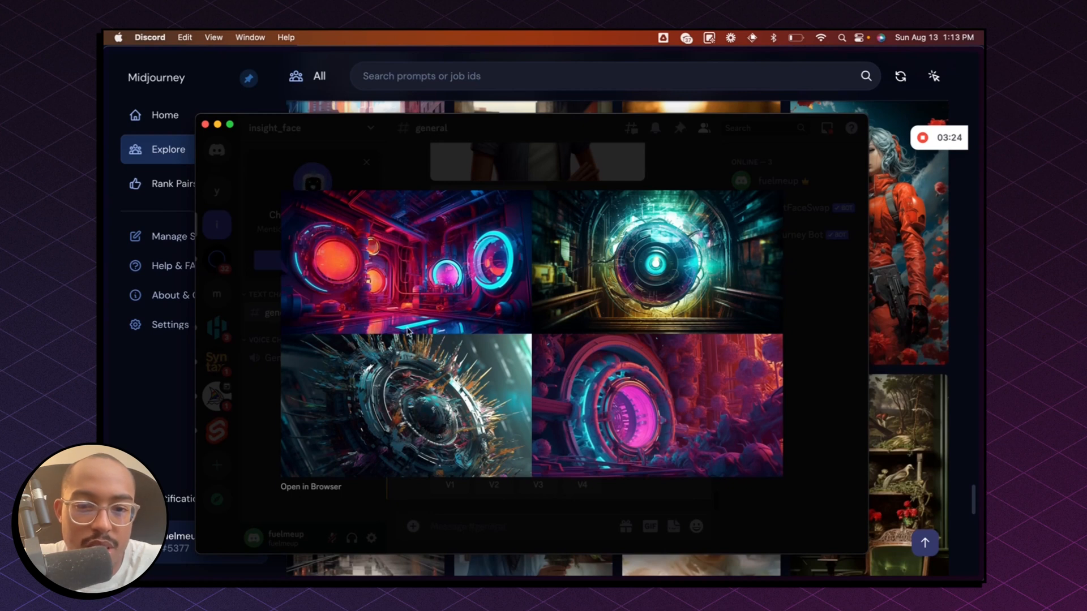
mouse_move(366, 260)
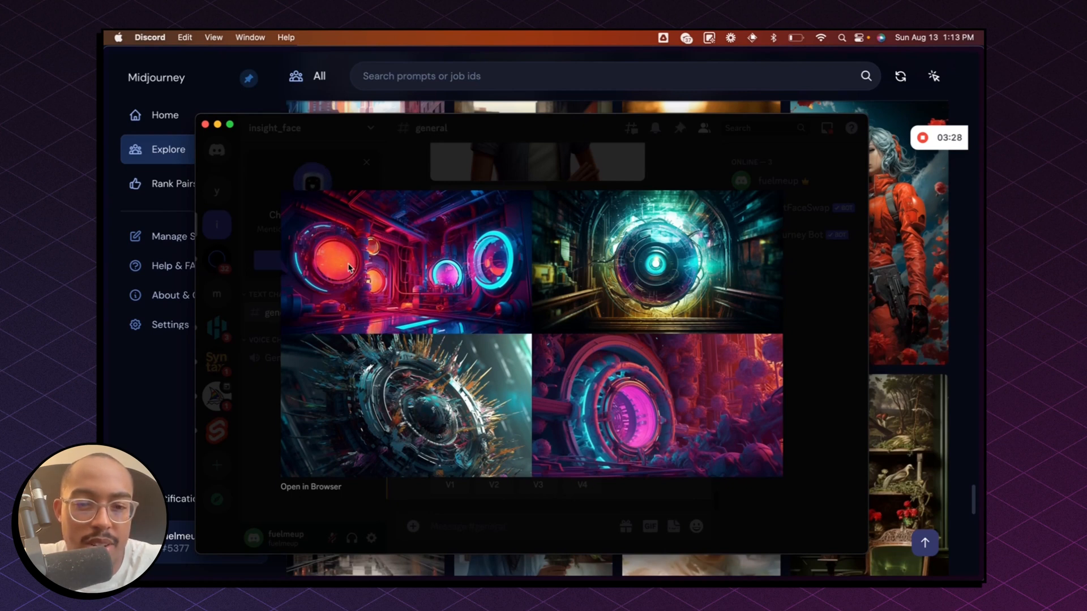
mouse_move(468, 306)
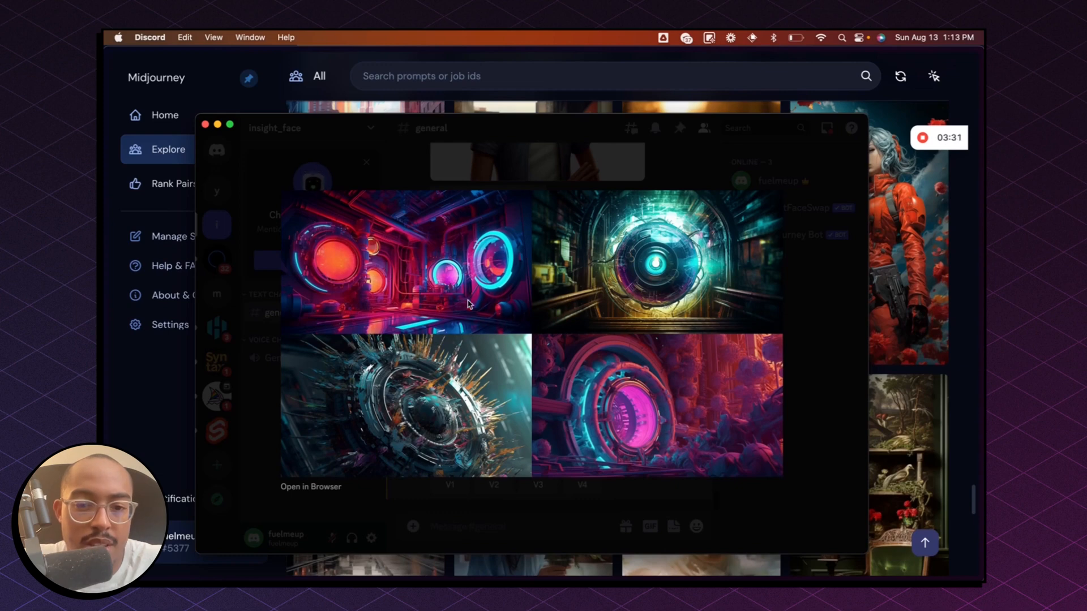
mouse_move(808, 254)
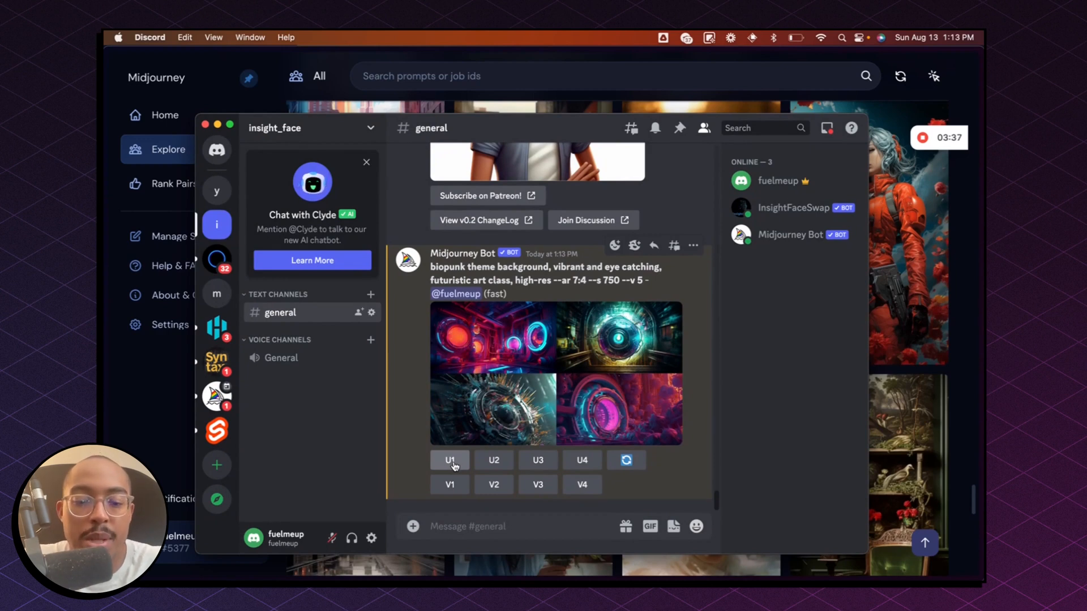
Upscale grid image U1, enlarge the result, and open it full-size in Arc
left_click(450, 460)
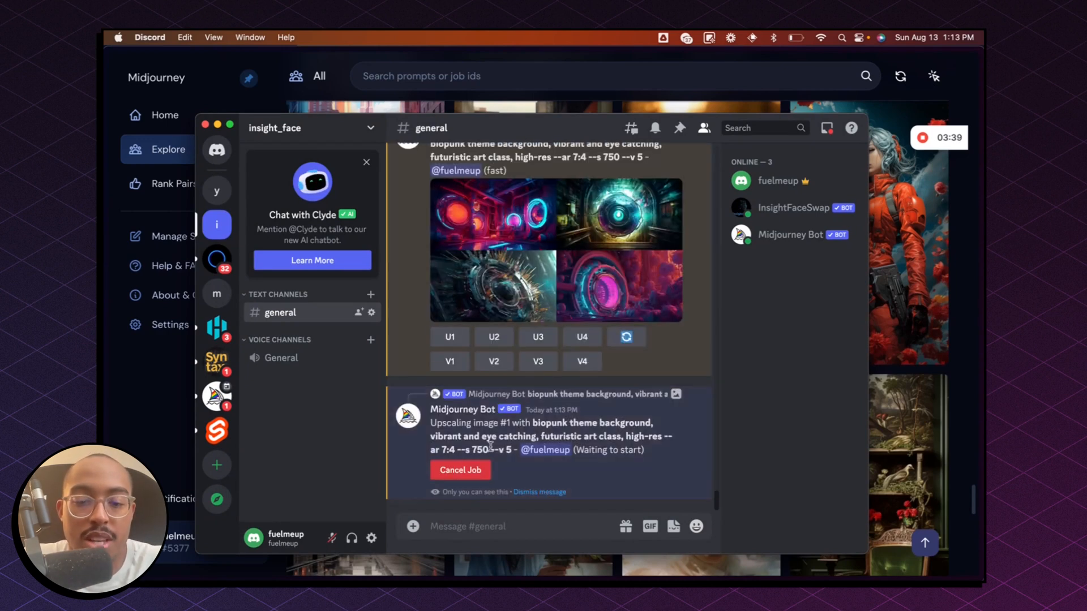
left_click(449, 337)
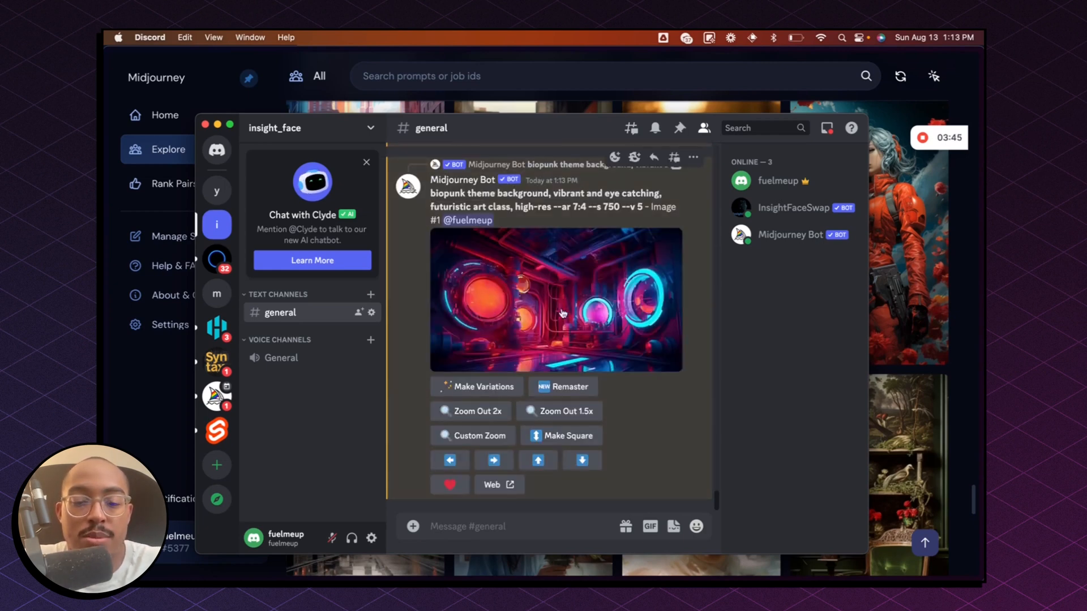
left_click(562, 311)
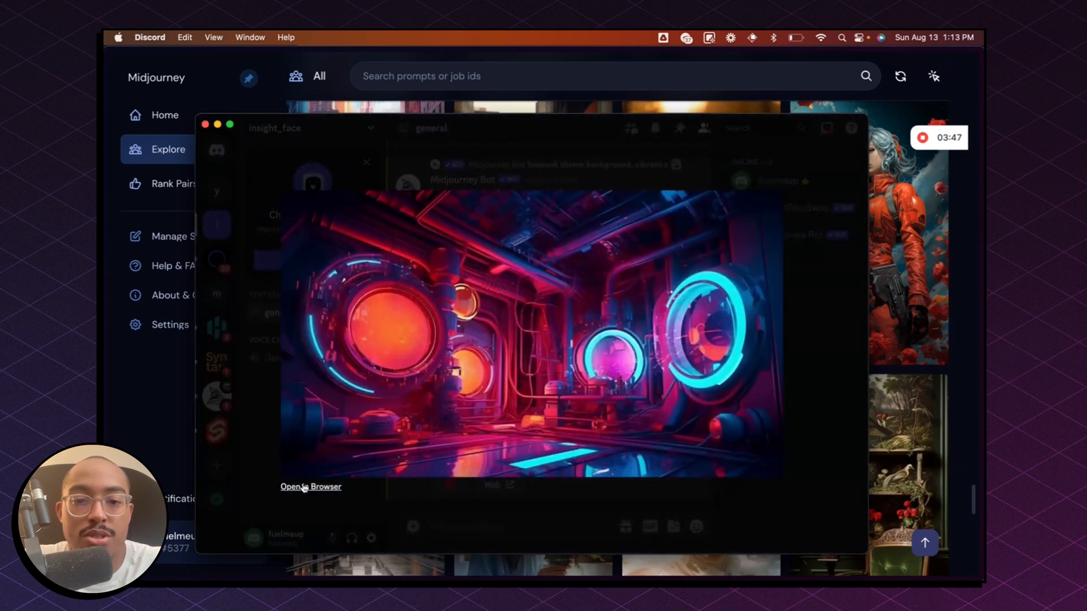
left_click(310, 486)
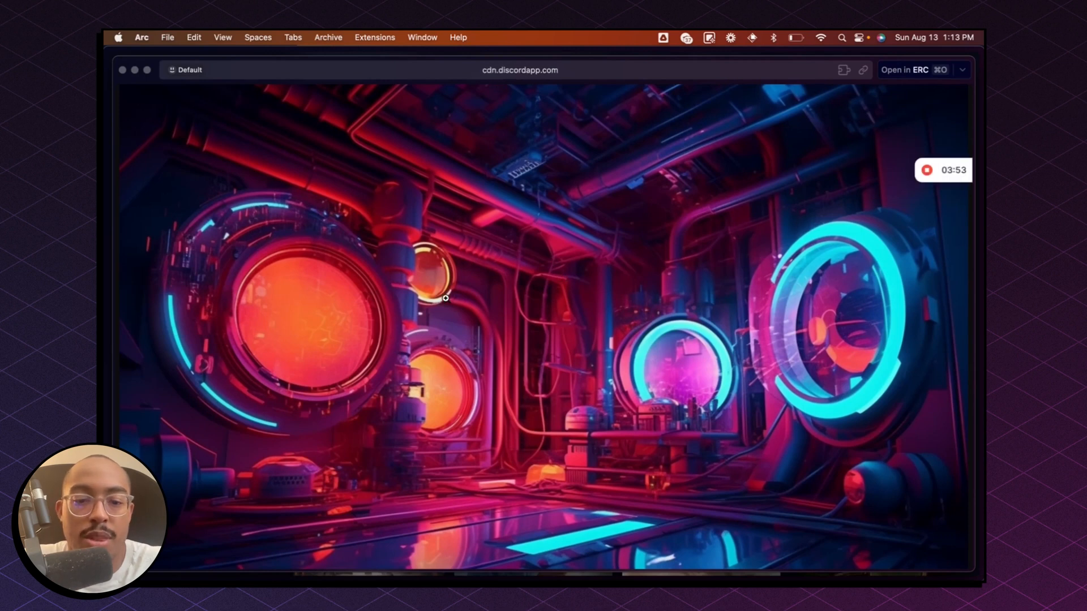
Save the upscaled biopunk image into Downloads with Save Image As
right_click(446, 298)
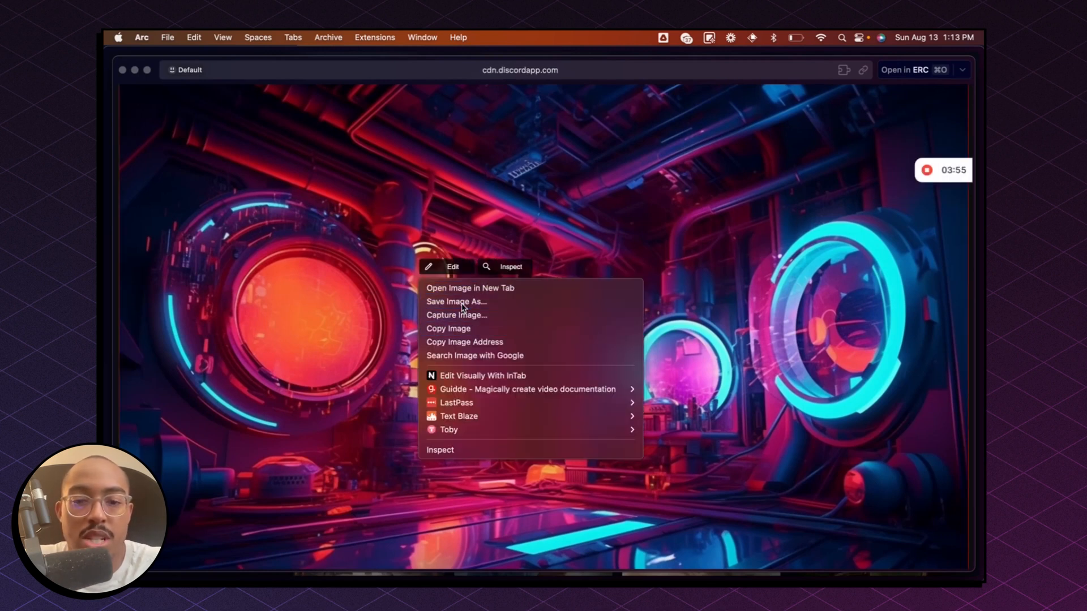
left_click(456, 301)
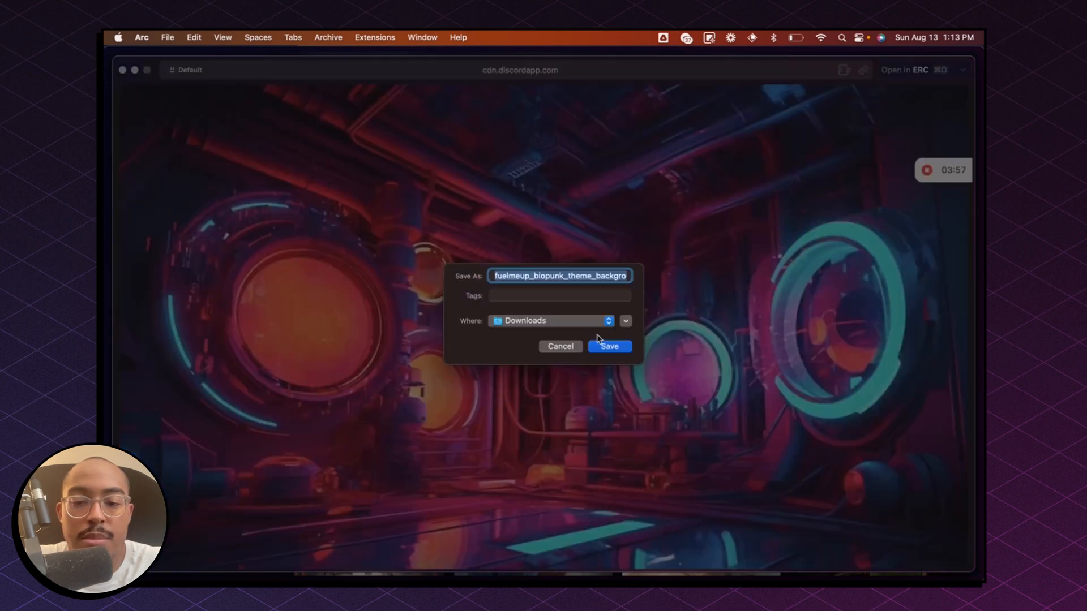
left_click(609, 347)
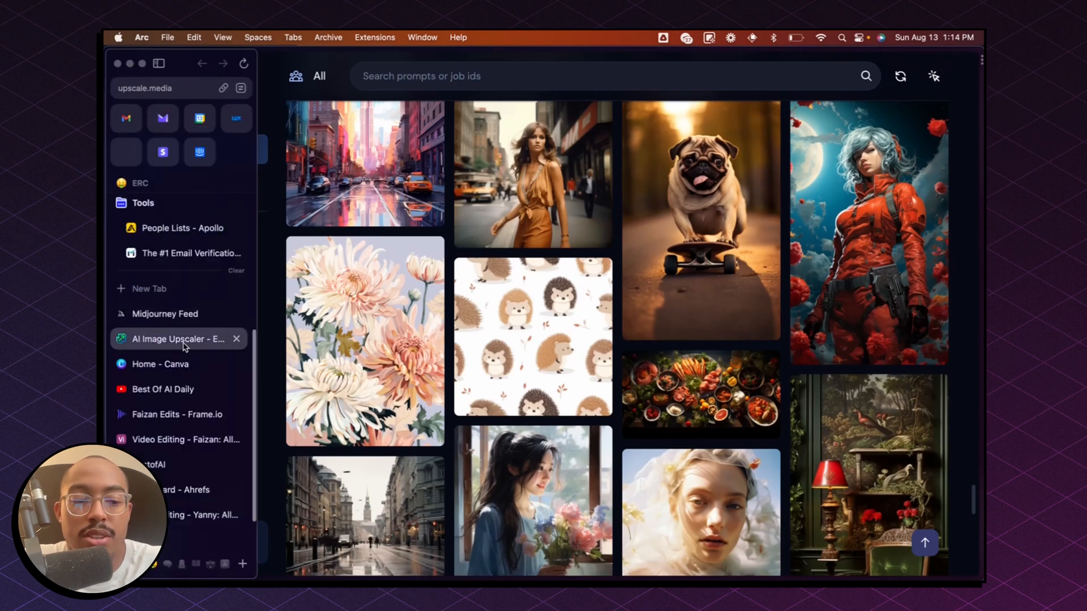
Upload the biopunk background file from Downloads to the AI Image Upscaler site
left_click(170, 339)
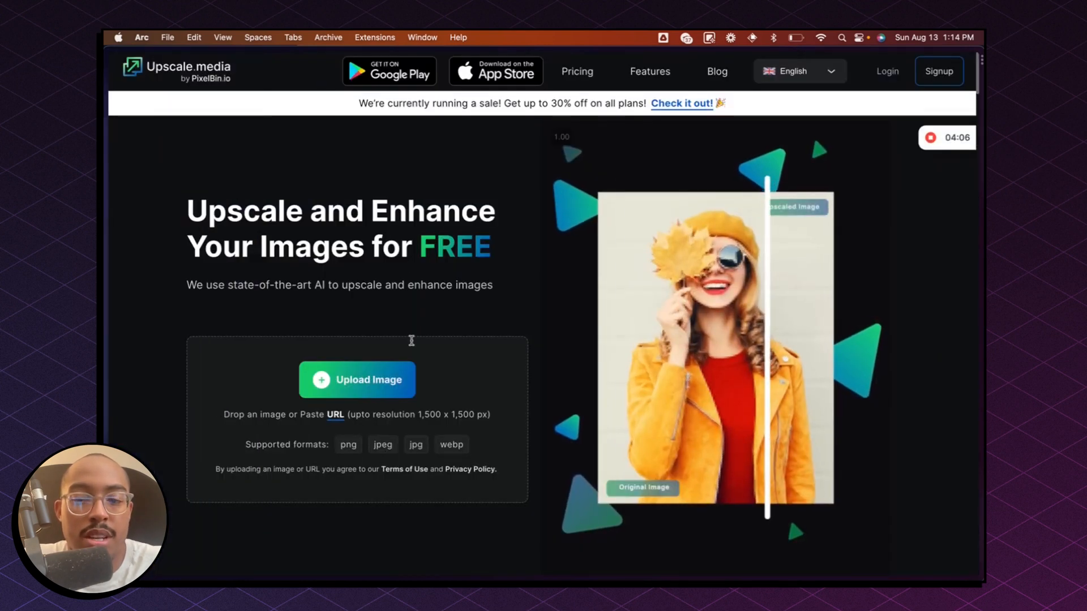
left_click(357, 380)
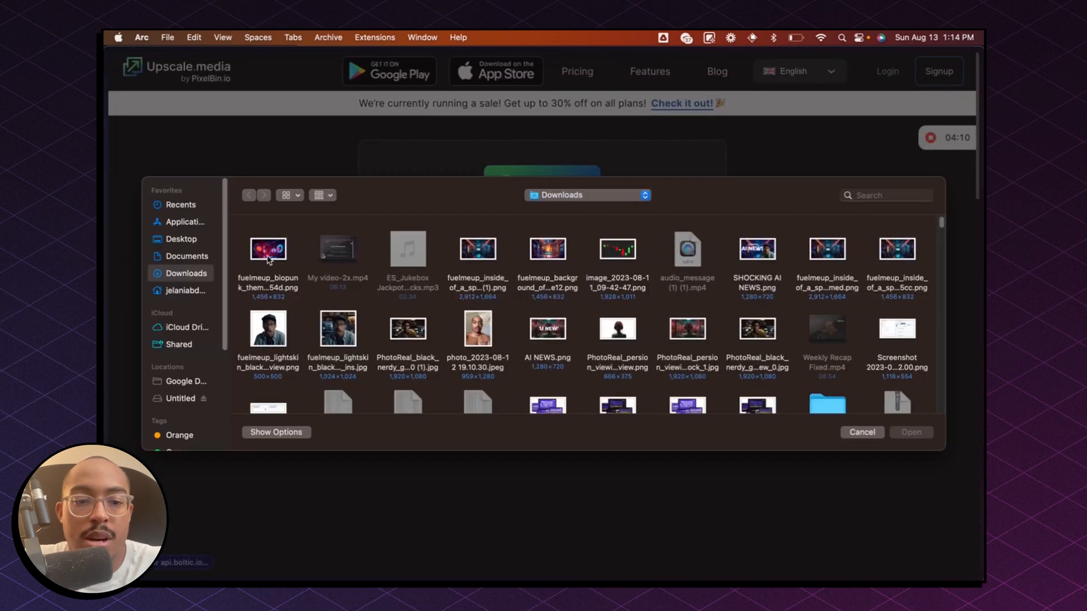
left_click(268, 249)
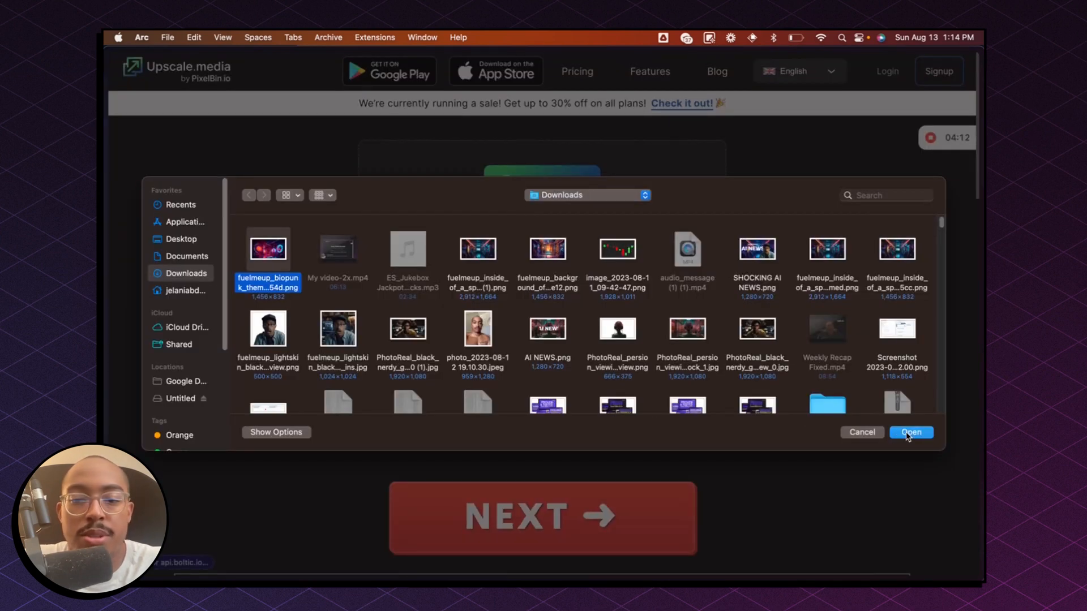
left_click(910, 432)
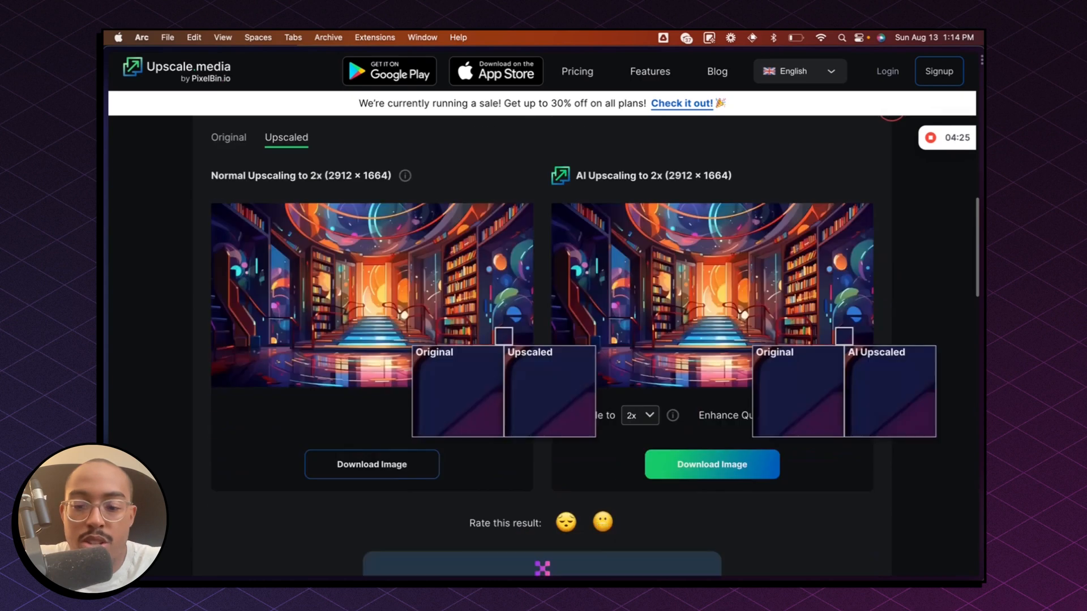
Scroll to the 2x results (2912 × 1664) and switch Enhance Quality on
scroll("down", 3)
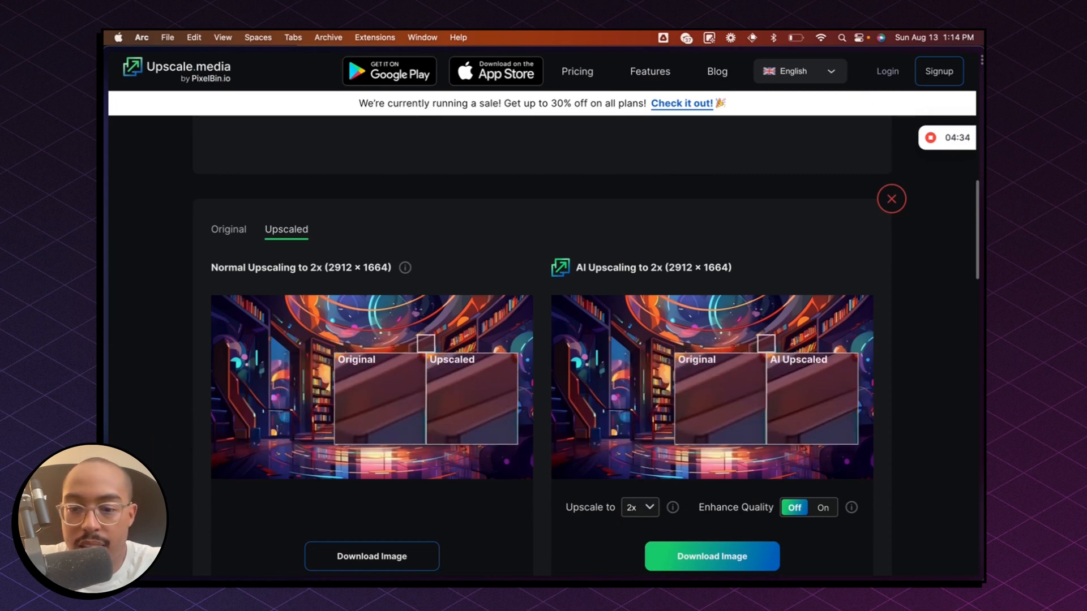
scroll("down", 3)
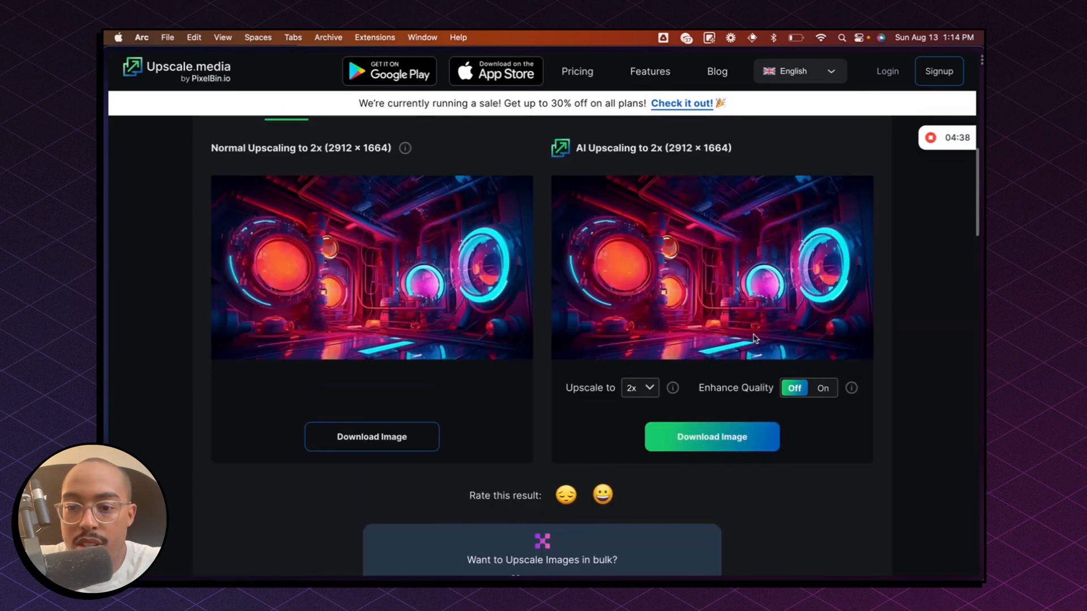
mouse_move(747, 417)
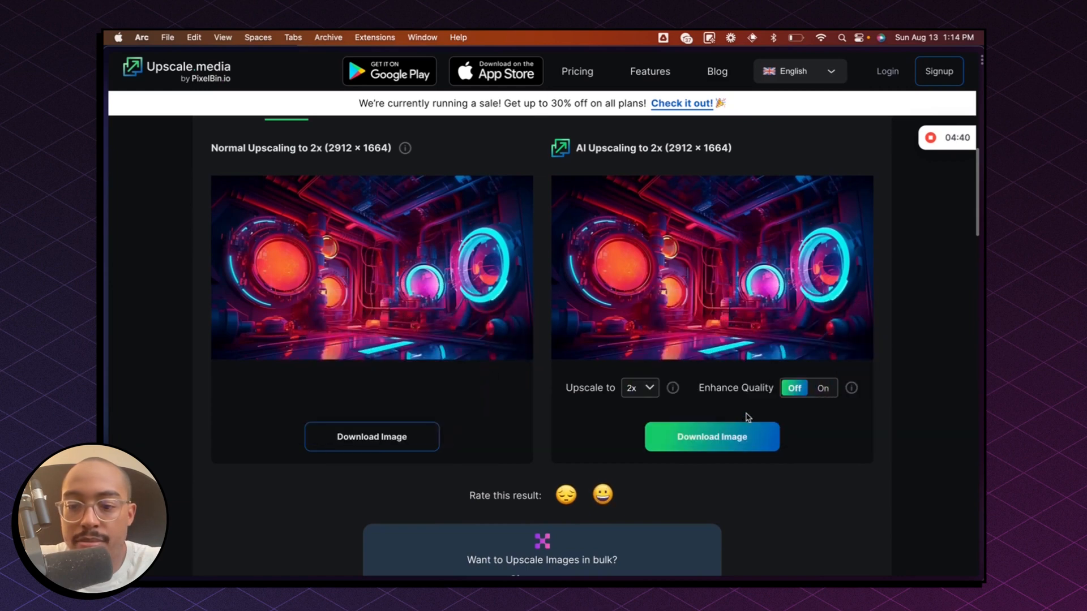
mouse_move(857, 391)
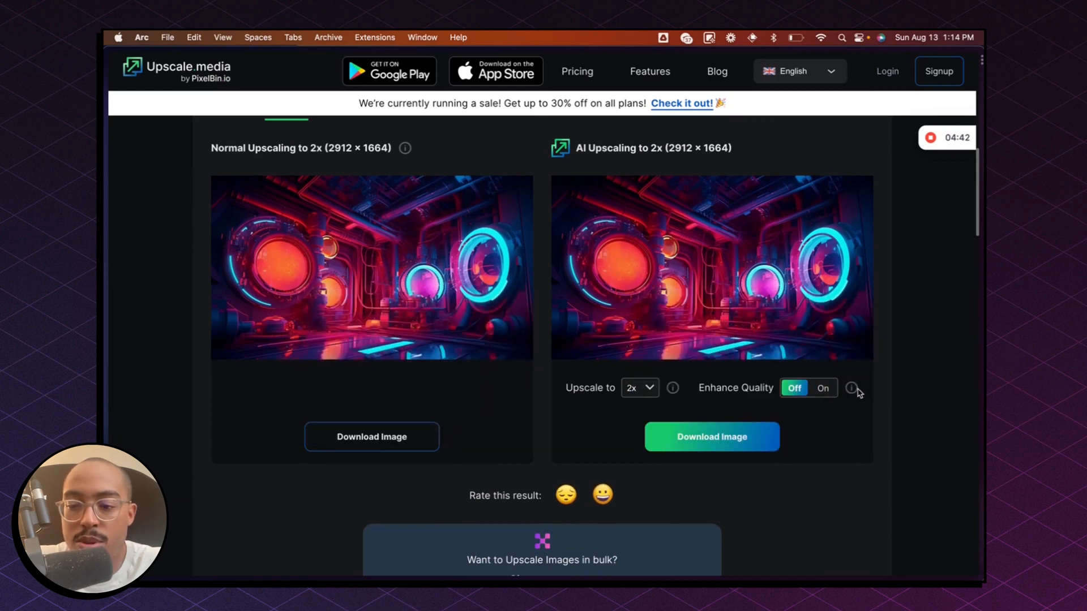
mouse_move(851, 387)
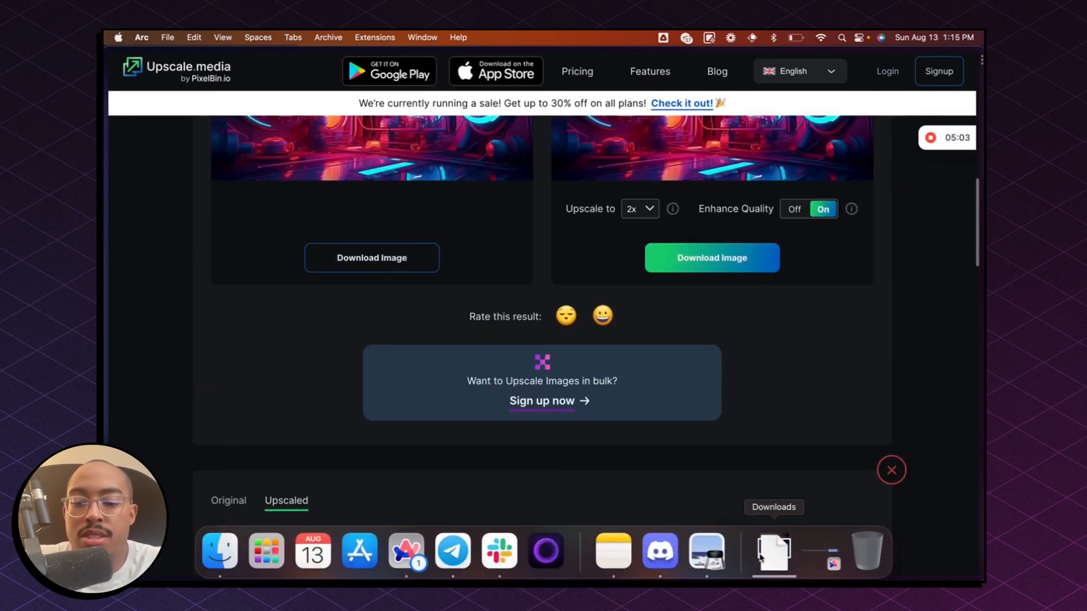
left_click(773, 555)
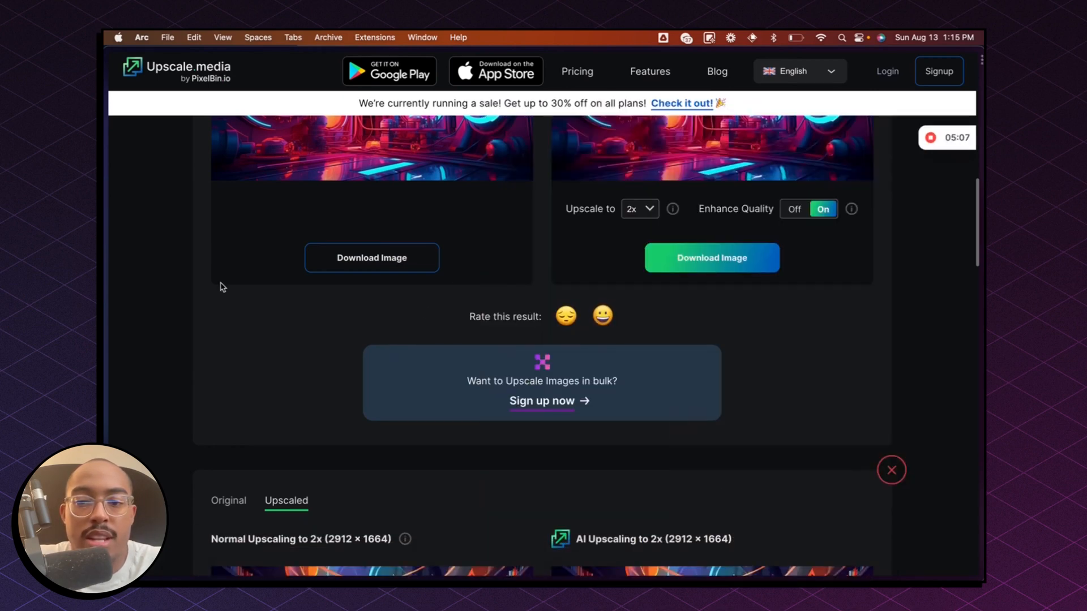
mouse_move(230, 269)
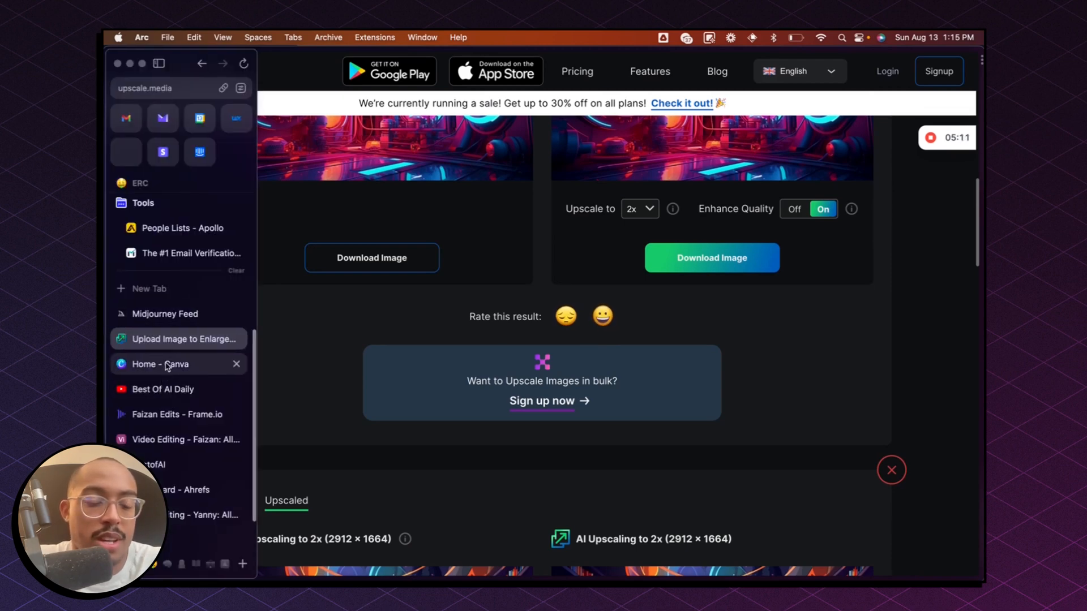
Return to the Canva YouTube Thumbnail design and show the uploaded images
left_click(164, 364)
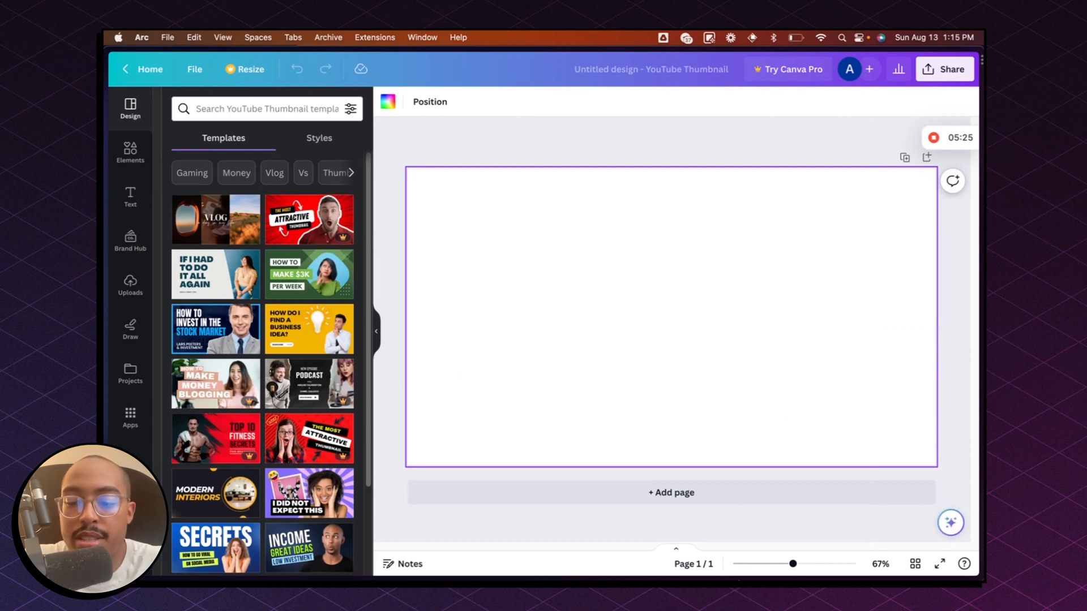
left_click(772, 551)
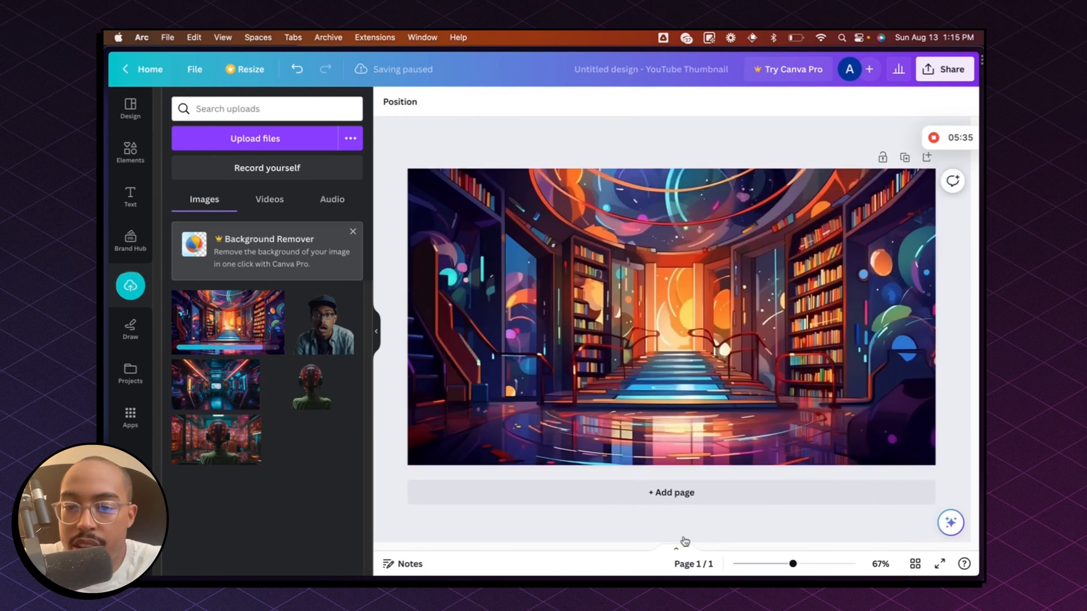
mouse_move(656, 161)
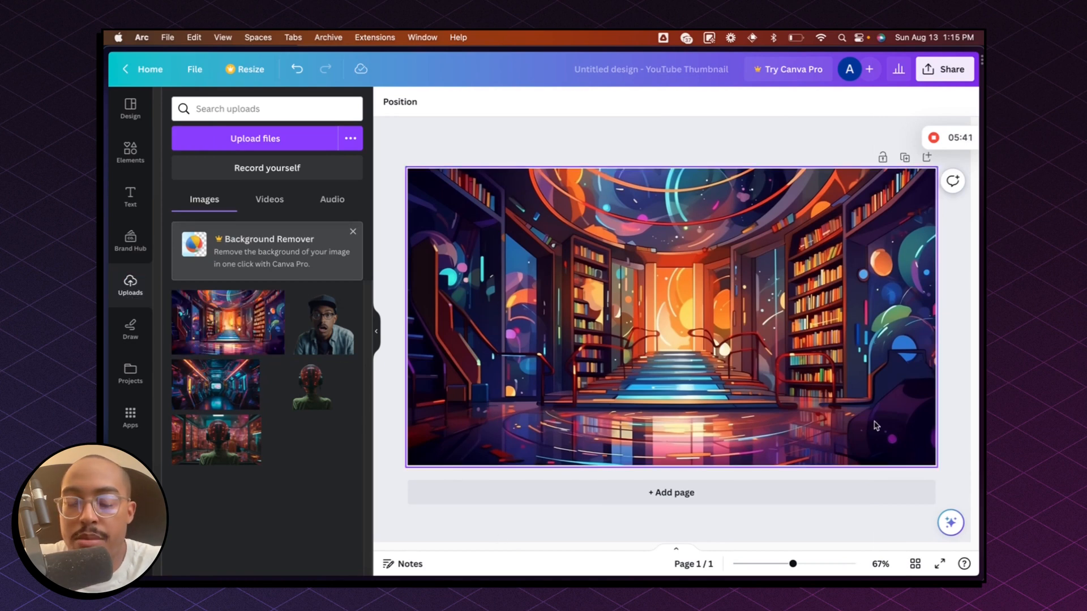
mouse_move(674, 313)
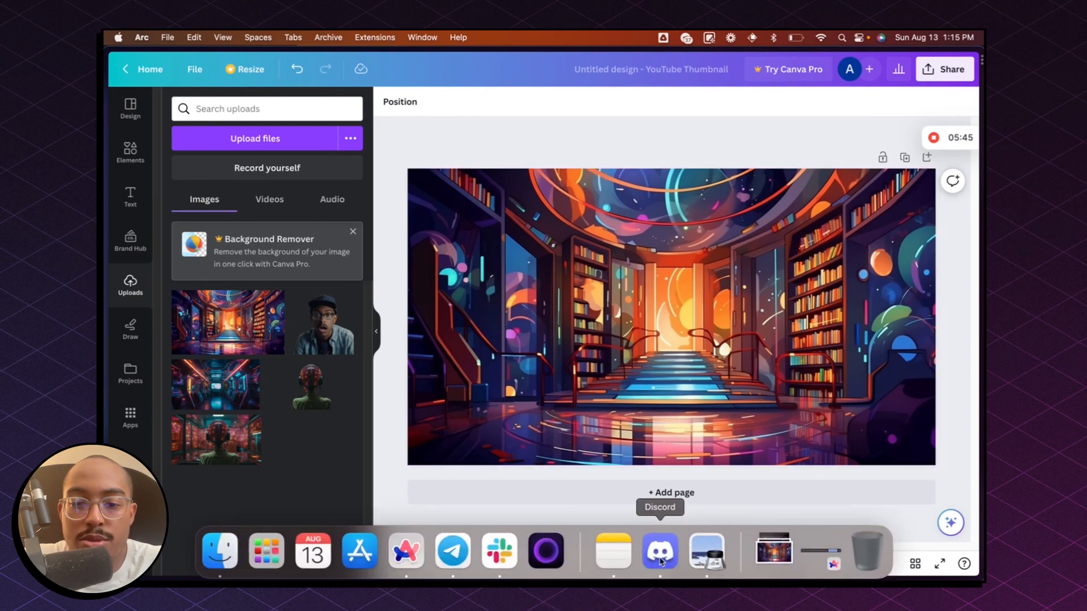
Back in Discord, save the crossed-arms cartoon character image via Save Image
left_click(659, 552)
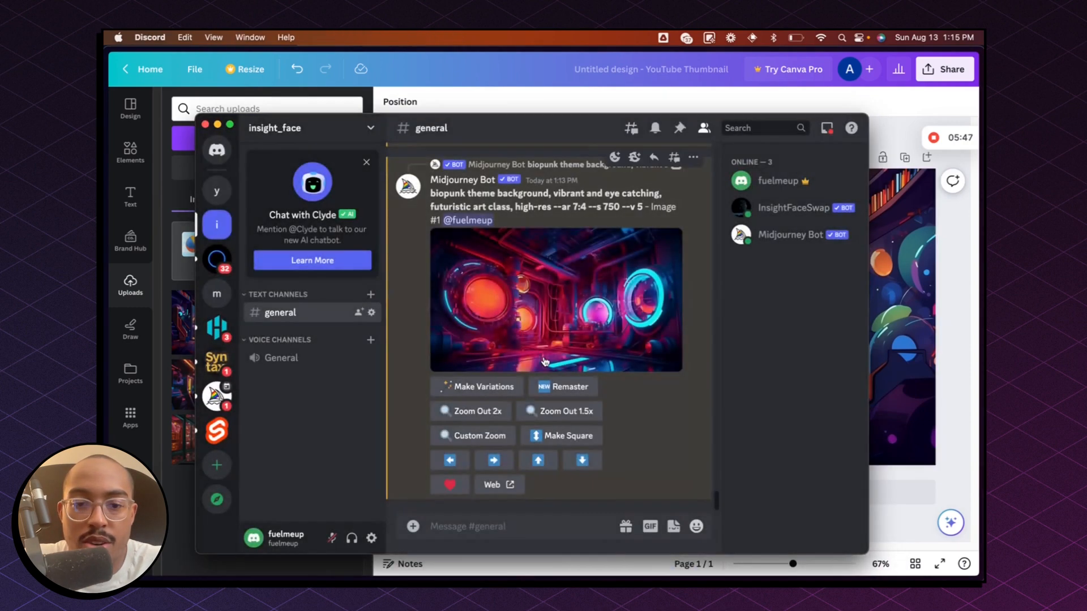
scroll("down", 3)
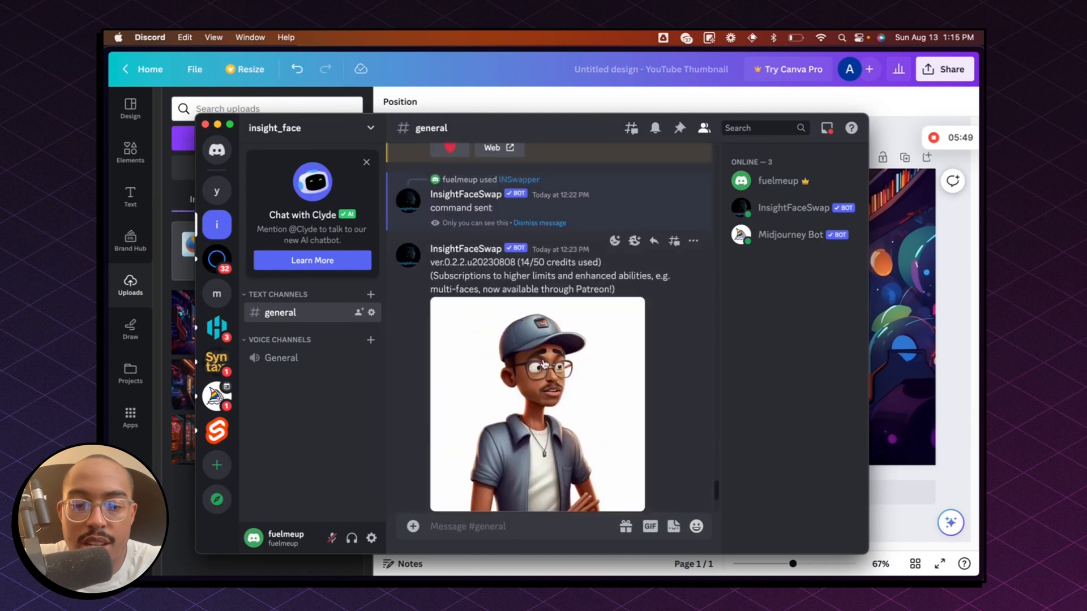
scroll("down", 3)
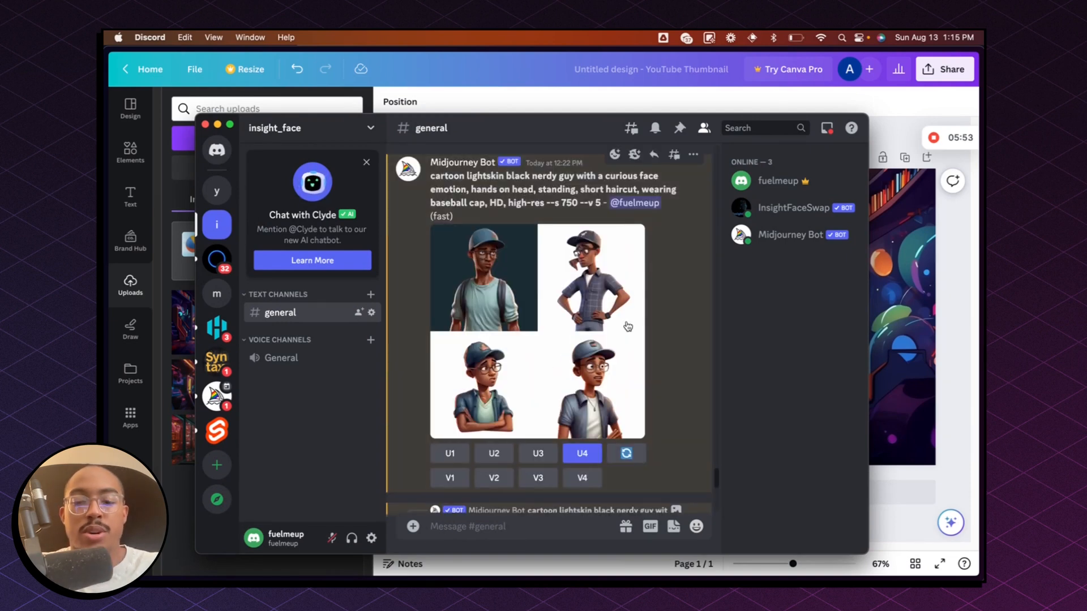
mouse_move(625, 284)
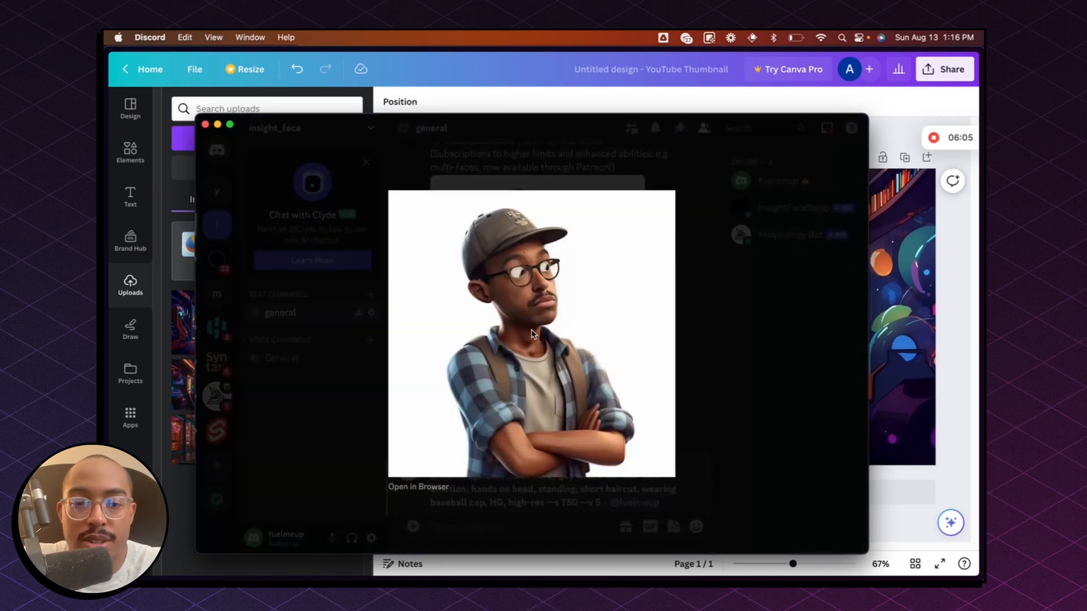
right_click(533, 335)
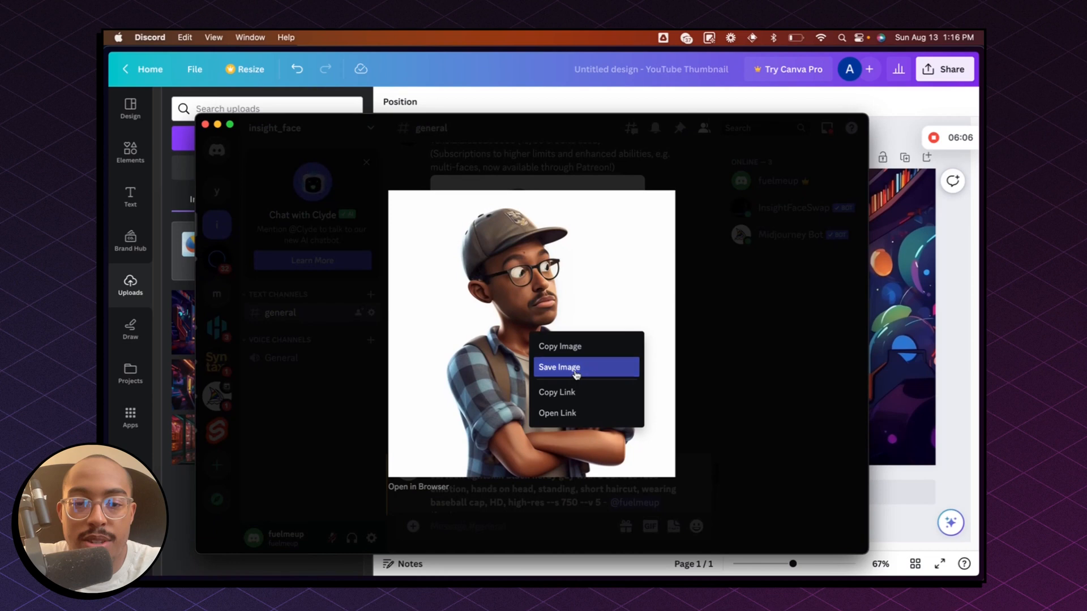
left_click(559, 367)
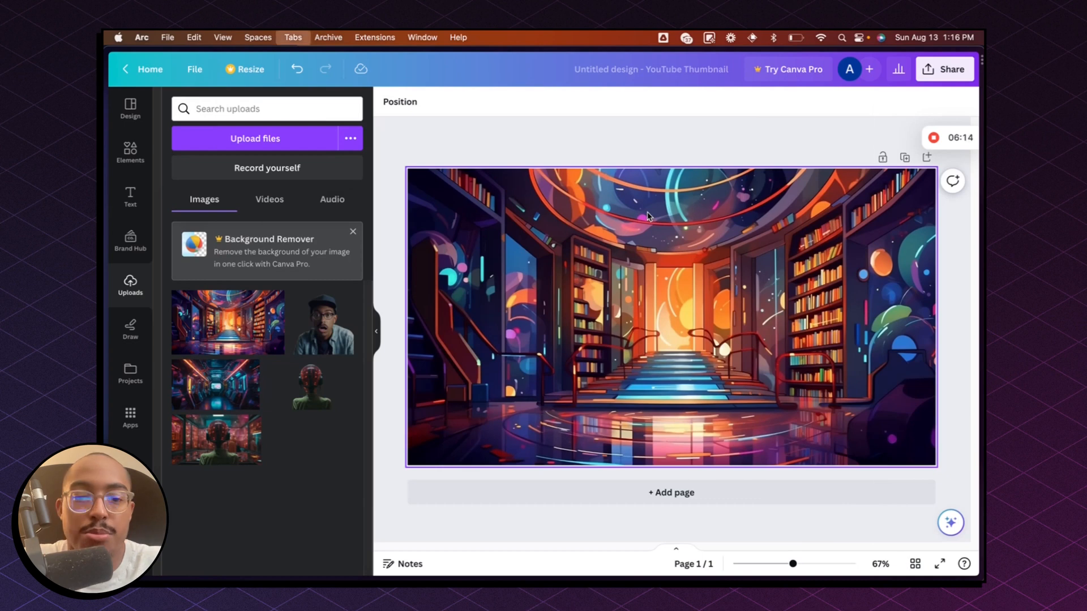
Upload the cartoon character jpg to remove.bg and download the background-free result
type("remove.bg")
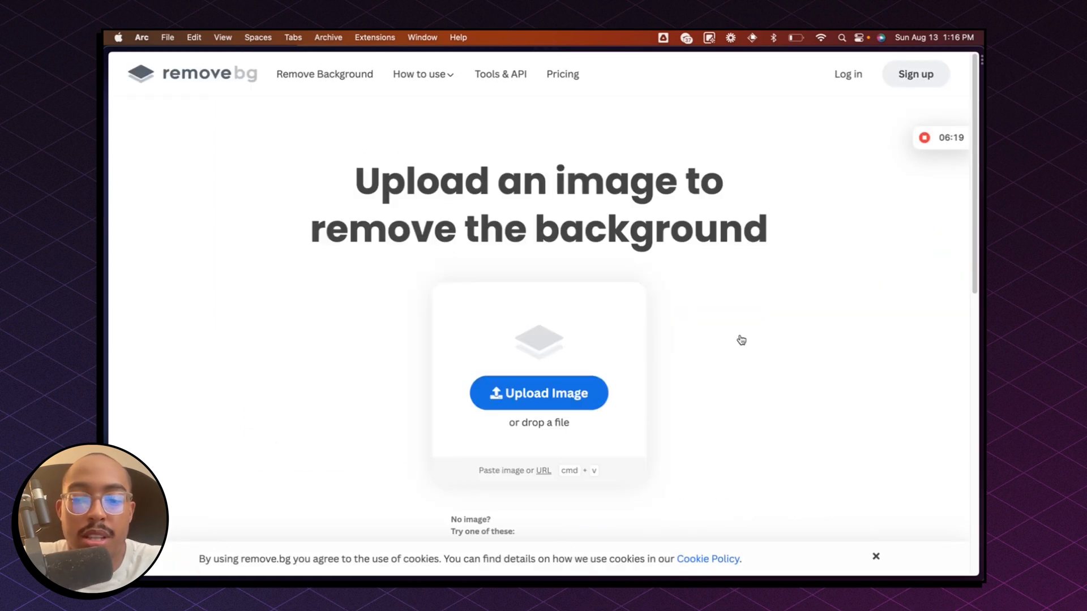
left_click(539, 393)
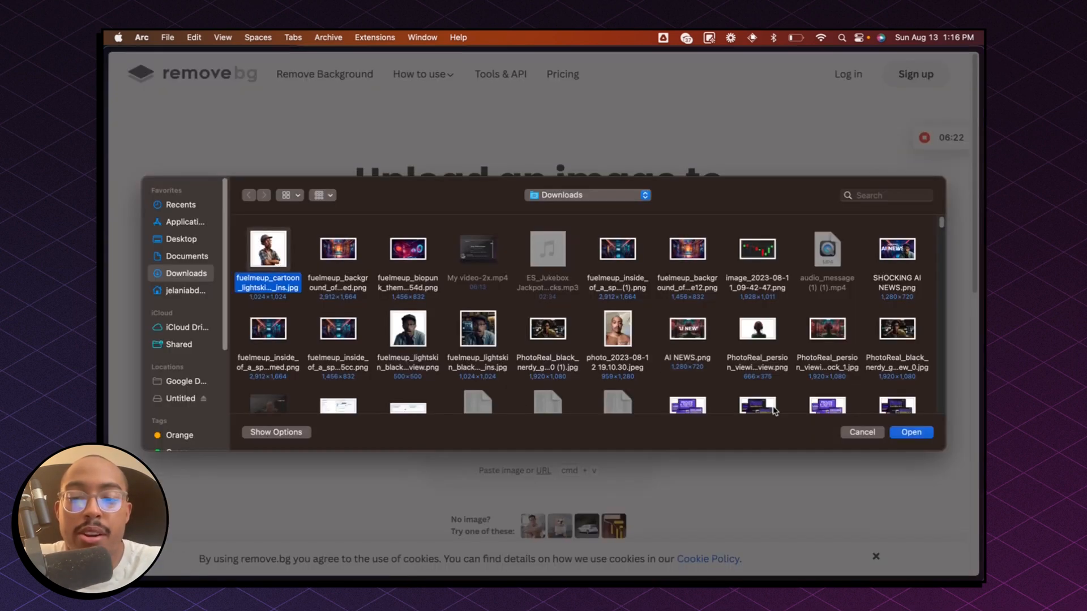
left_click(911, 432)
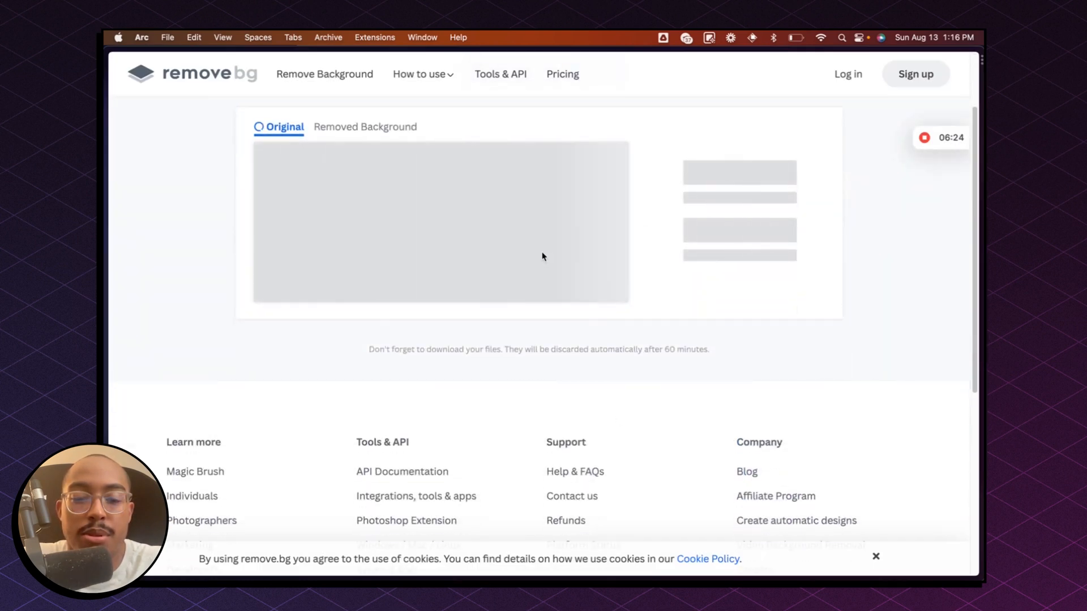
left_click(353, 127)
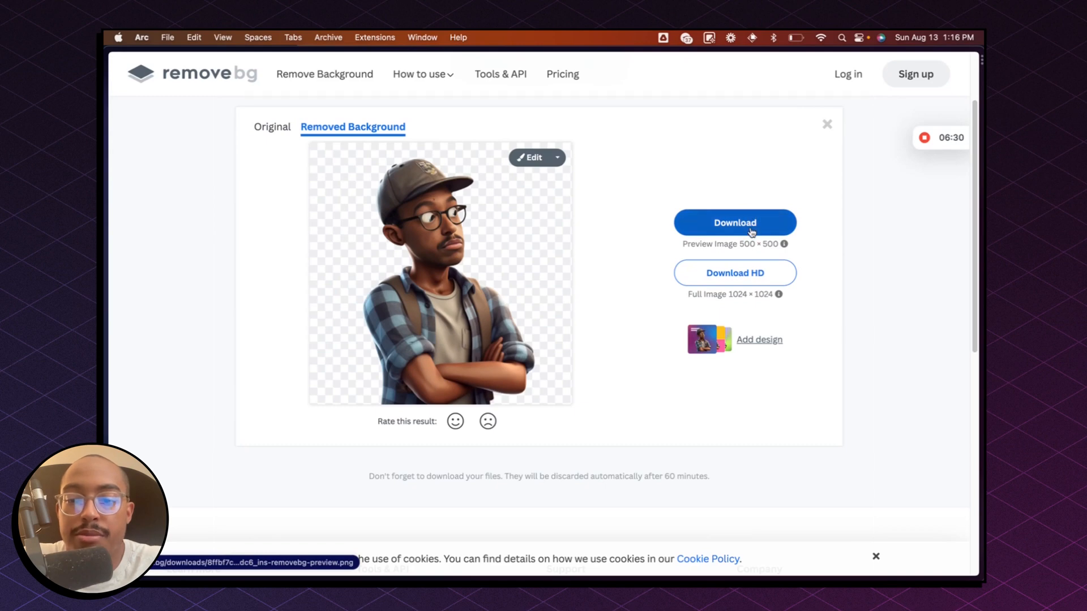
left_click(734, 273)
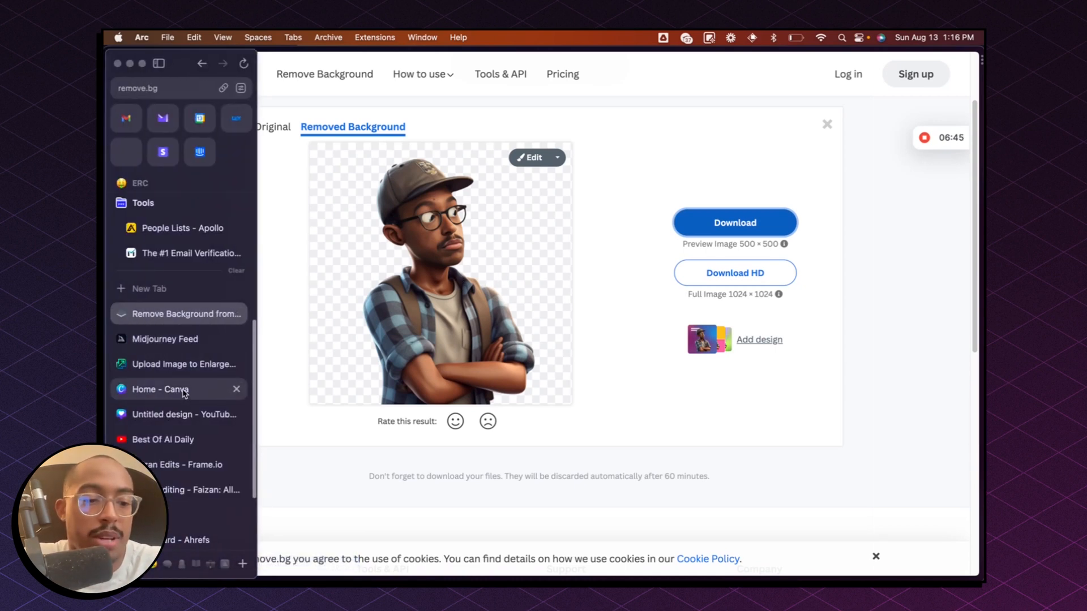
Drop the background-free character PNG onto the thumbnail and enlarge it over the left side
left_click(160, 389)
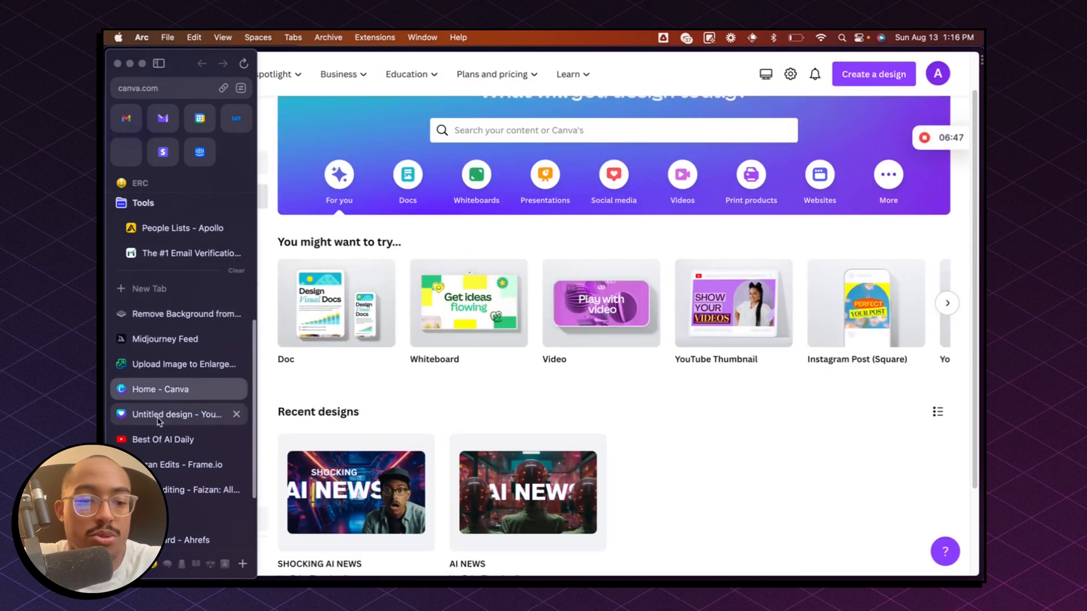
left_click(170, 414)
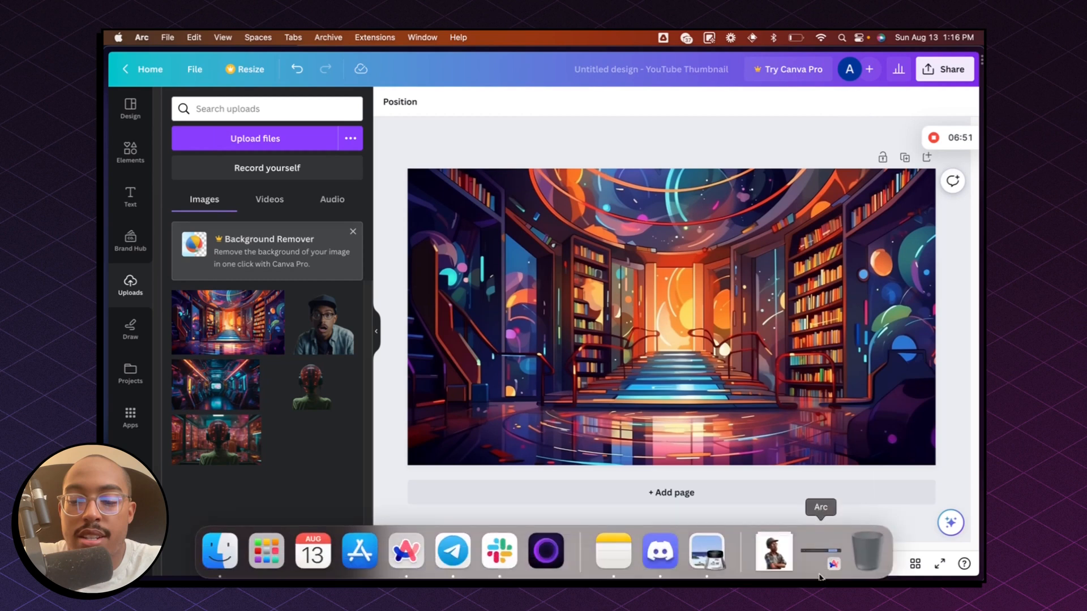
left_click_drag(324, 322, 479, 369)
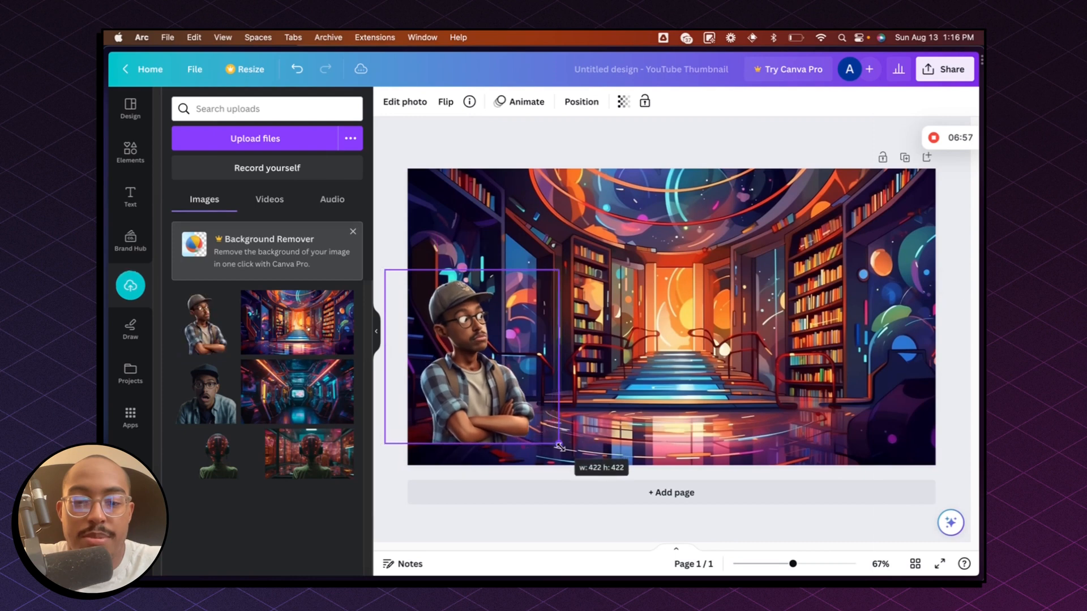
left_click_drag(558, 447, 630, 450)
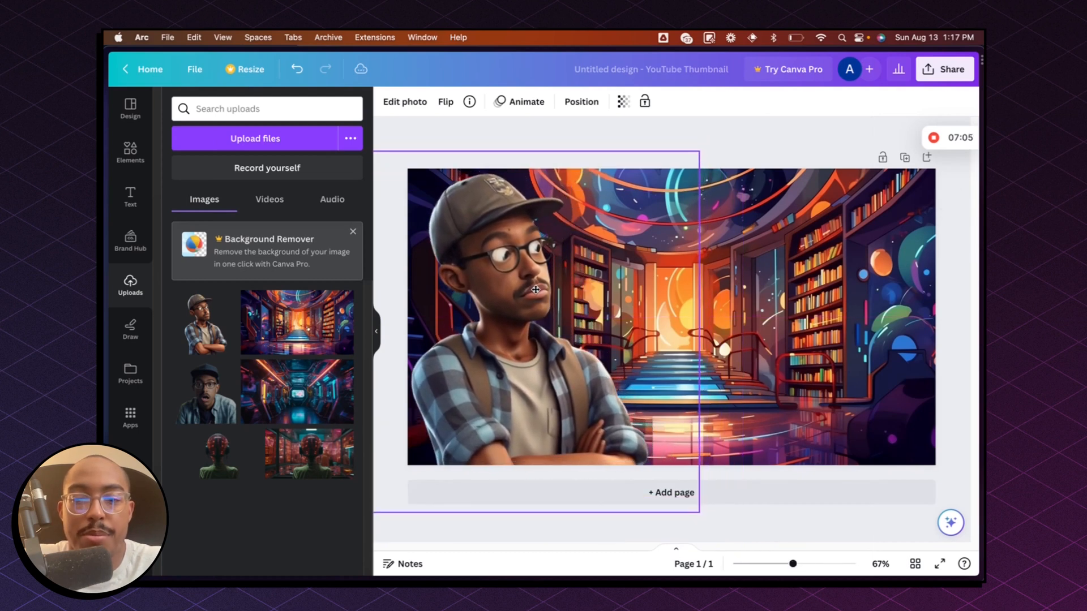
left_click(535, 291)
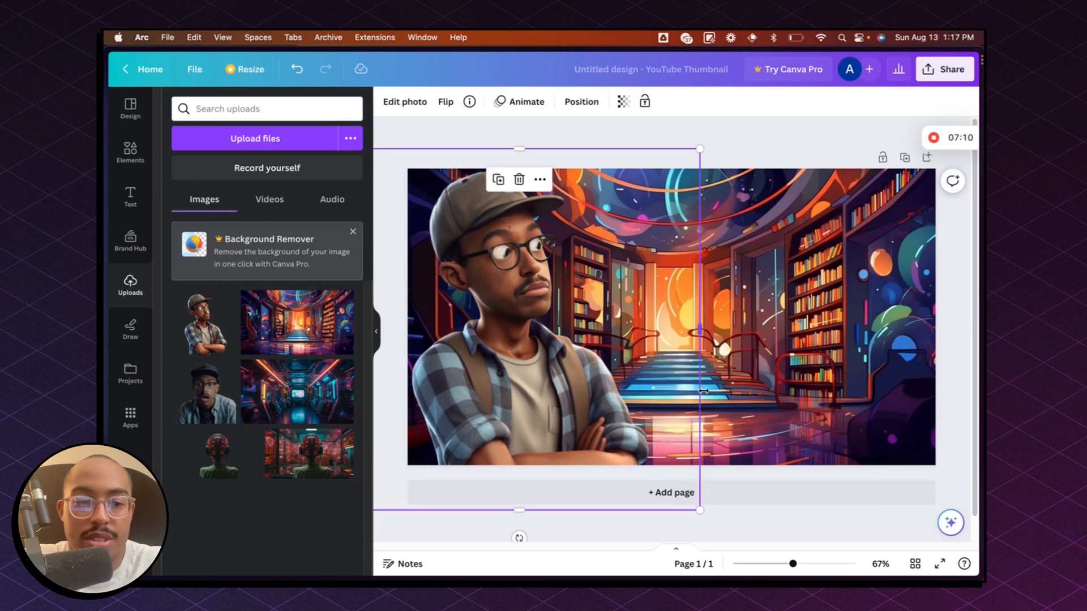
mouse_move(476, 206)
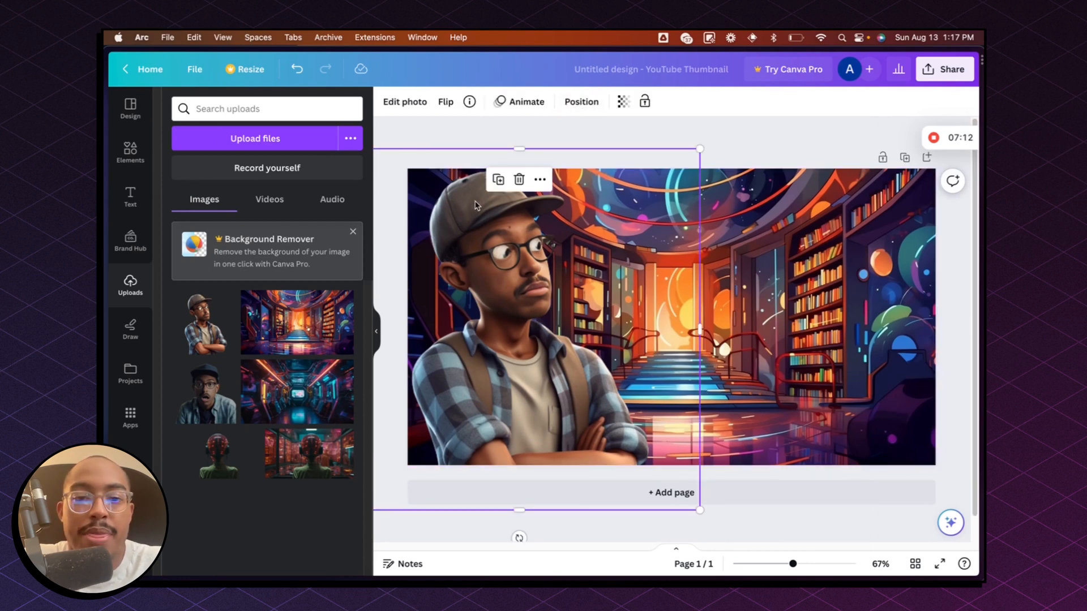
Try the Fresco, Aero, Luna, Bali, Capri, Myst, Sangri and Astro filters on the character
left_click(405, 101)
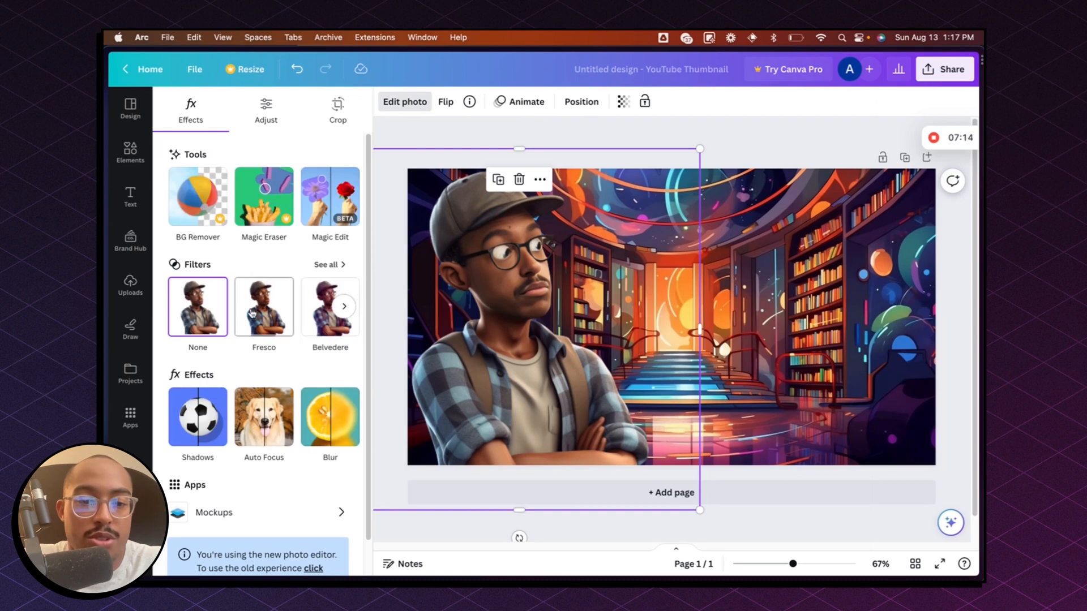
left_click(263, 306)
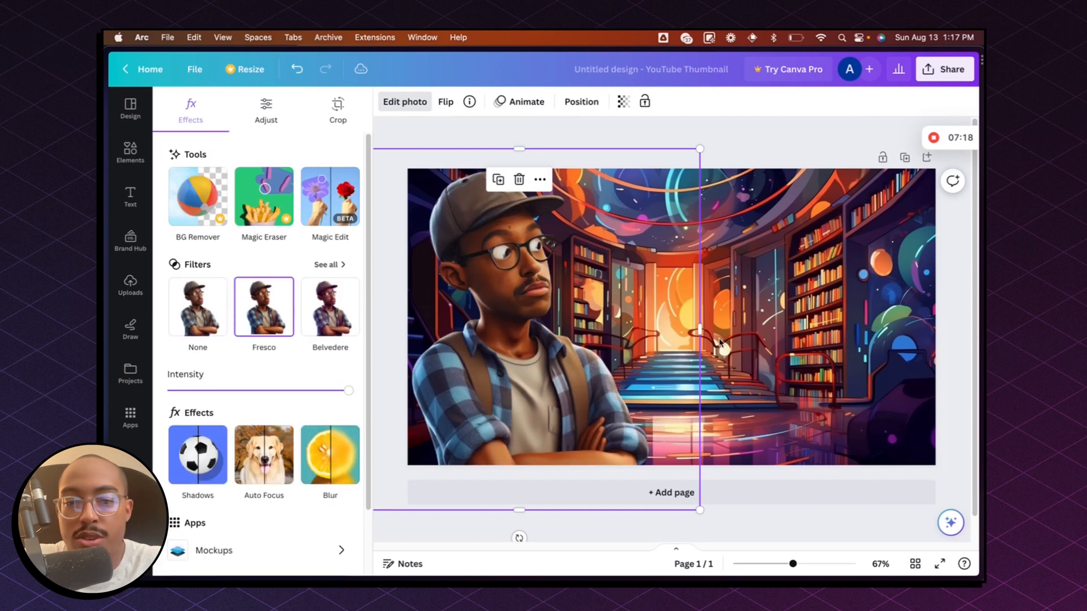
mouse_move(344, 307)
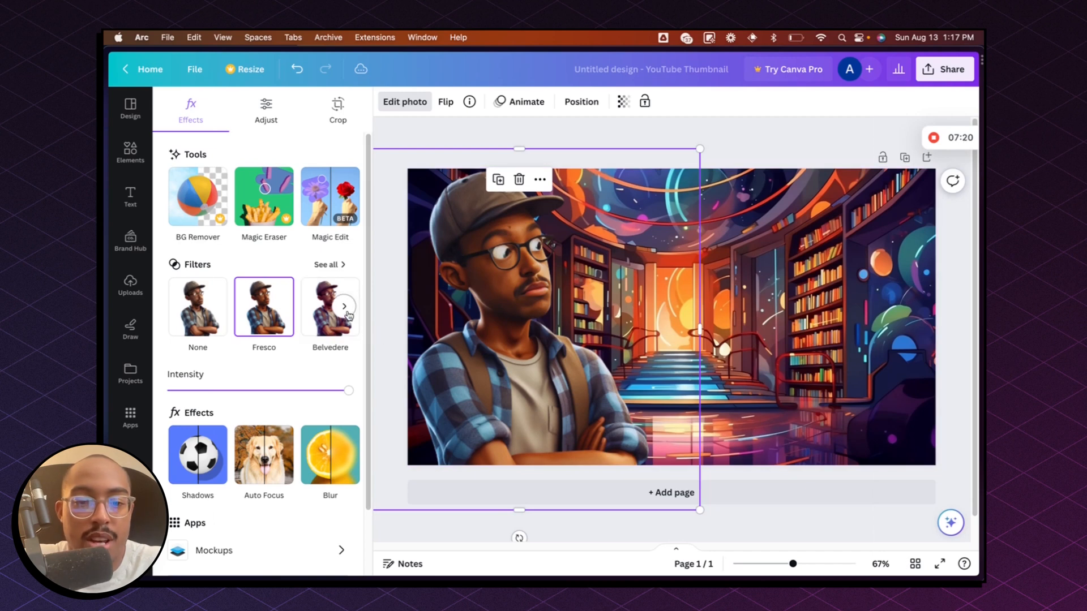
left_click(344, 306)
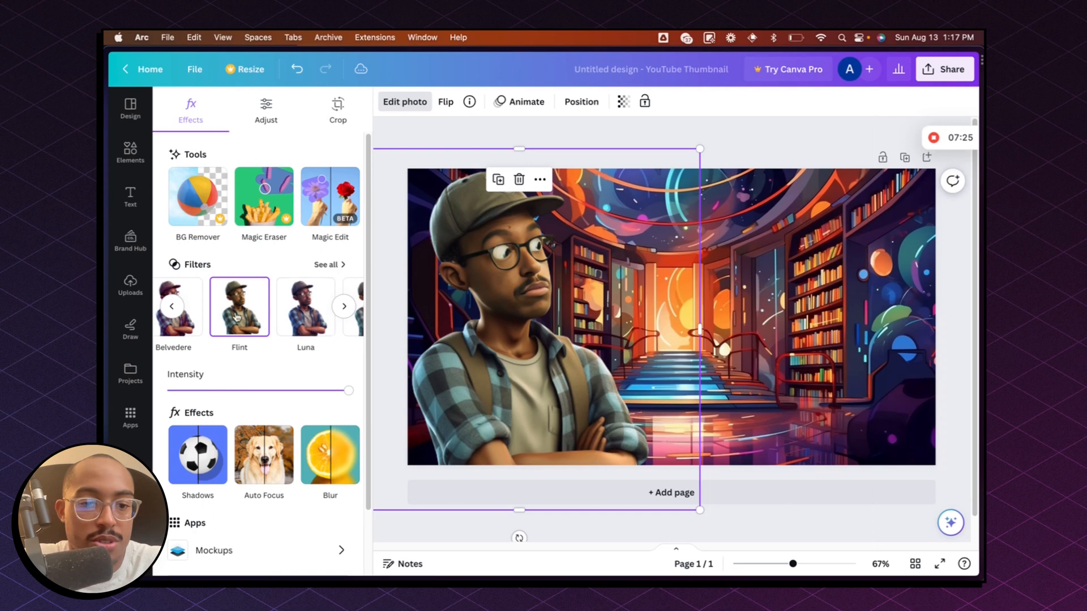
left_click(343, 306)
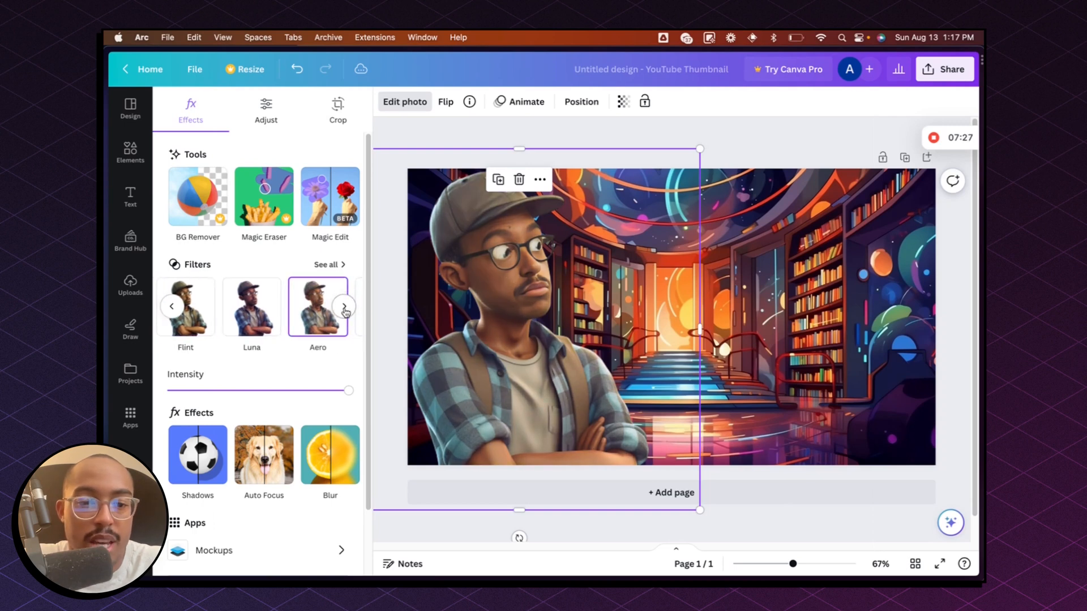
left_click(251, 306)
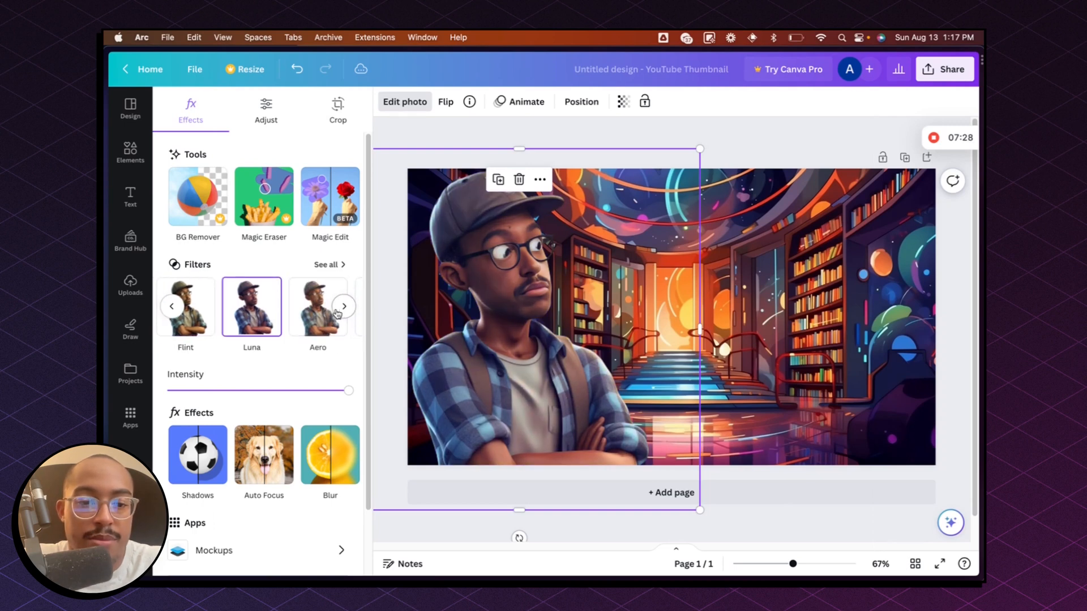
left_click(343, 306)
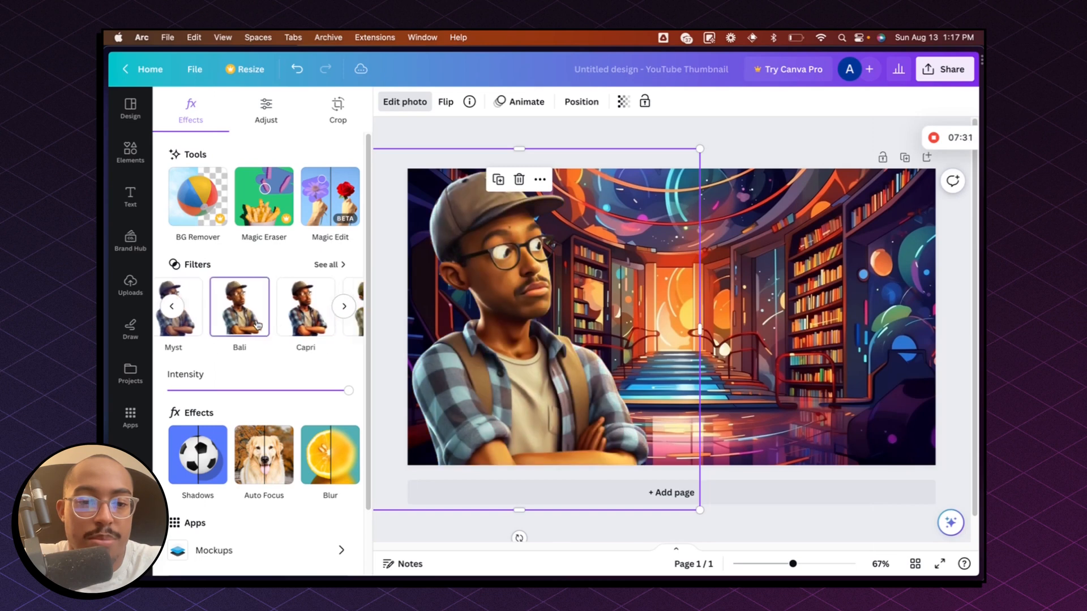
left_click(305, 307)
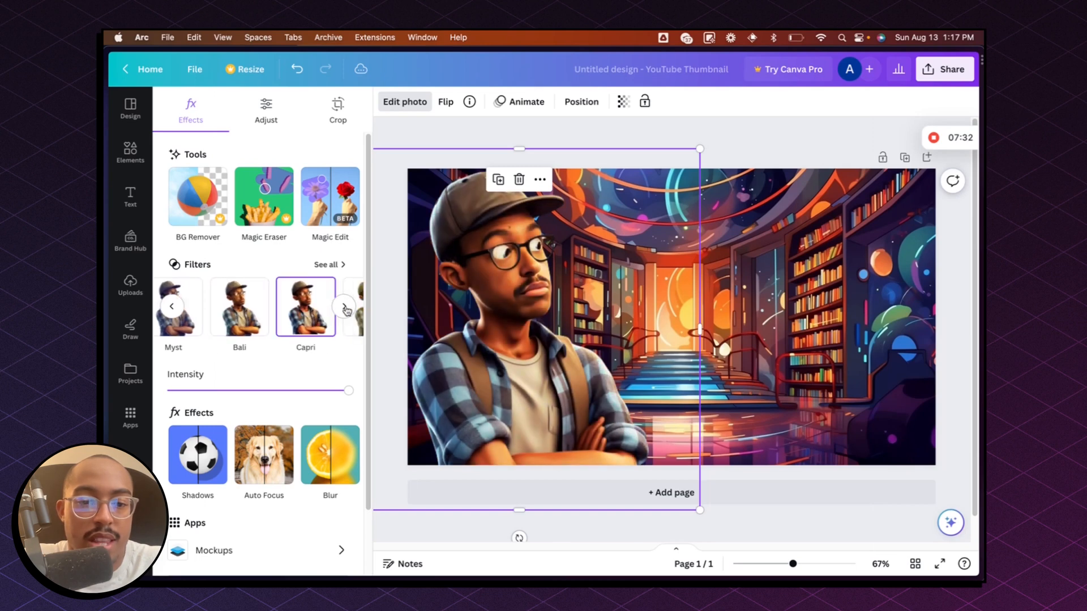
left_click(344, 306)
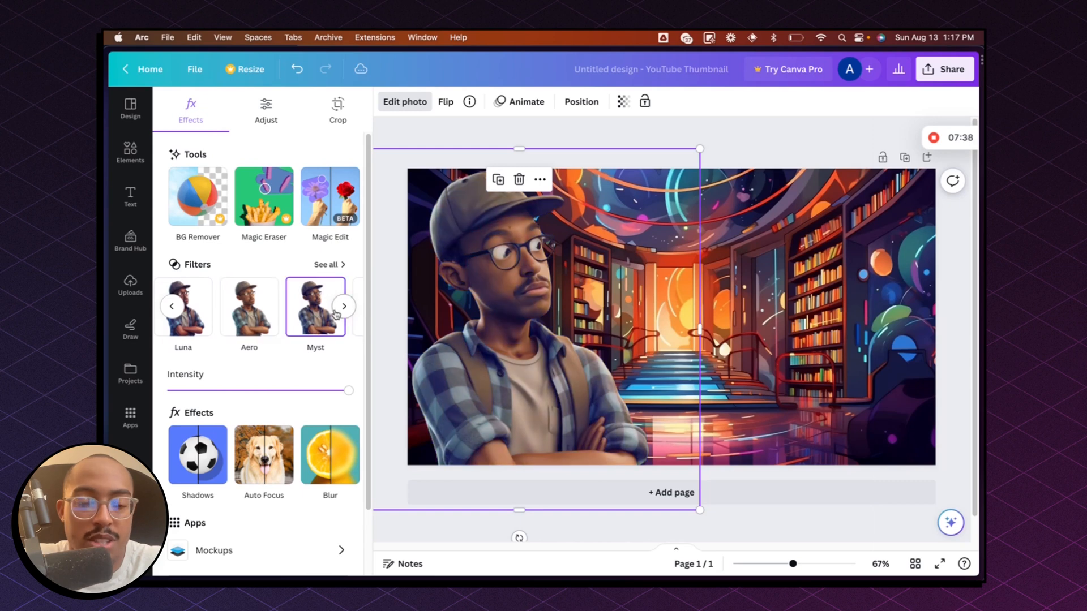
left_click(345, 306)
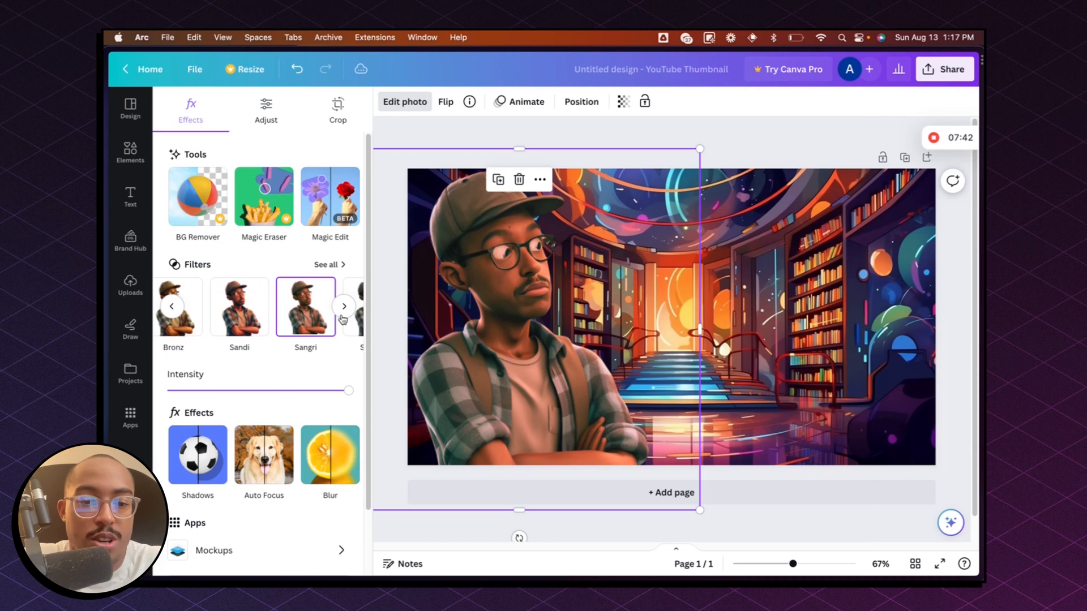
left_click(343, 306)
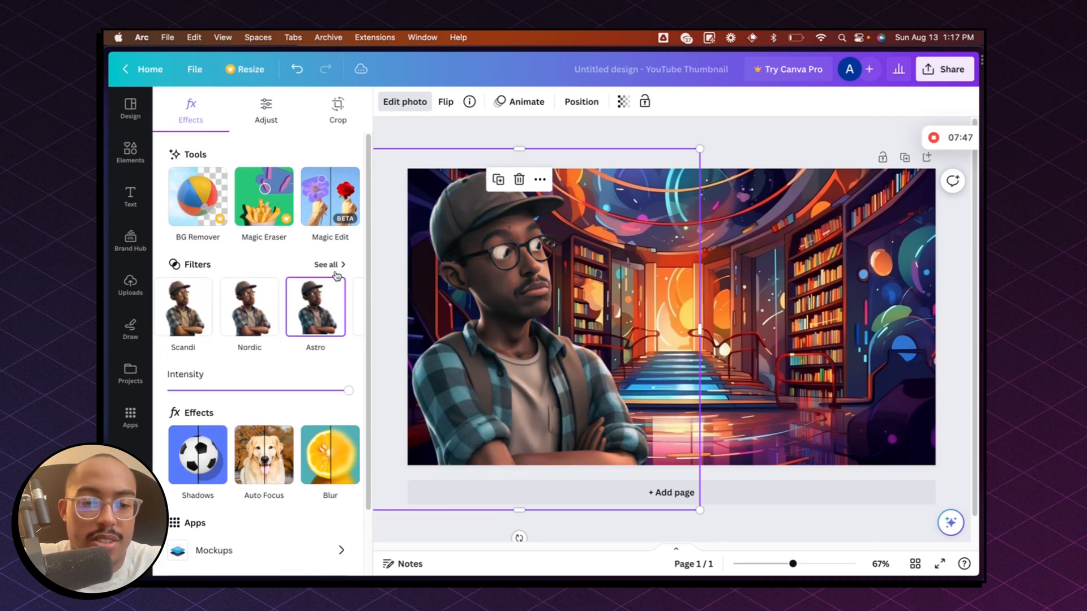
Compare the Ink and Classic mono filters, then finish editing and deselect the photo
left_click(325, 264)
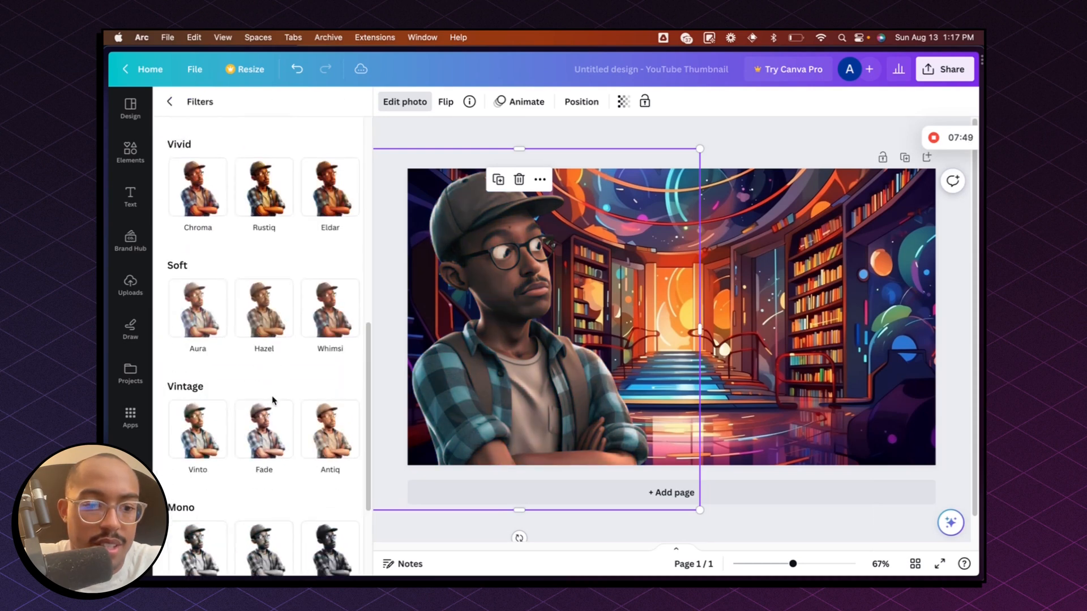
left_click(263, 367)
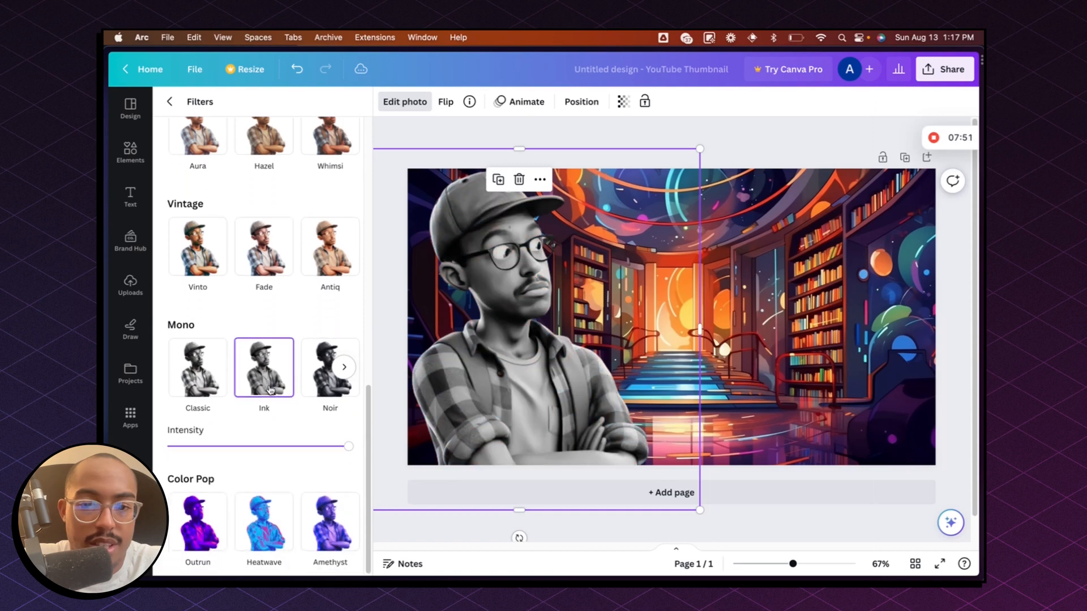
left_click(197, 367)
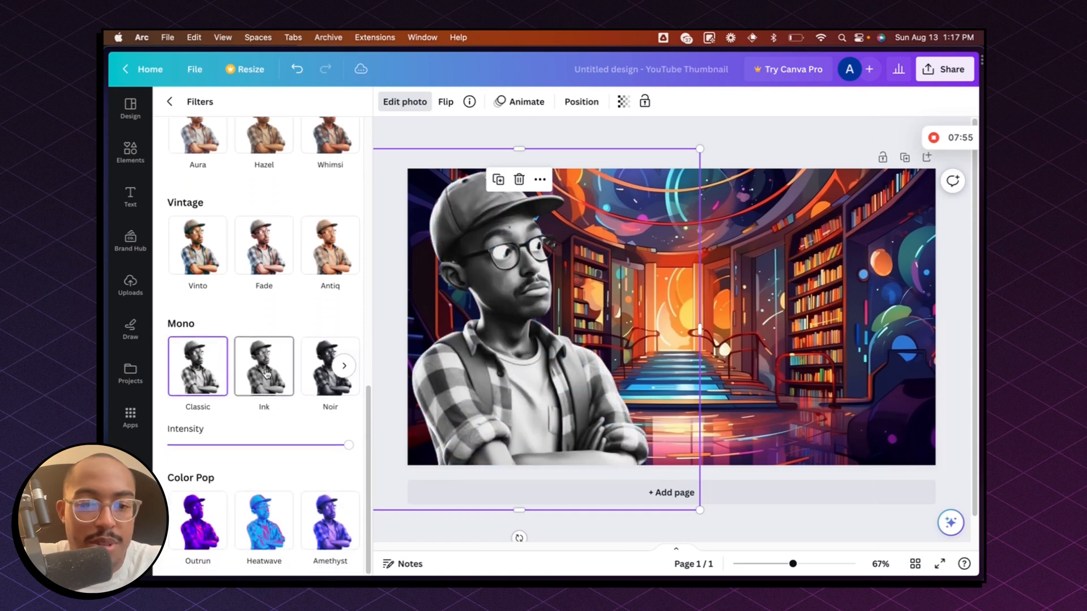
left_click(264, 366)
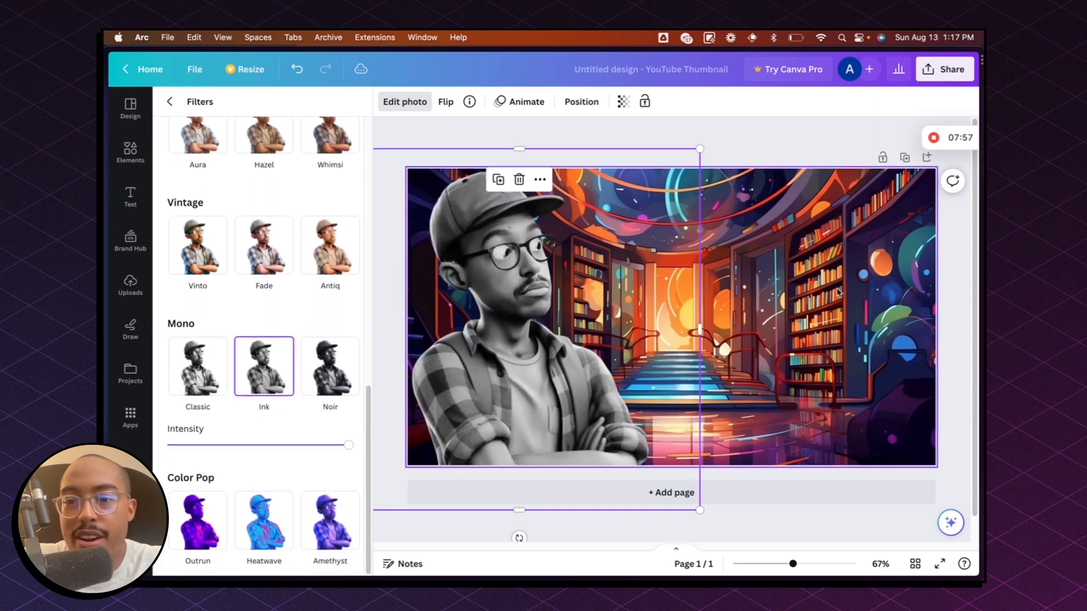
left_click(130, 284)
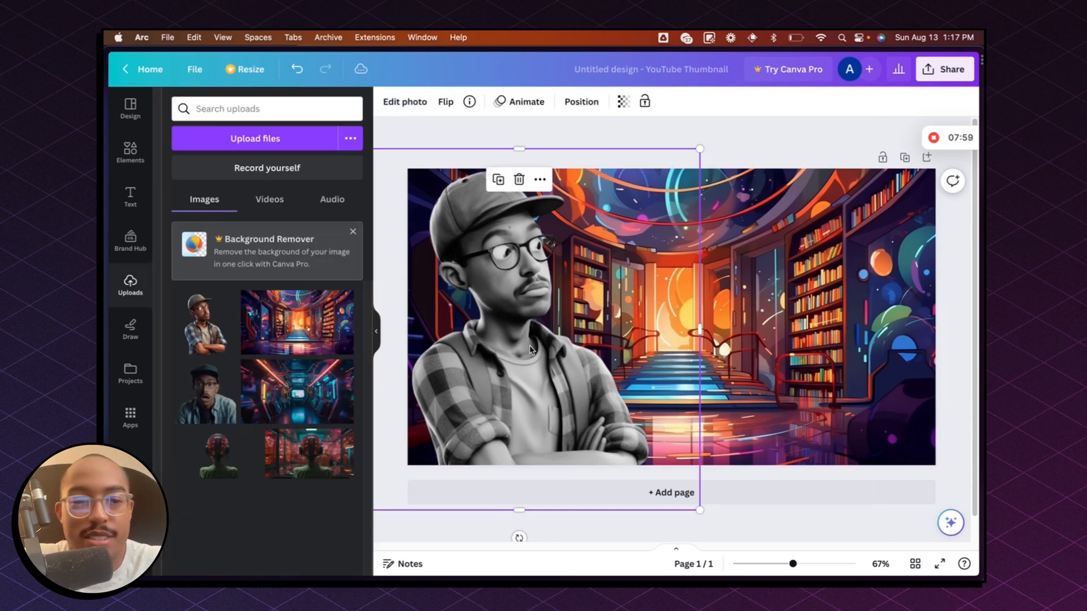
mouse_move(489, 310)
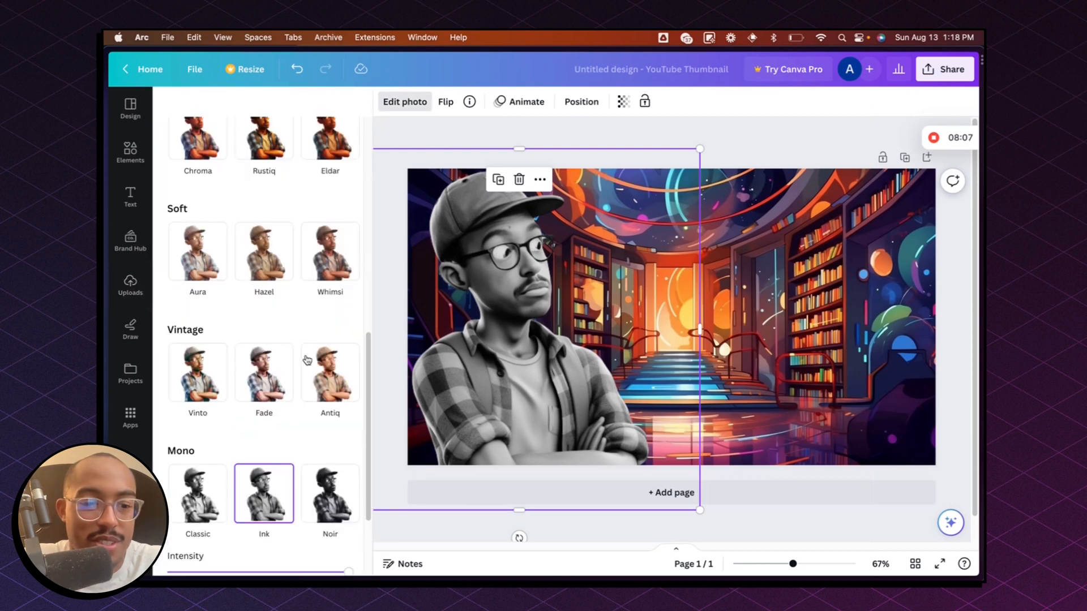
scroll("down", 3)
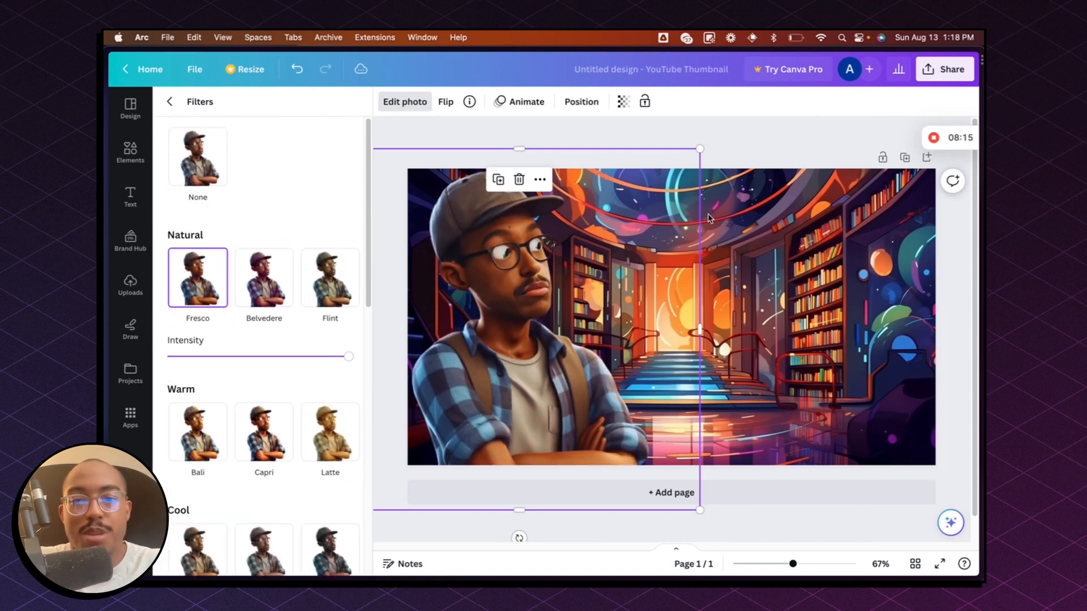
left_click(131, 284)
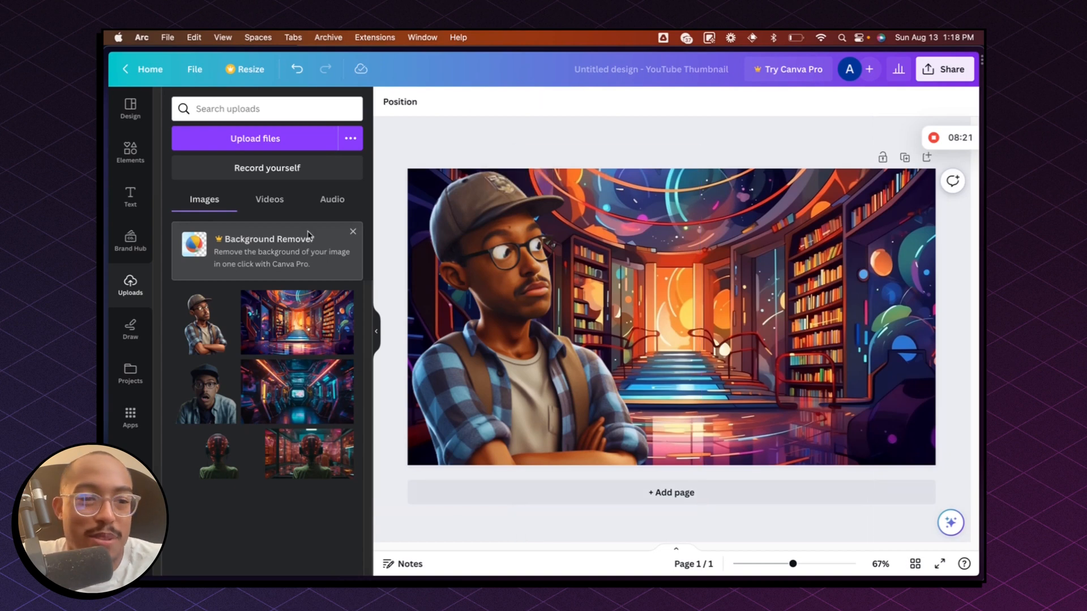
Insert a text heading and type 'AI MADE THIS THUMBNAIL' onto the thumbnail
left_click(130, 196)
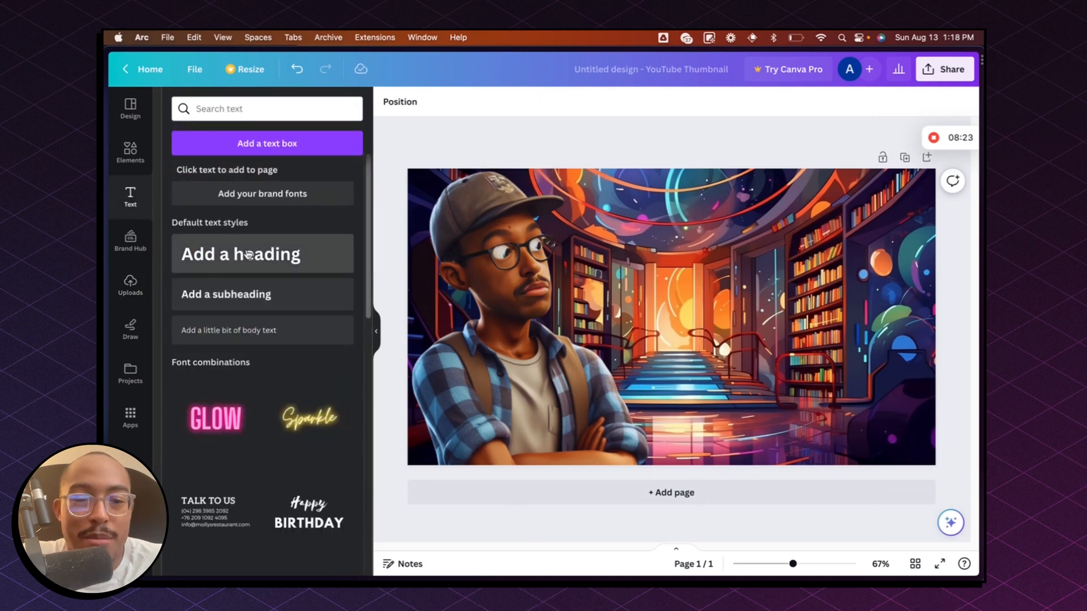
left_click(240, 254)
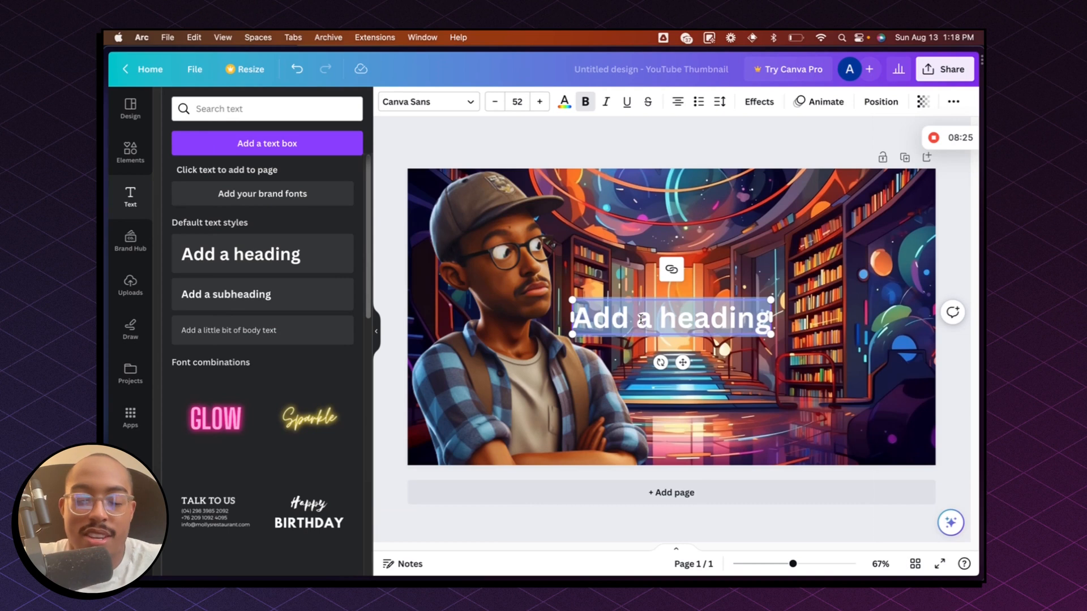
type("AI MADE THIS THUMBNAIL")
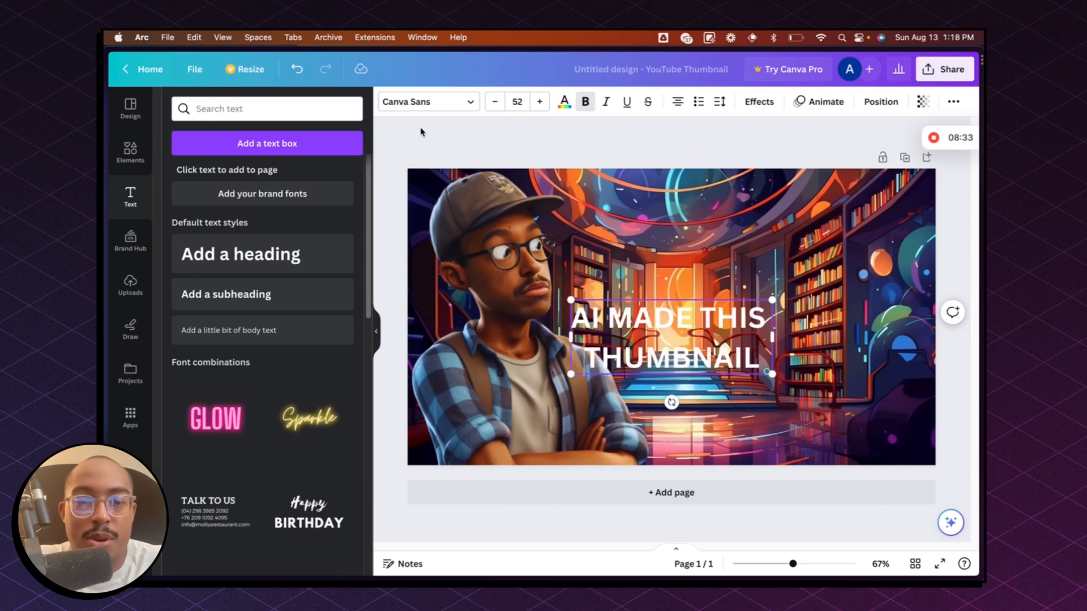
Change the heading's font to Akzidenz-Grotesk
left_click(427, 102)
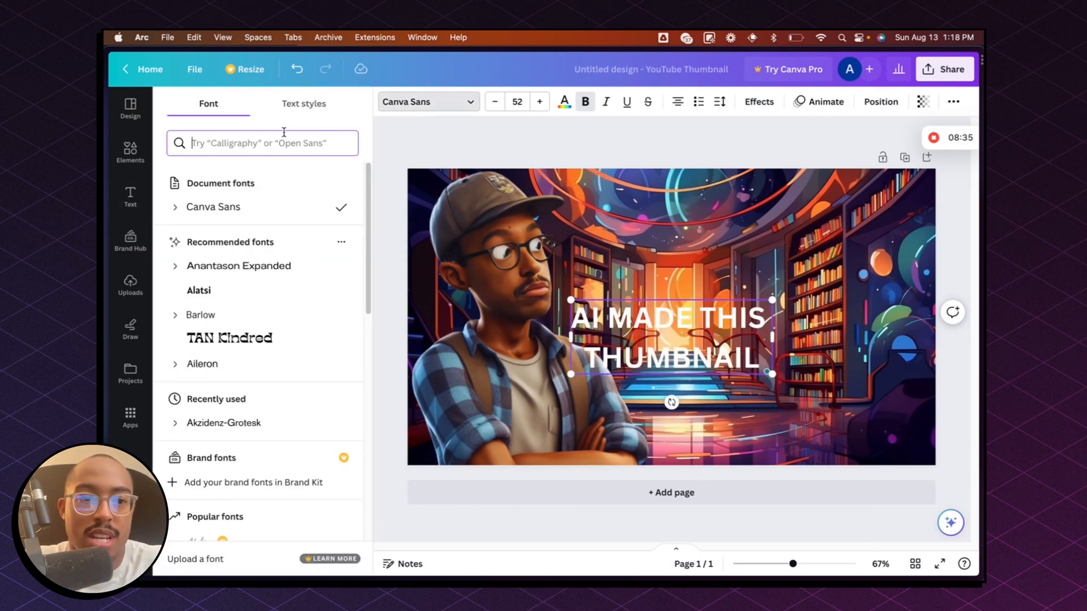
type("grote")
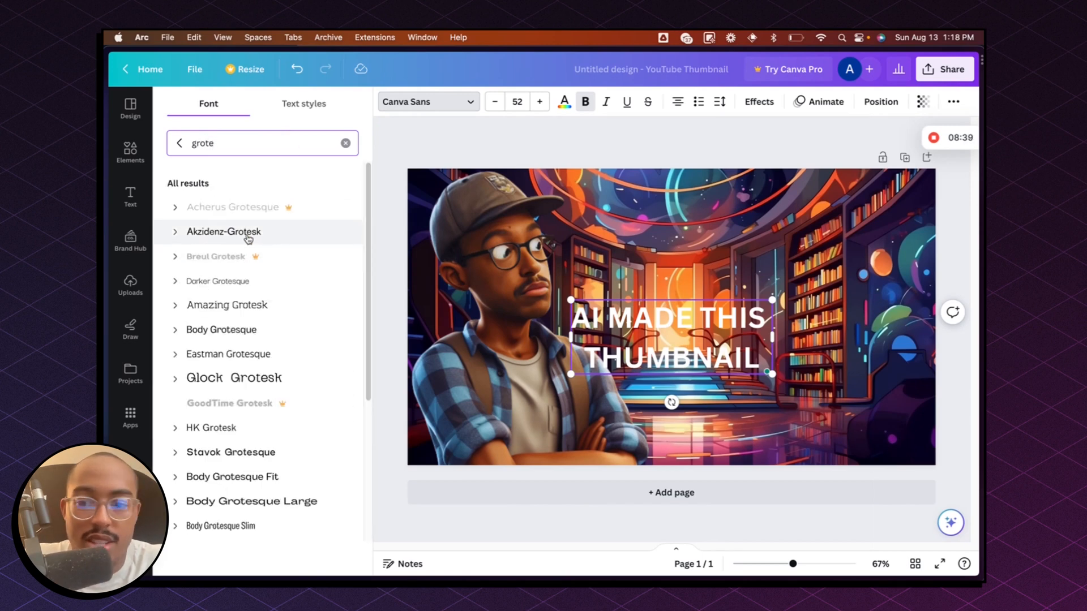
left_click(223, 231)
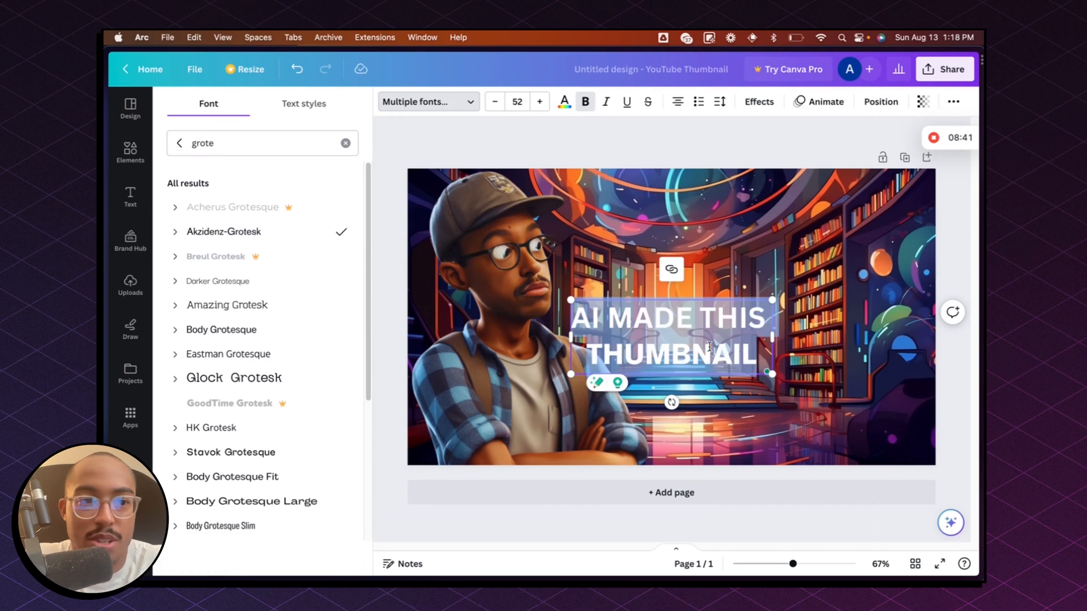
left_click(229, 231)
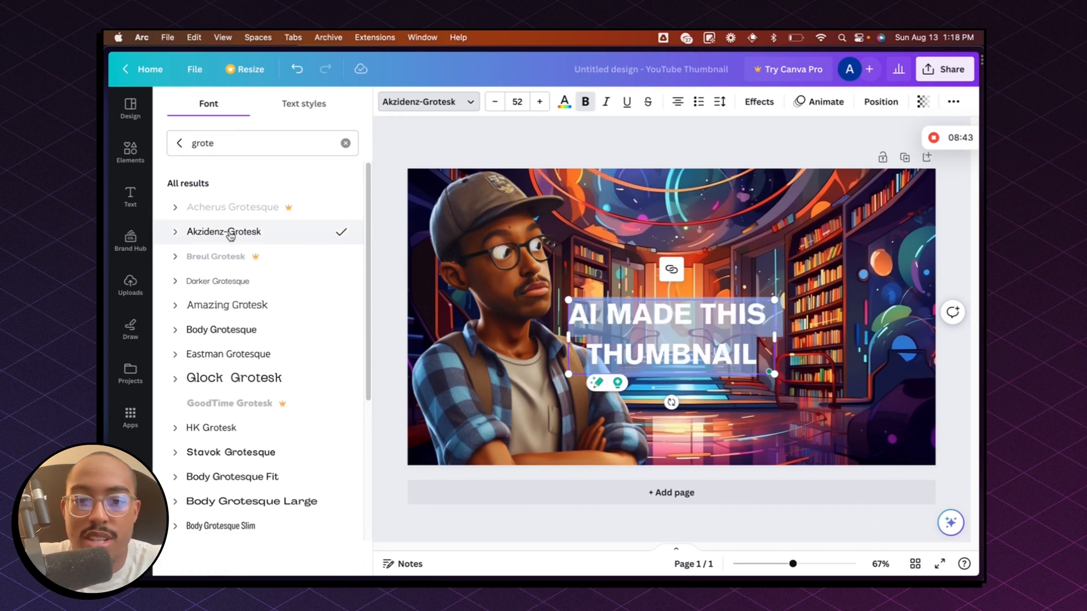
Set the heading size to 100 and adjust its line spacing
left_click(516, 102)
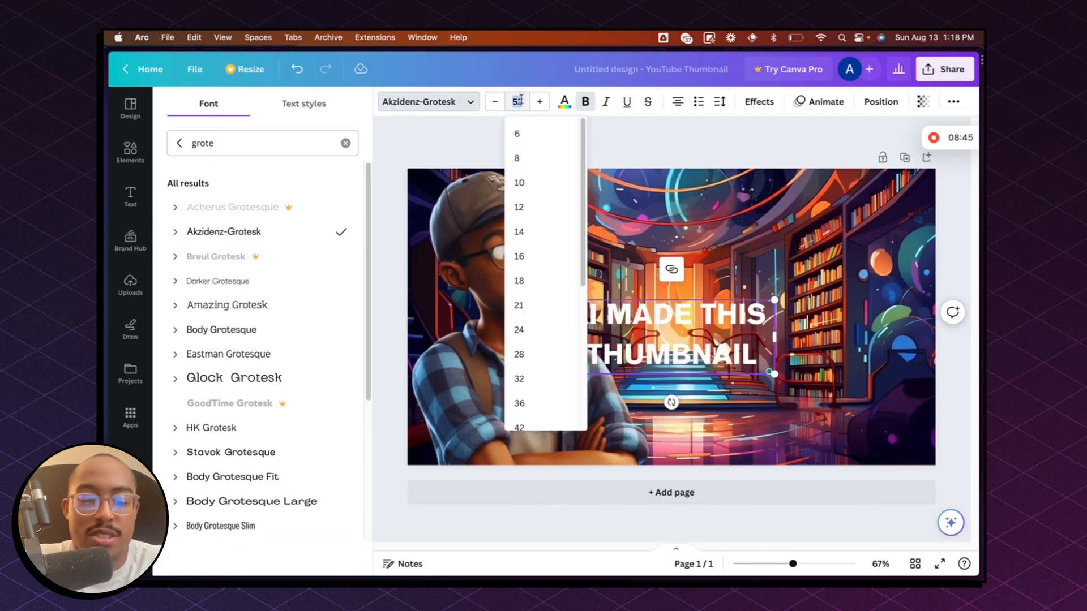
type("100")
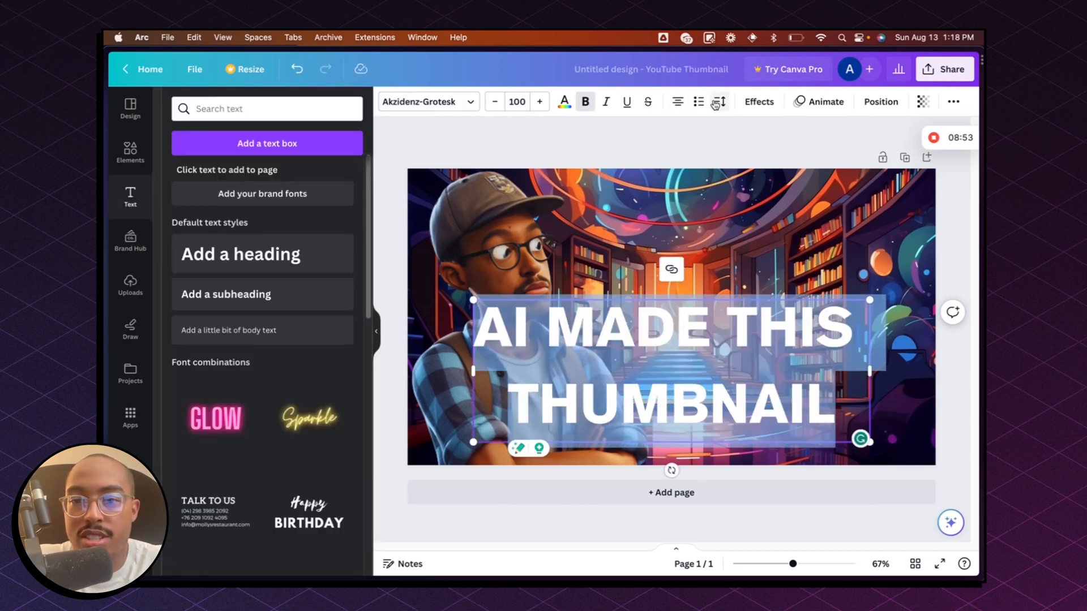
left_click(718, 101)
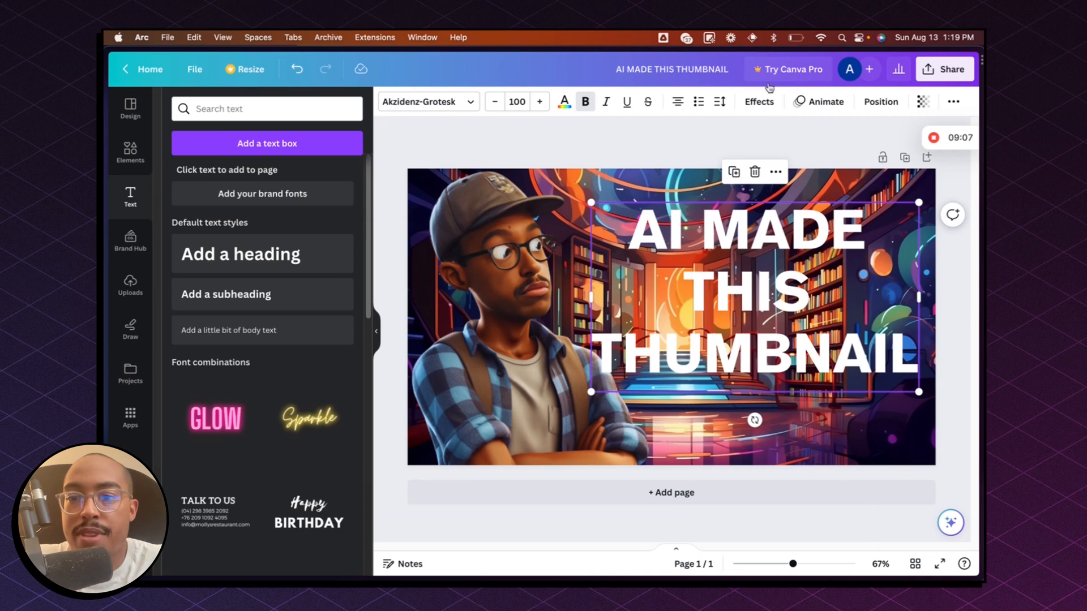
Preview the Glitch, Echo and Lift text effects on the heading
left_click(758, 101)
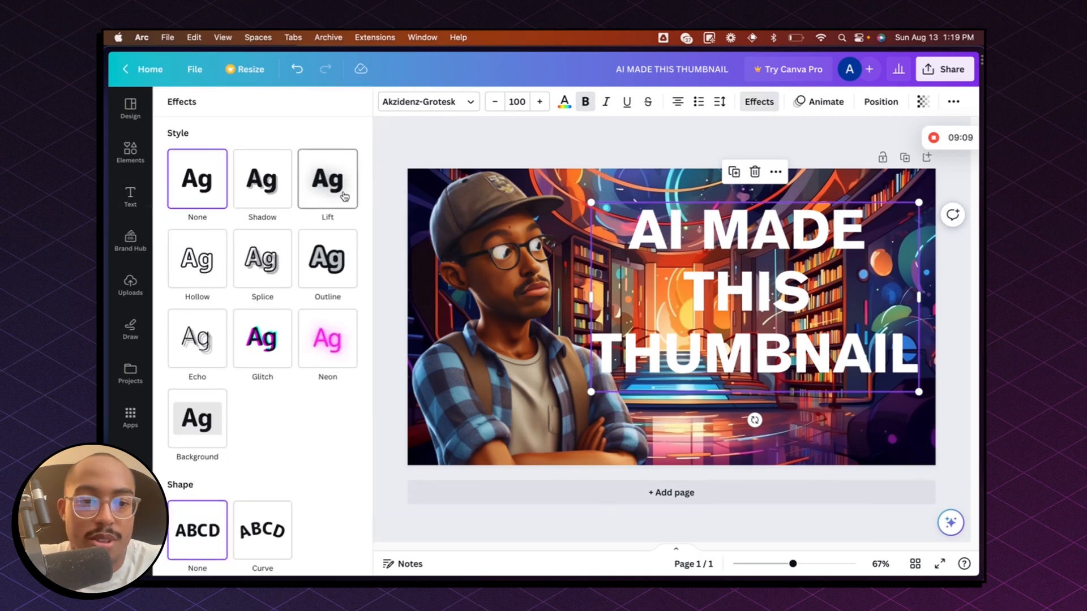
left_click(327, 178)
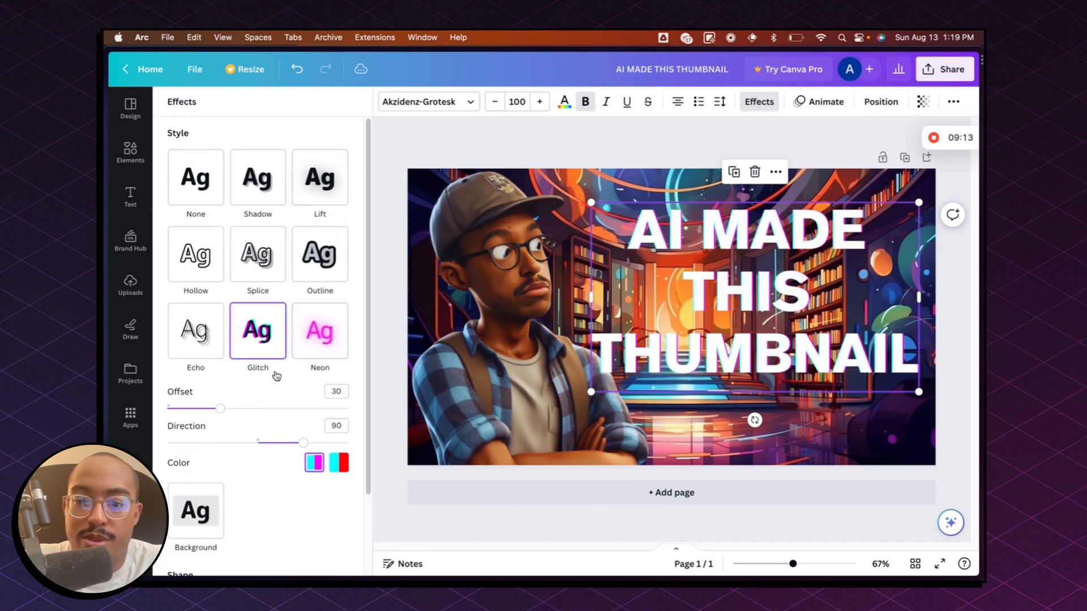
left_click(195, 330)
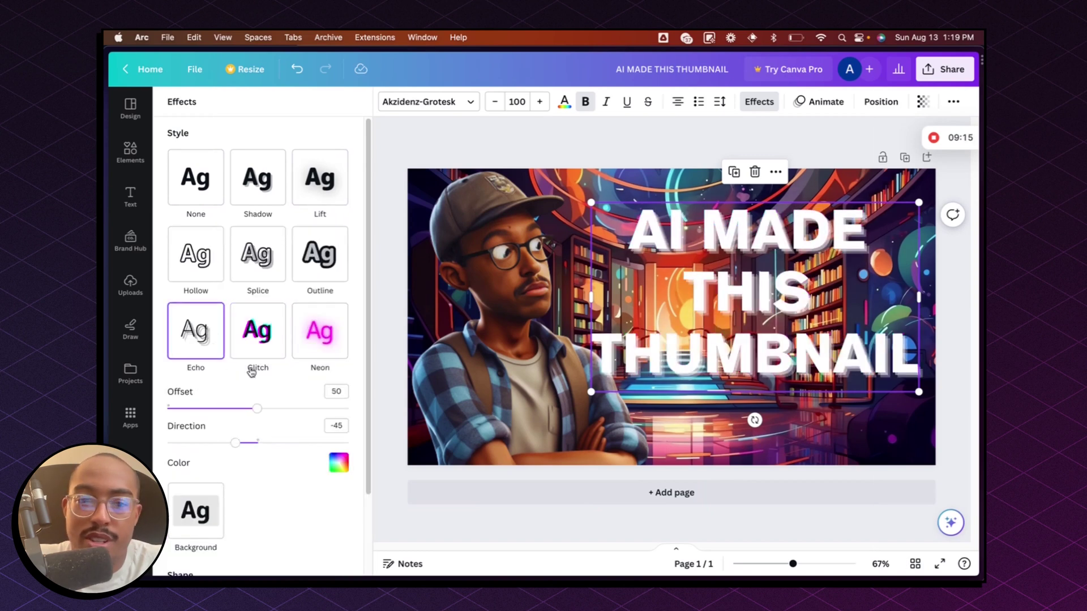
left_click(319, 177)
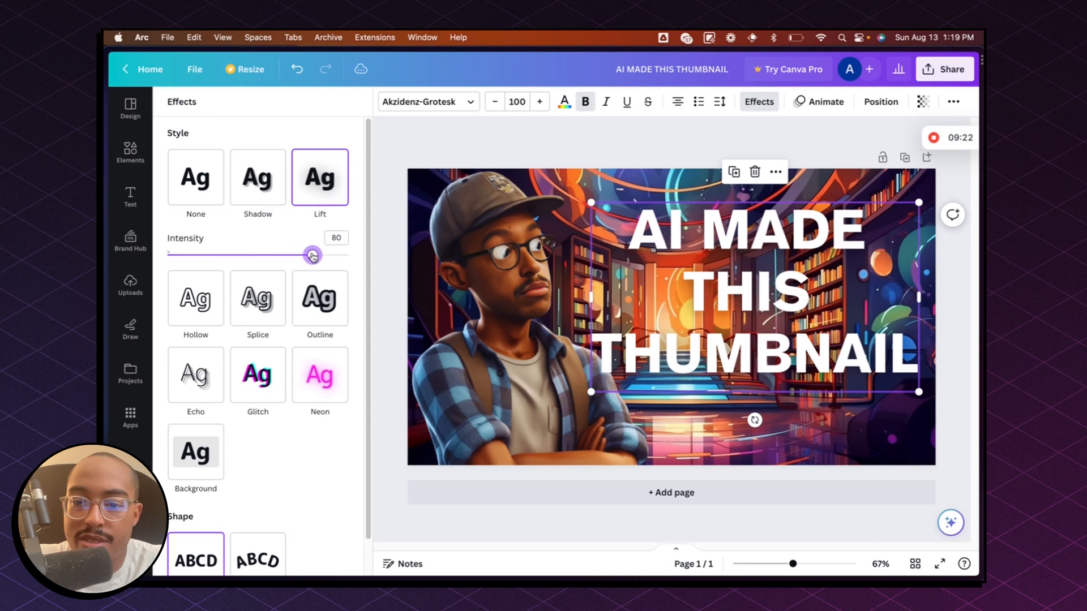
scroll("down", 3)
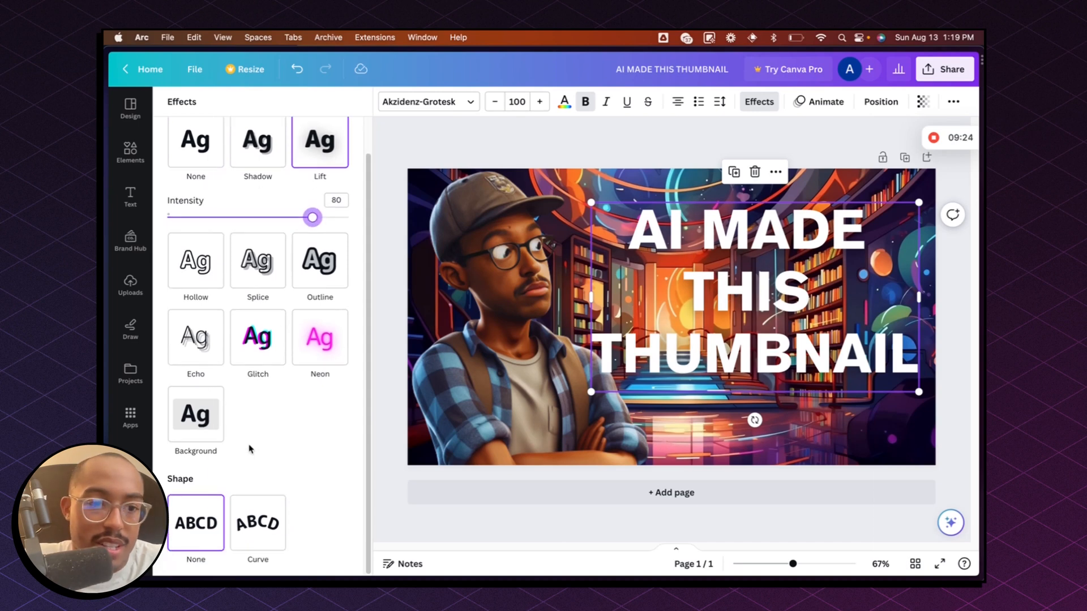
Apply the Background effect with roundness about 7 and slightly reduced spread
left_click(320, 261)
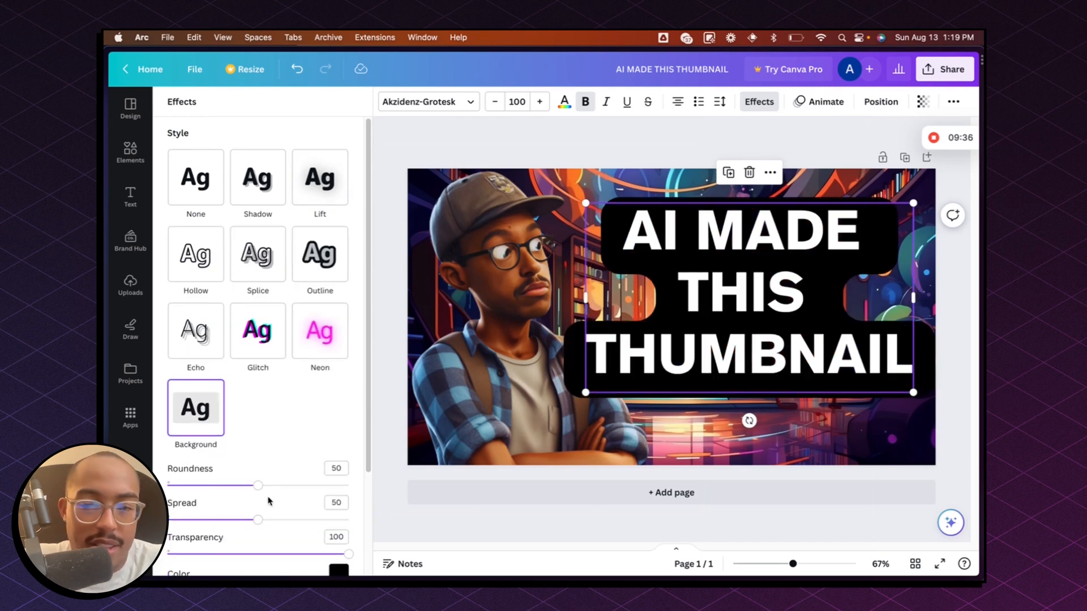
left_click_drag(258, 485, 348, 485)
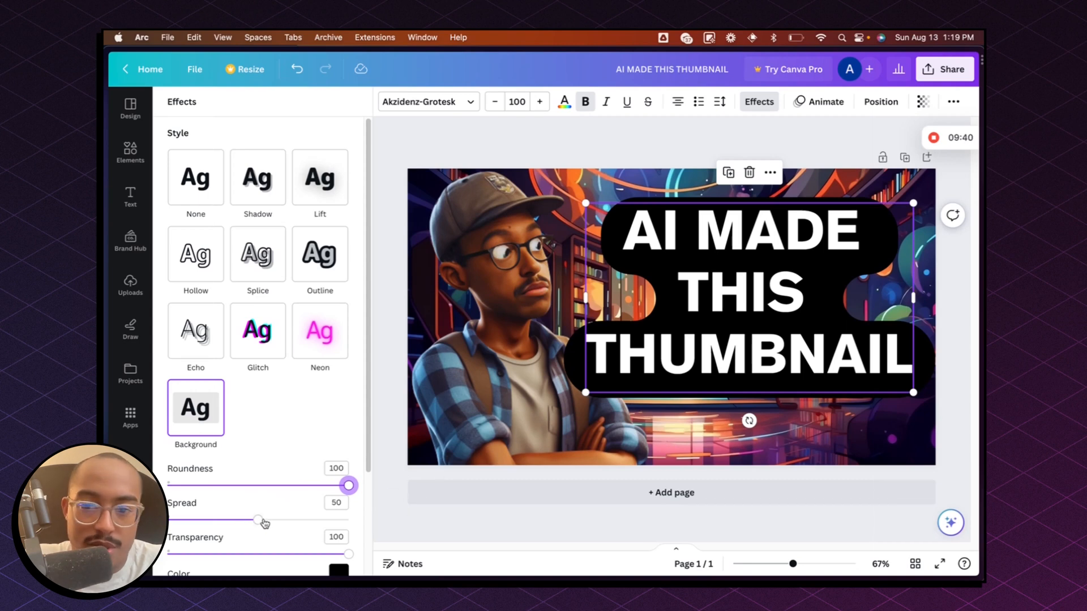
left_click_drag(349, 485, 177, 485)
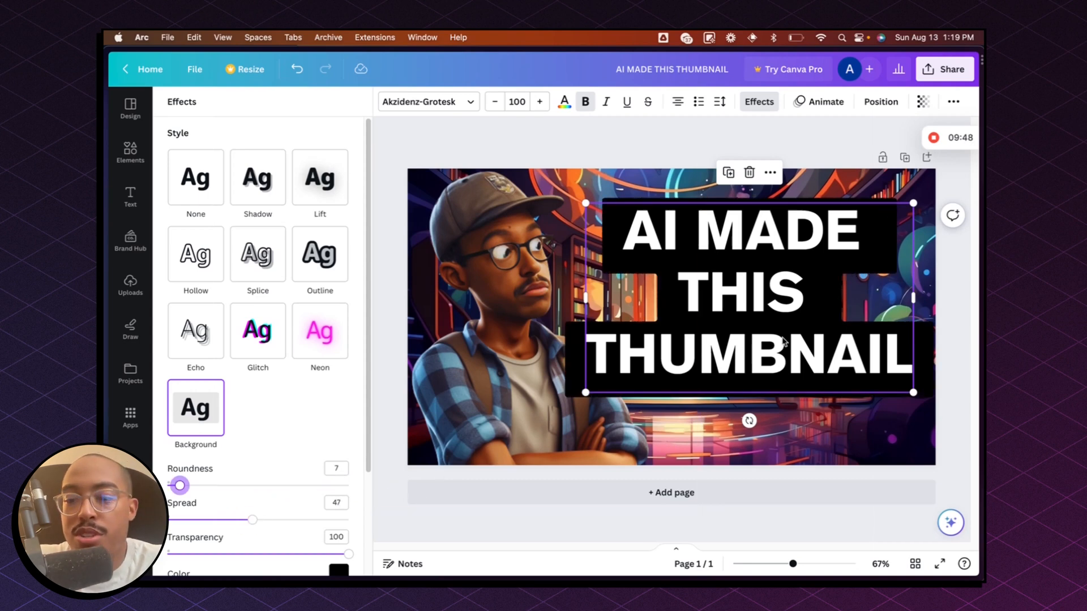
left_click(130, 197)
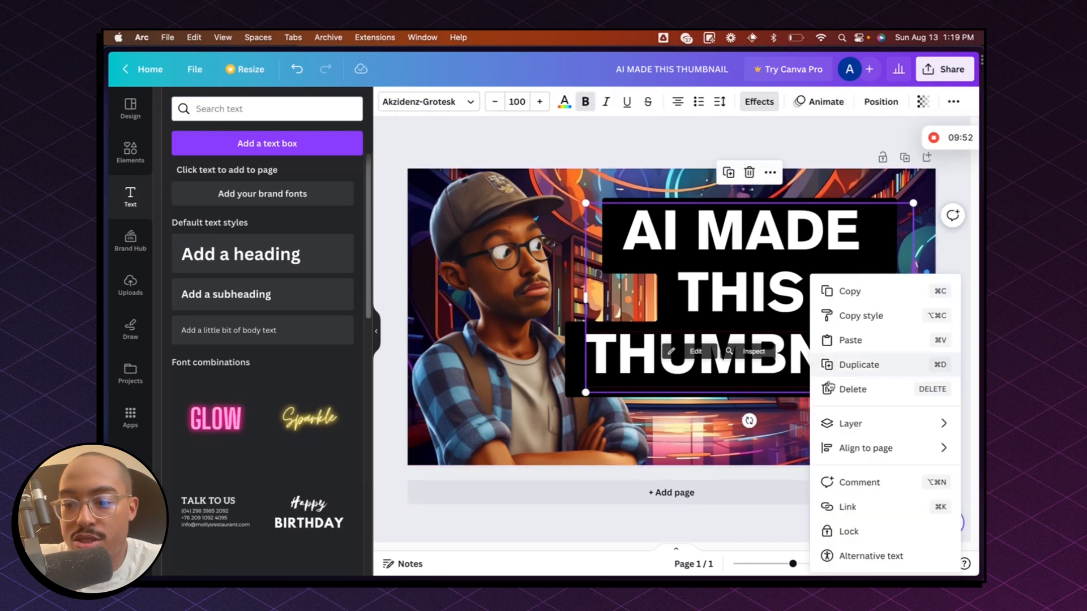
left_click(850, 423)
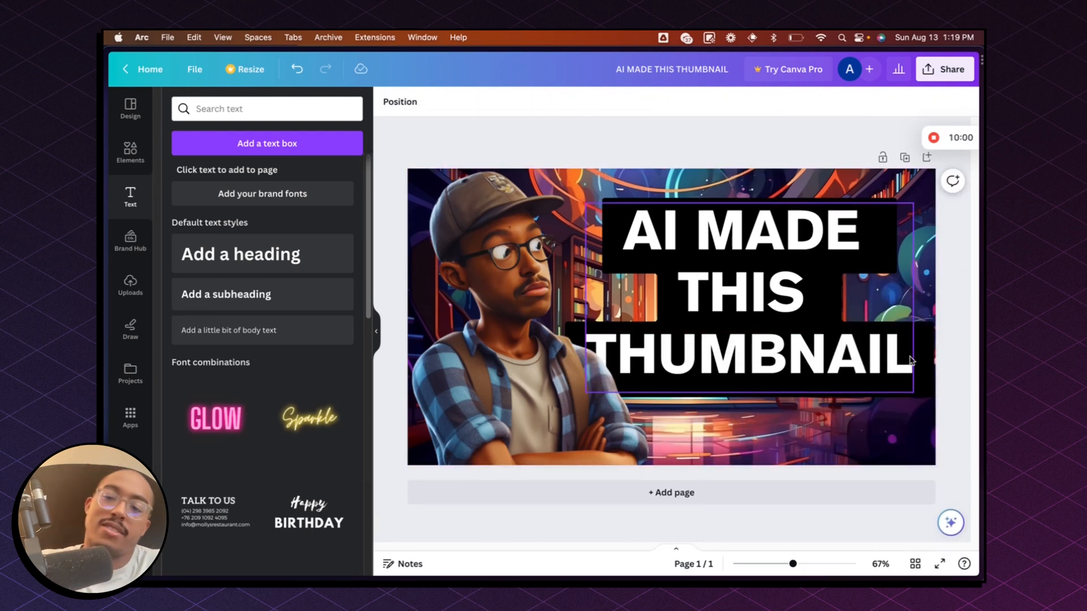
mouse_move(840, 290)
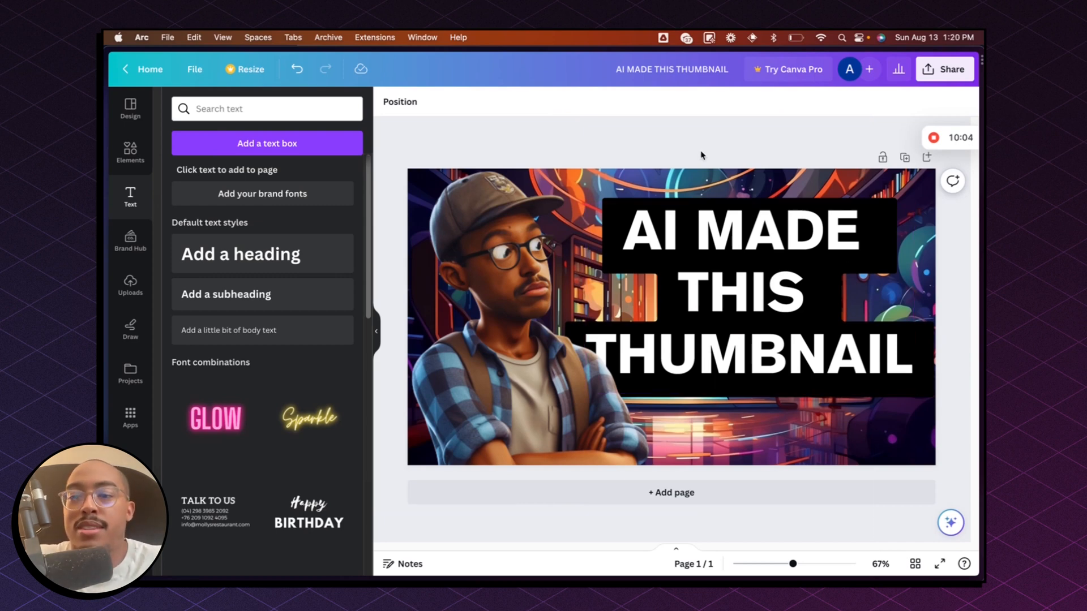
left_click(512, 268)
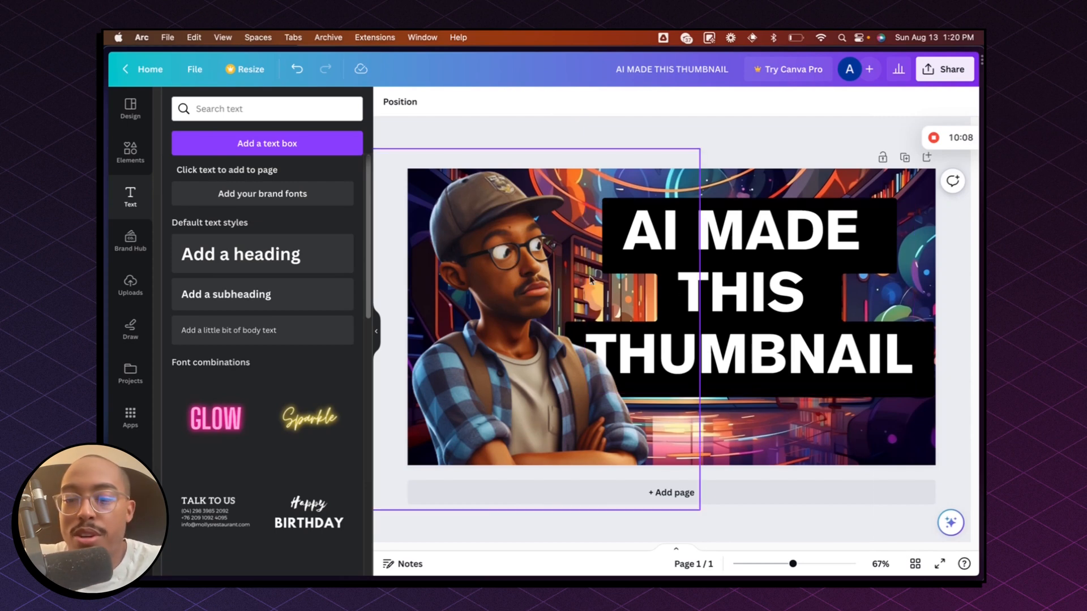
left_click(748, 291)
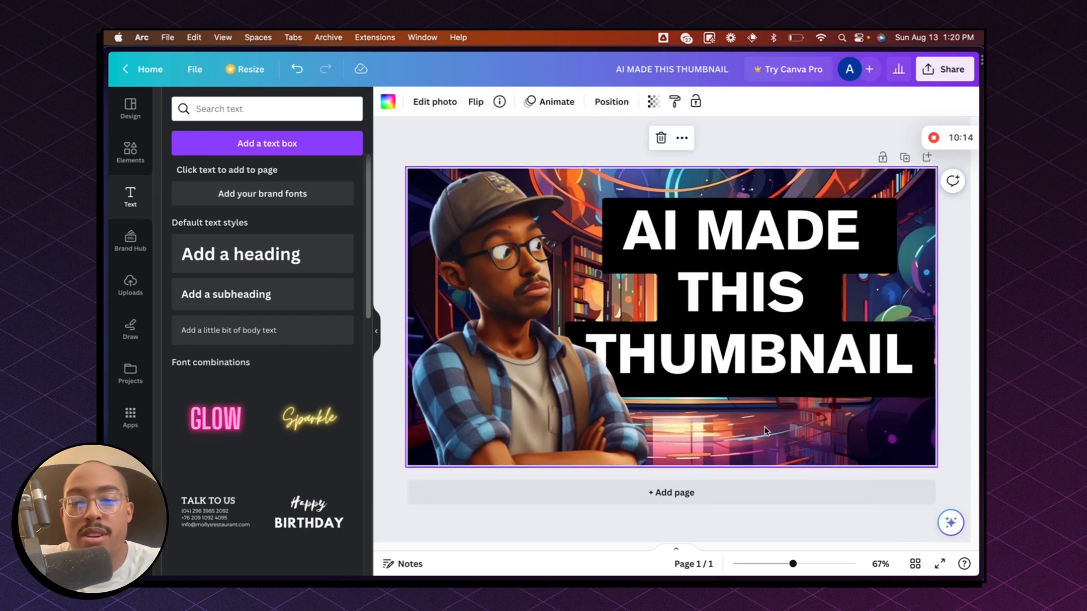
left_click(748, 293)
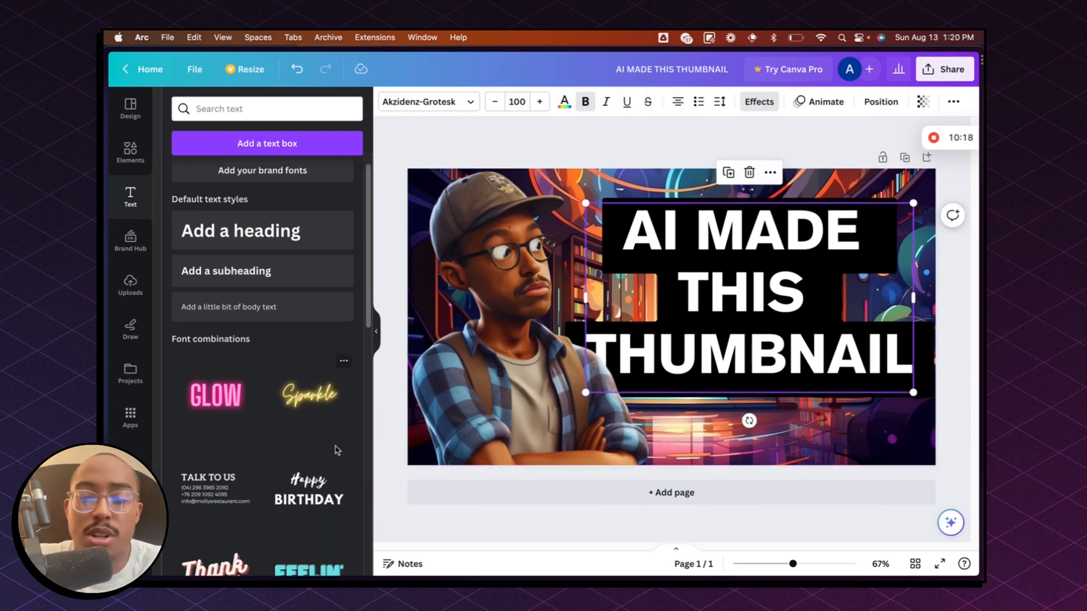
mouse_move(651, 152)
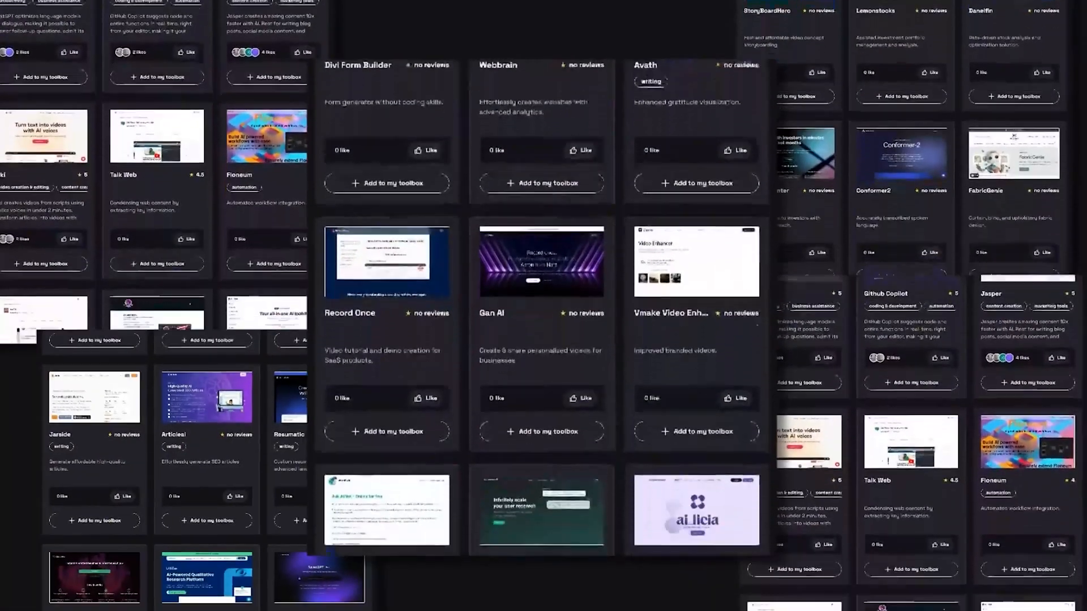
scroll("down", 3)
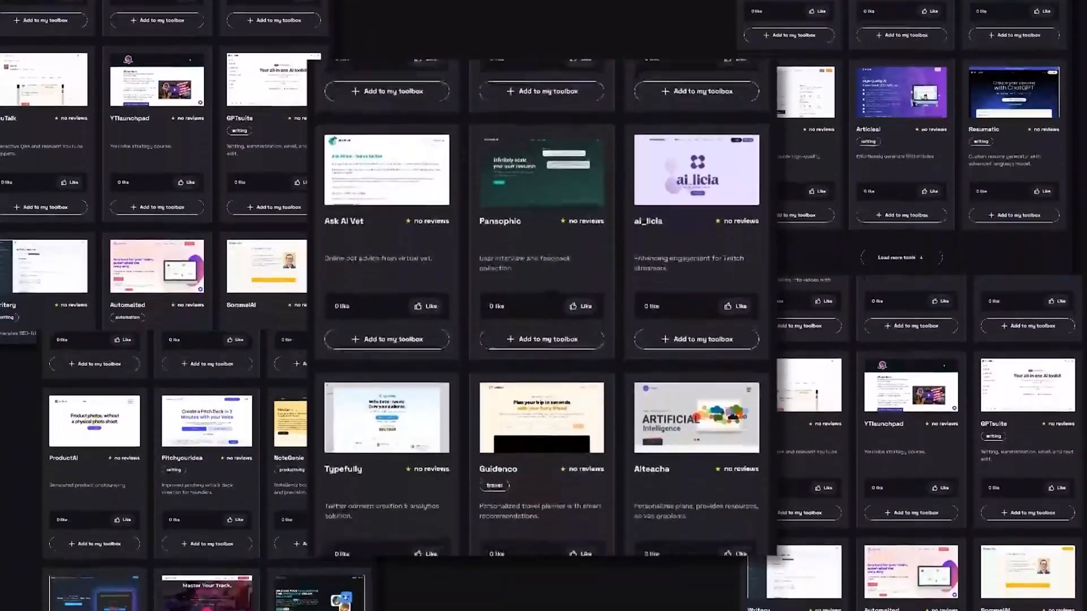